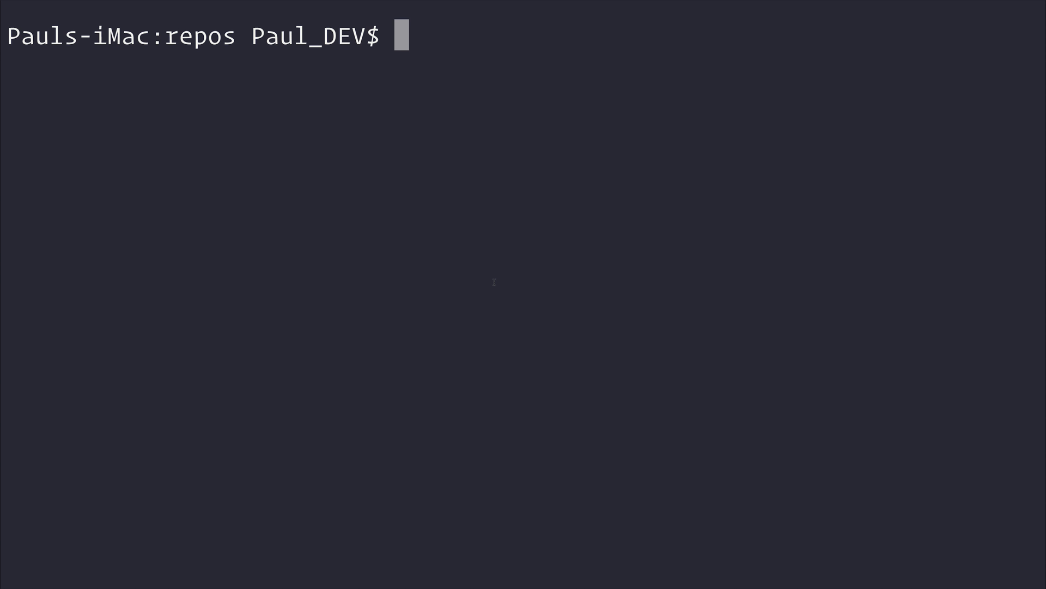
- Run 'ionic start firebase-storage-ionic blank' to generate the blank Ionic app
text(ionic stat)
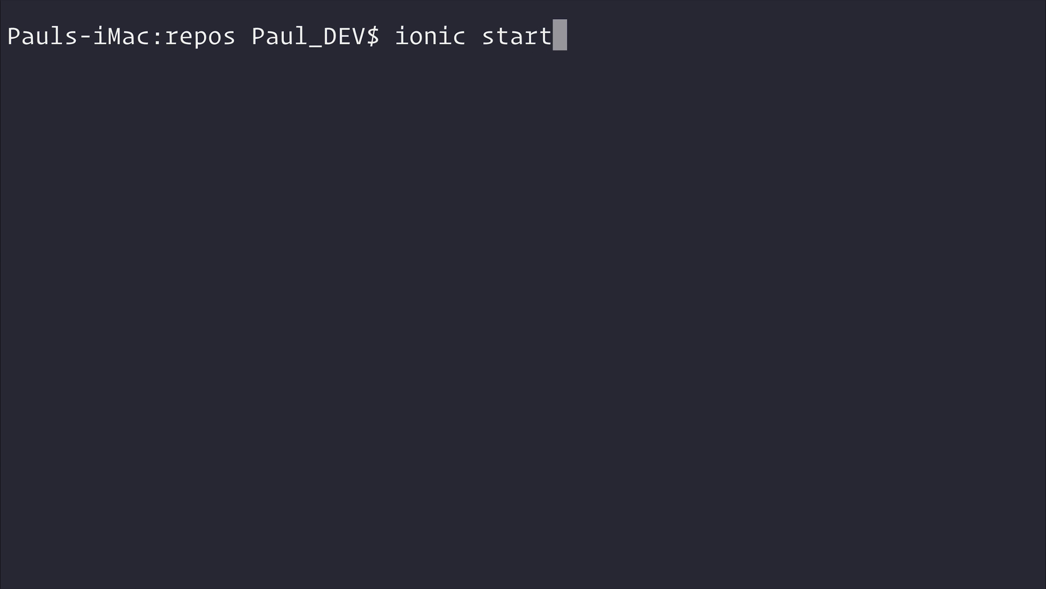
text(firebase-st)
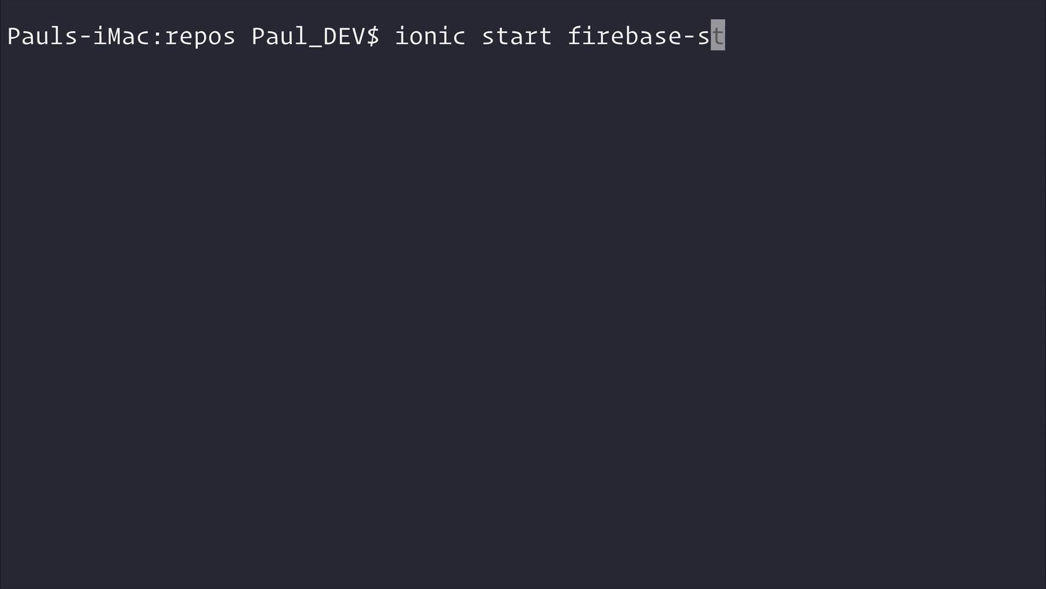
text(torage-ionic blank)
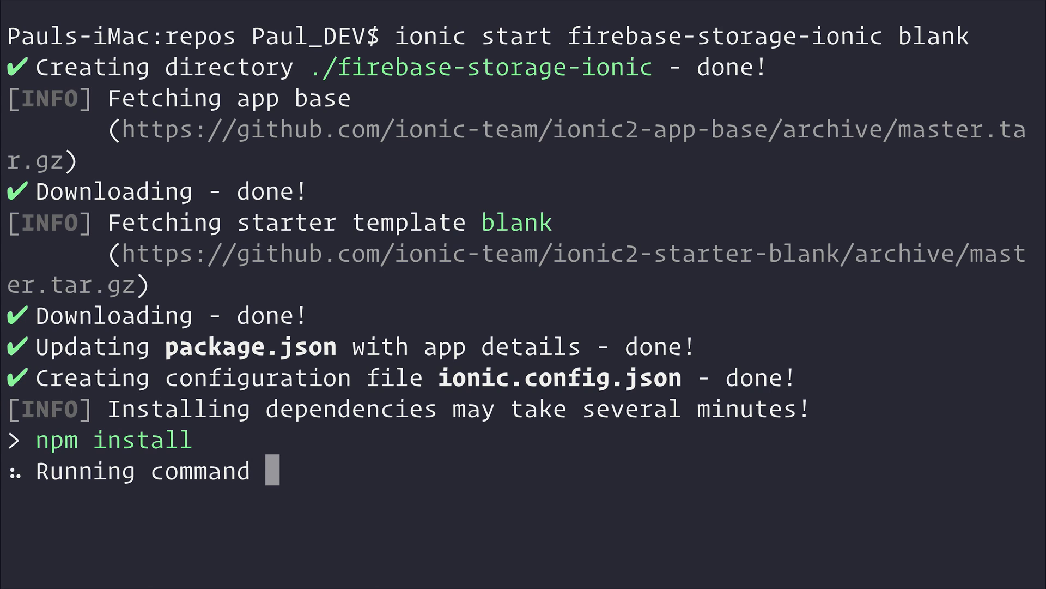
text(cd fi)
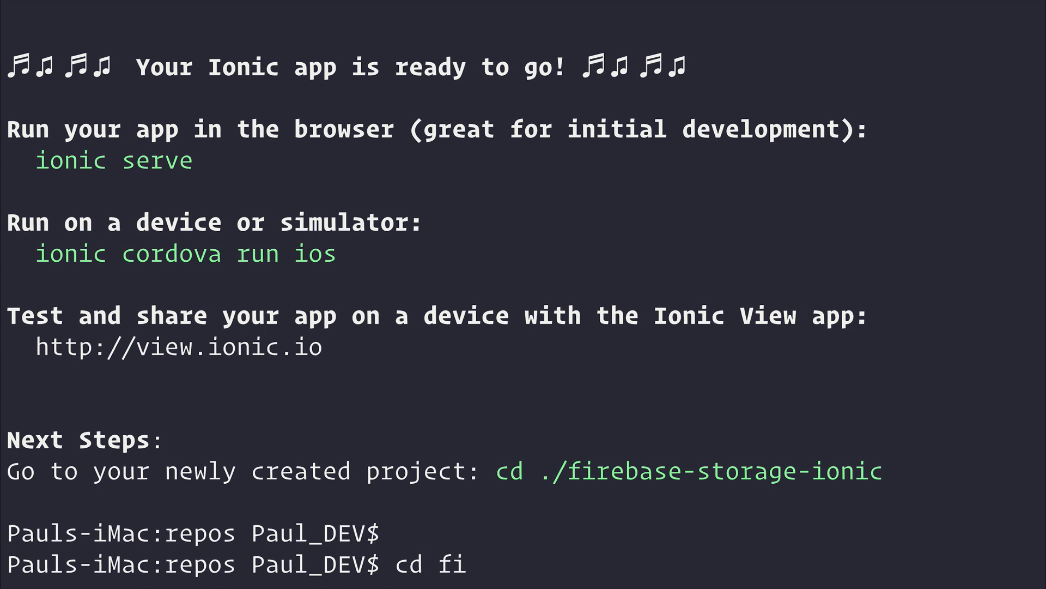
text(rebase-storage-o)
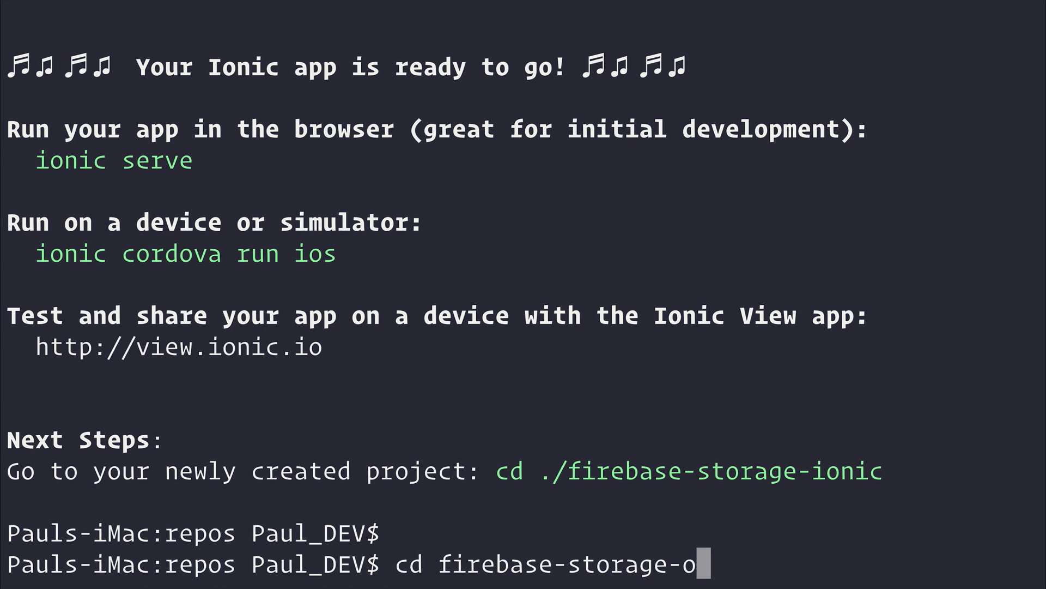
key(Enter)
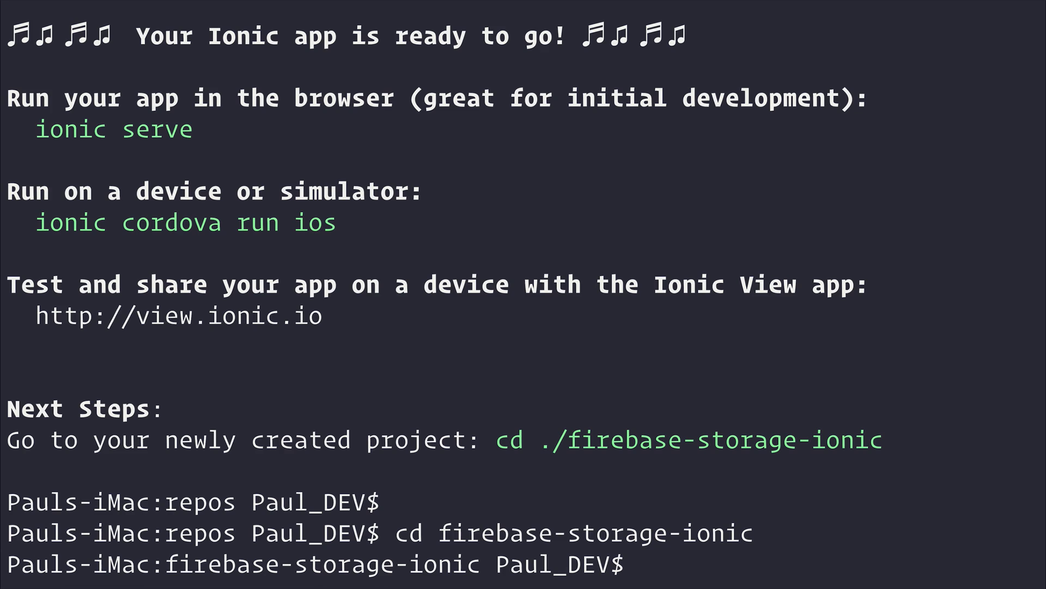
text(npm install firebase)
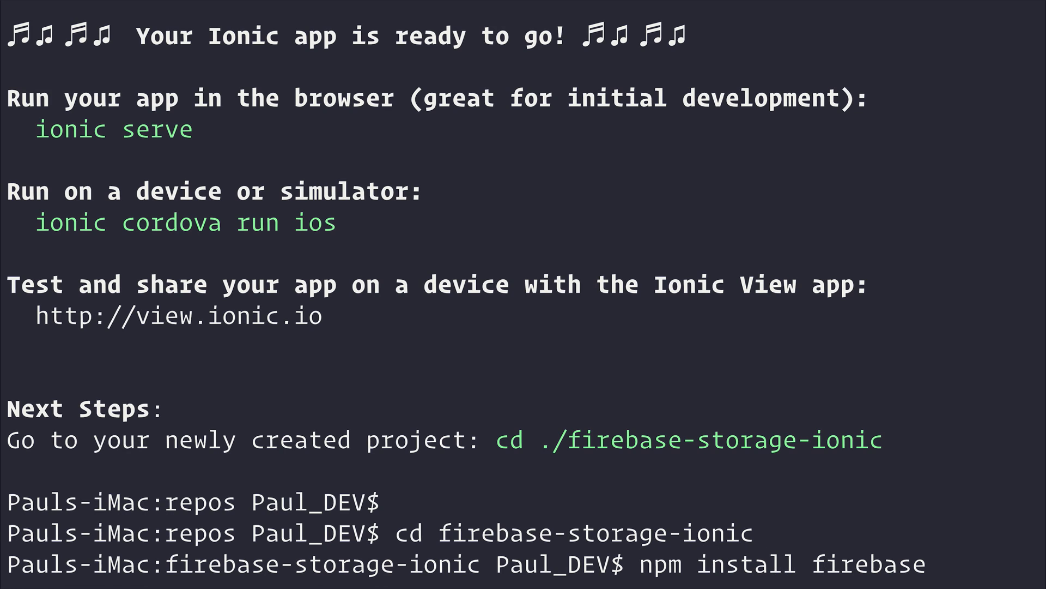
text(@)
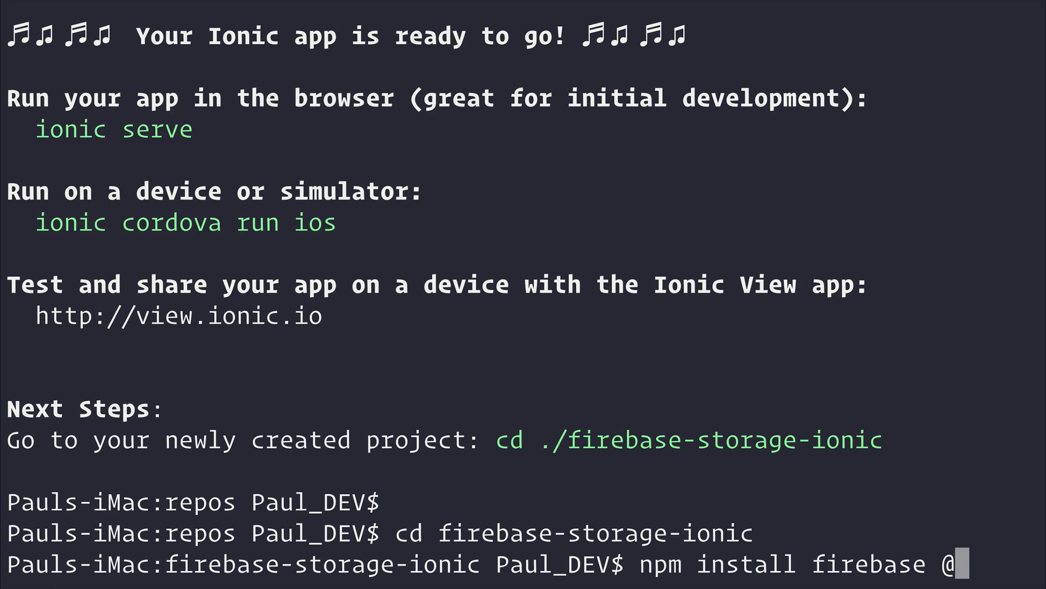
text(ionic-native/)
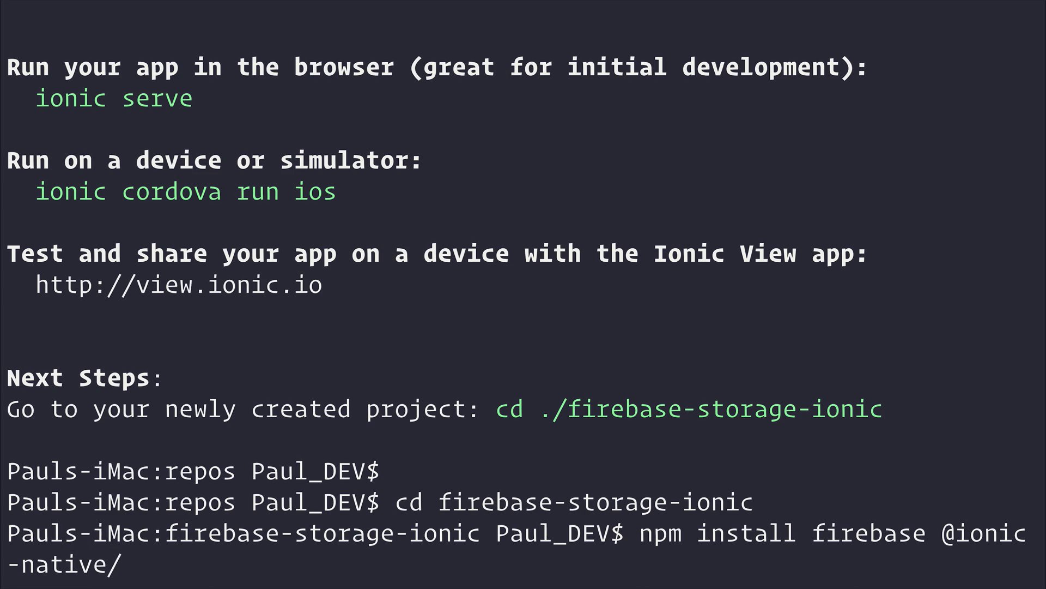
text(camera)
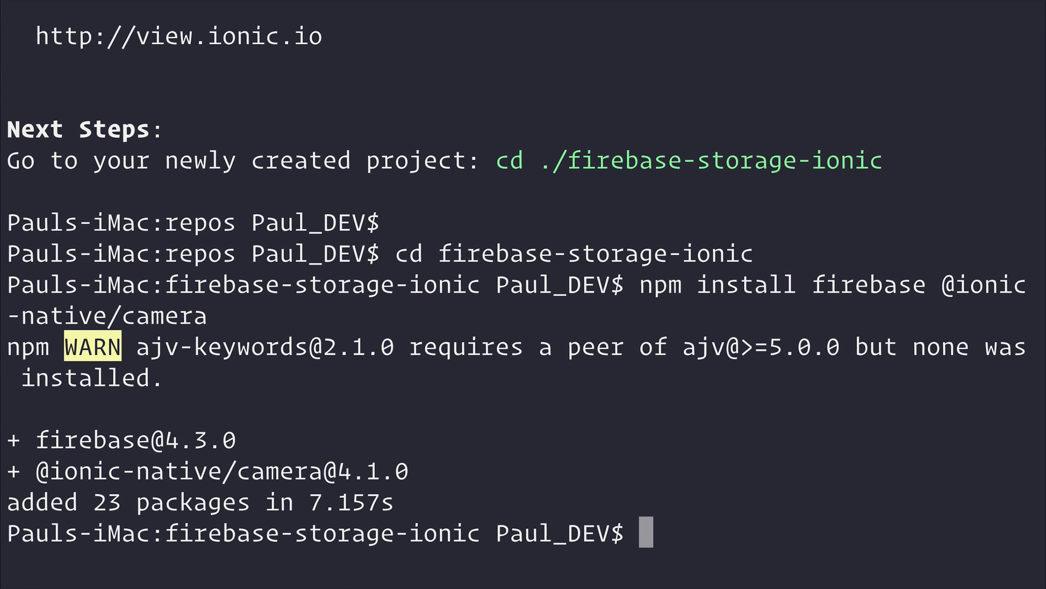
- Add cordova-plugin-camera via ionic cordova plugin add and run ionic lab
text(ionic cordova plugin add cordova)
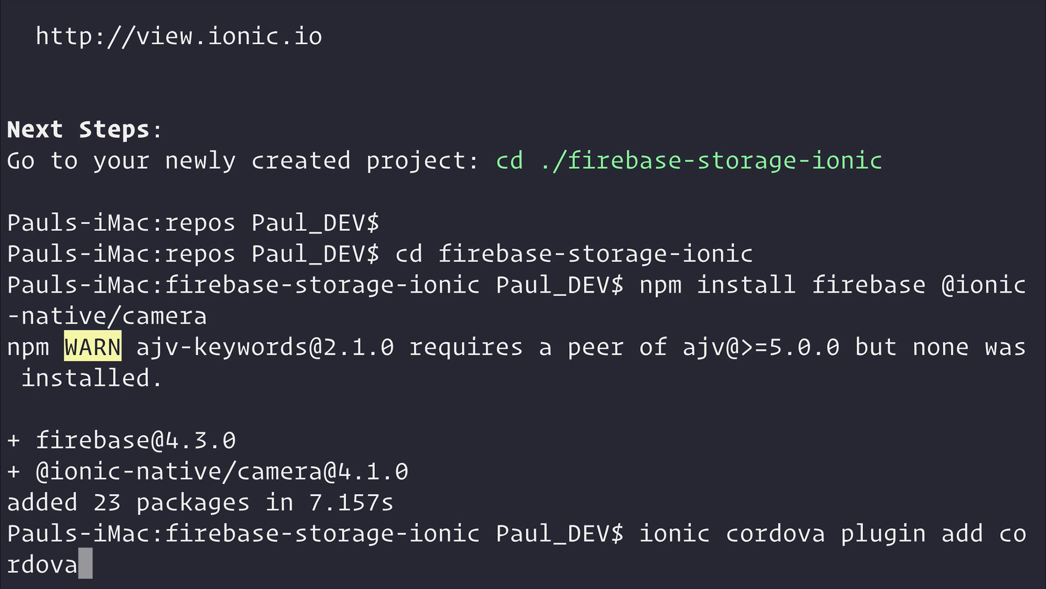
text(-plugin-camera)
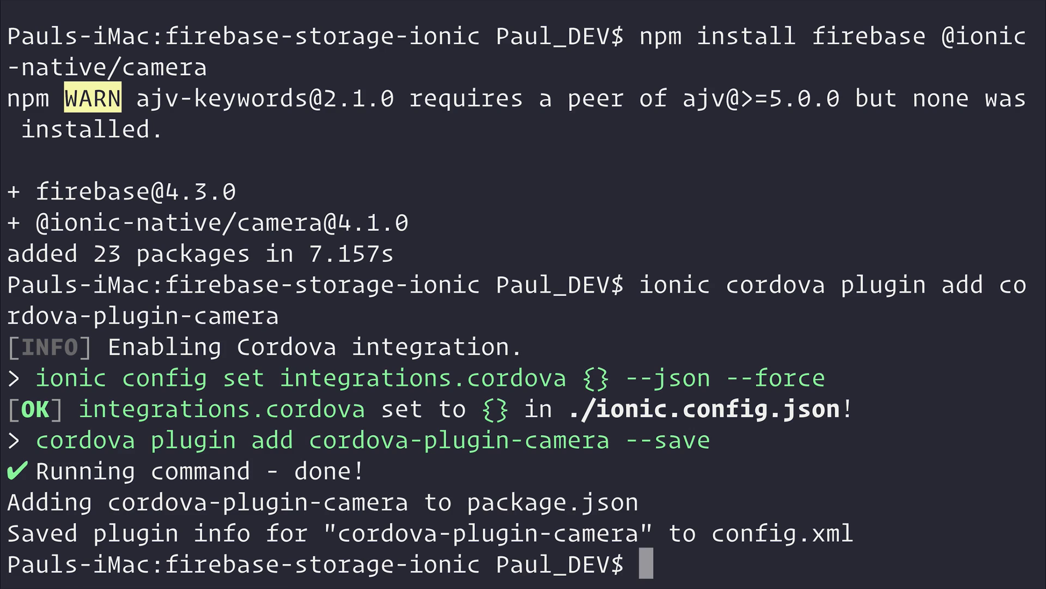
text(ionic lab)
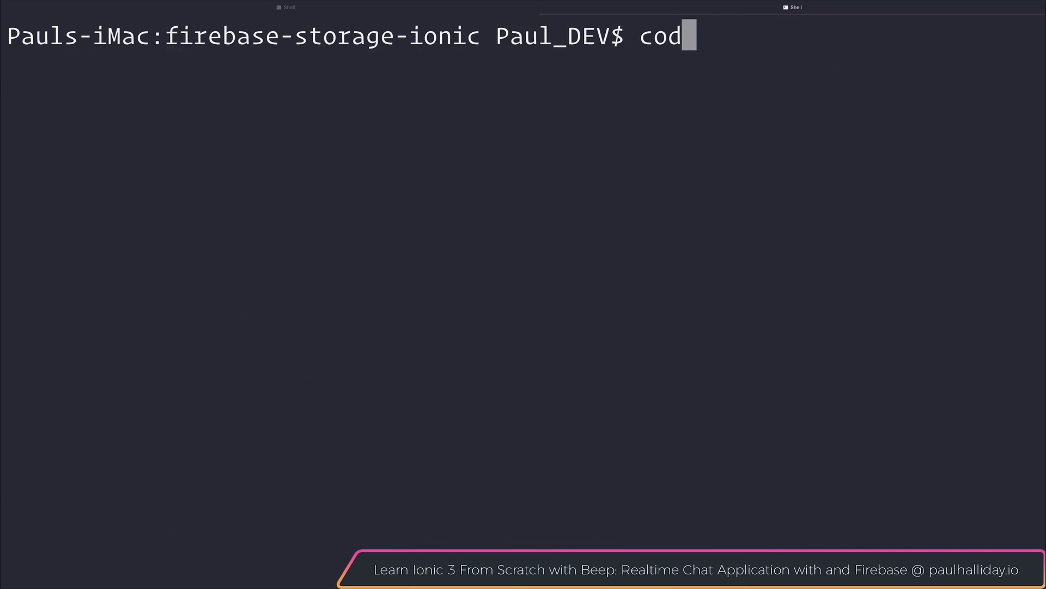
- Run 'code .' to open the project in the editor
text(e .)
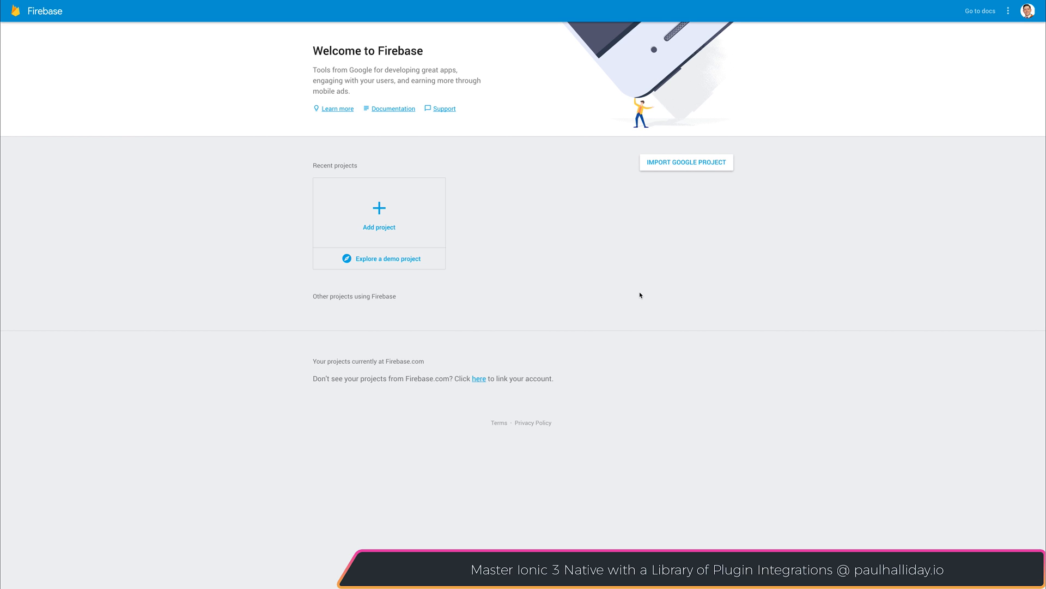
mouse_move(635, 294)
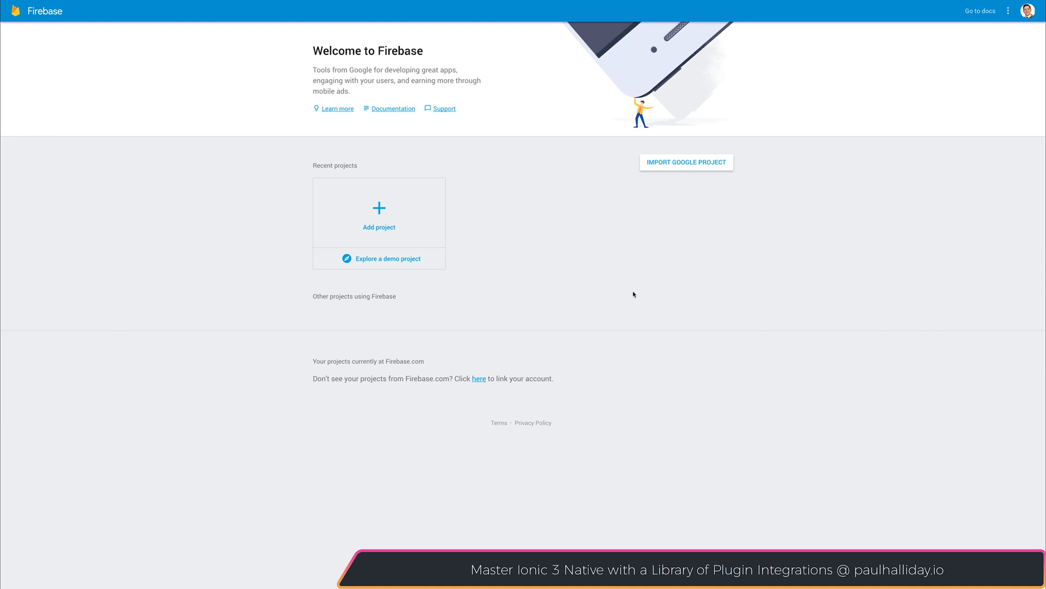
- Create Firebase project 'firebase-storage-ionic' with United Kingdom as its region
click(378, 212)
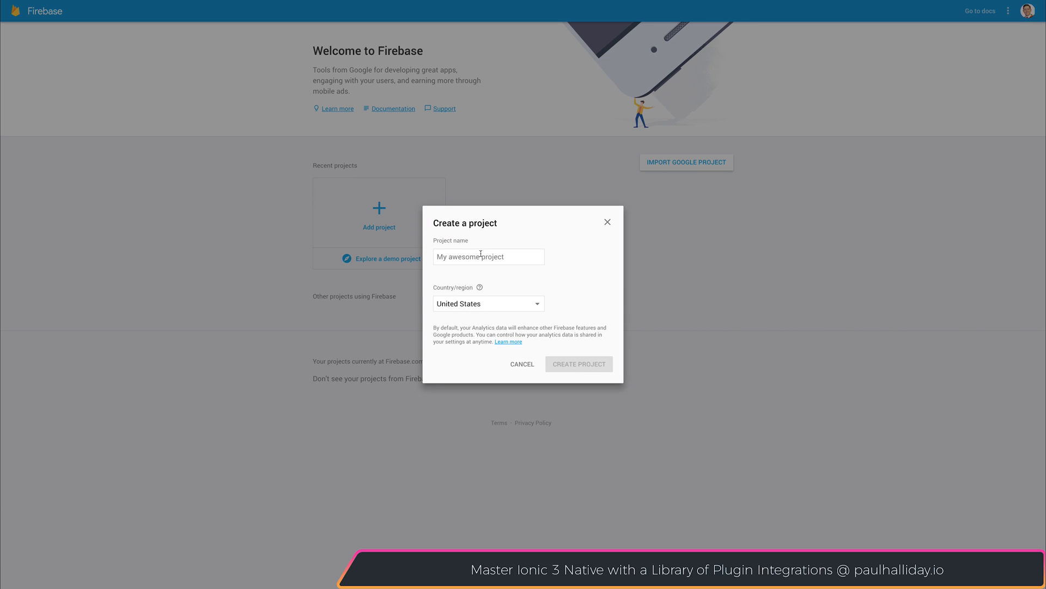
click(488, 304)
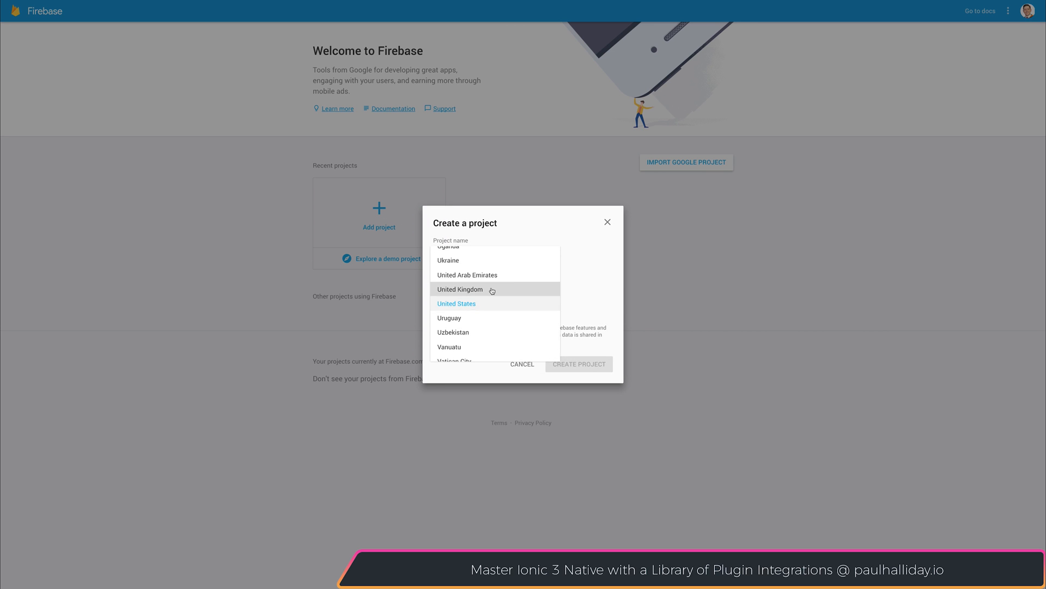
click(460, 289)
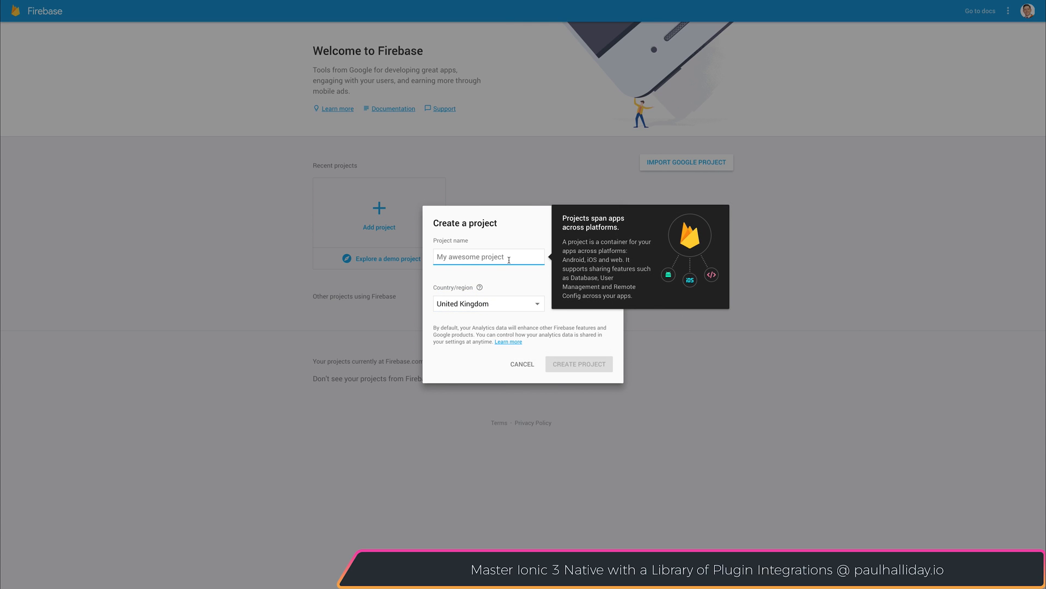
text(firebase-storage-ionic)
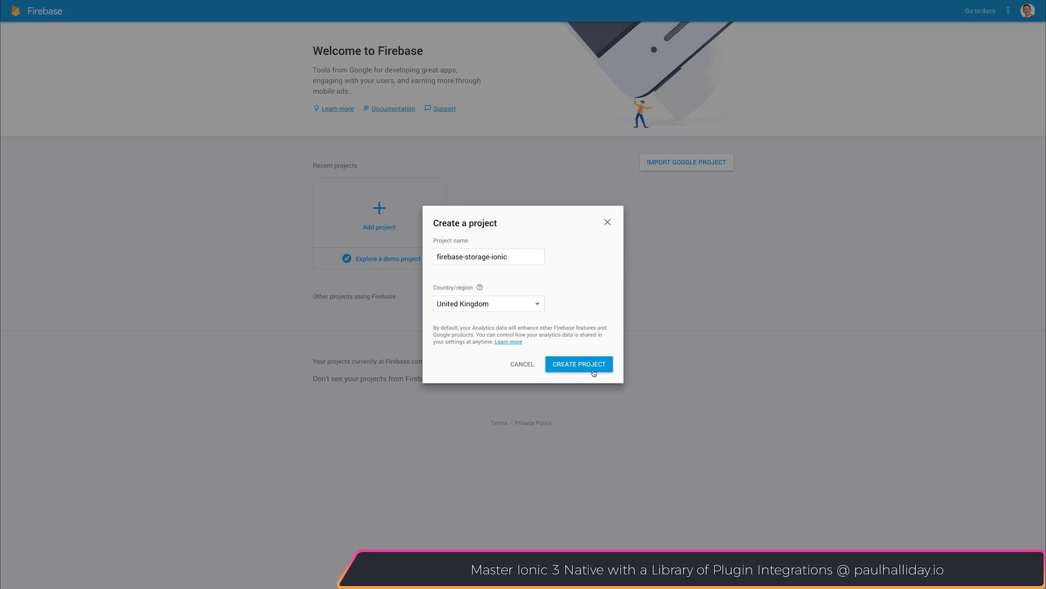
click(579, 364)
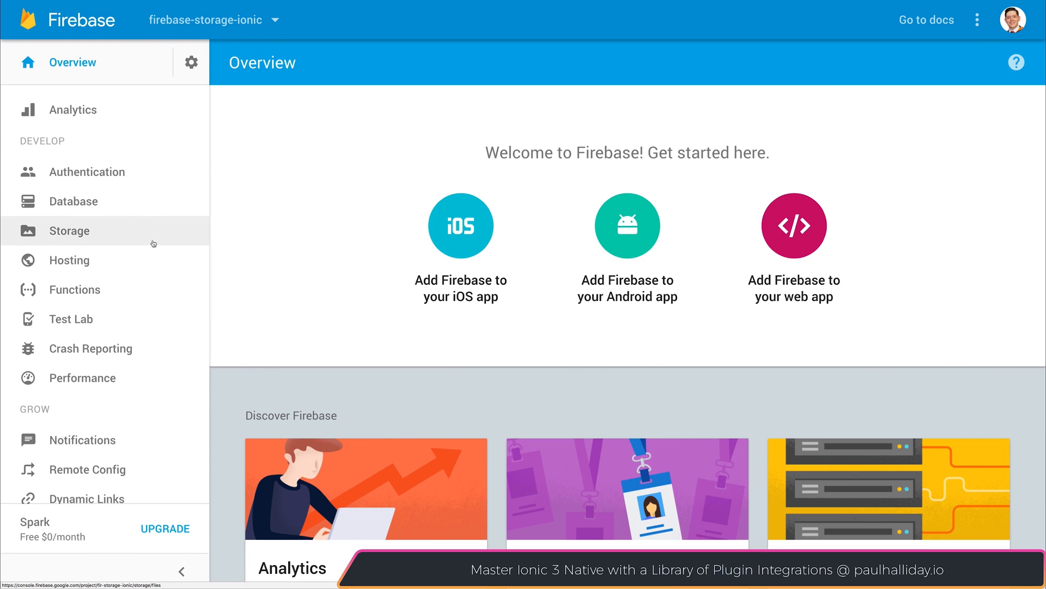
- Set up Storage and publish rules without the auth condition, allowing public read, write
click(69, 231)
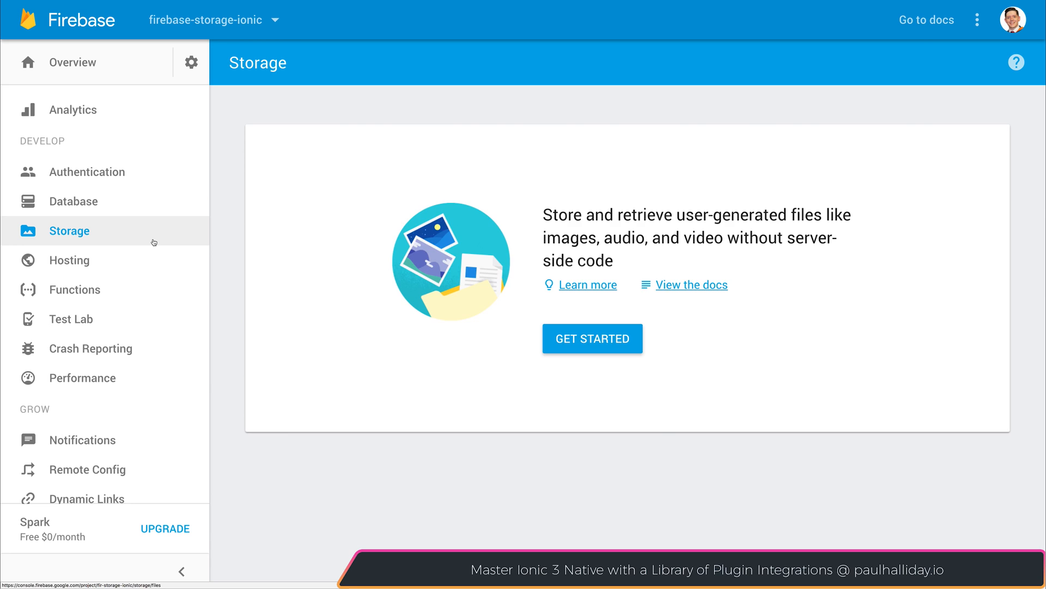
mouse_move(581, 349)
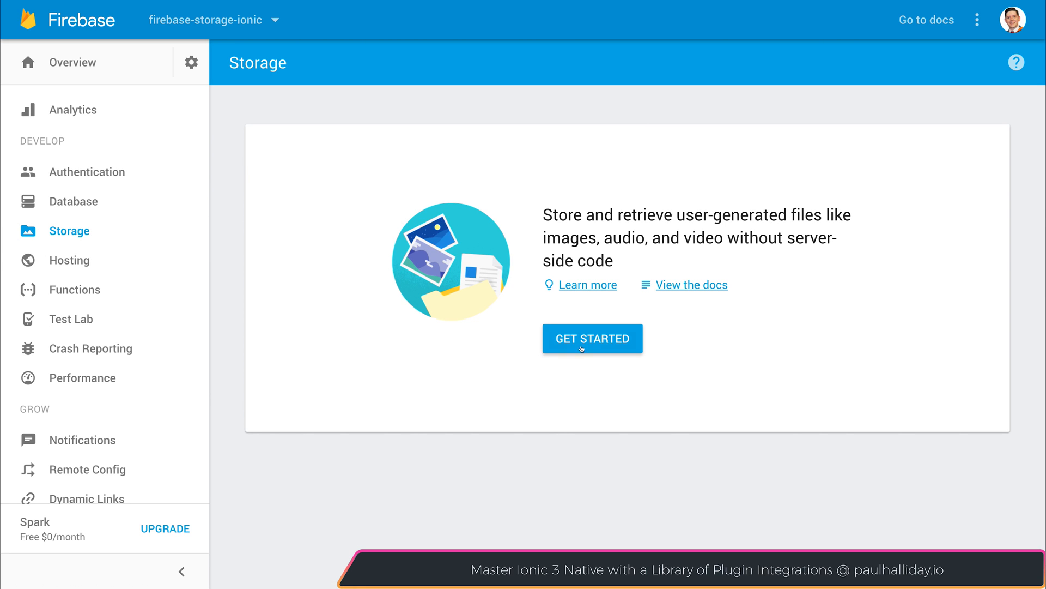
click(592, 338)
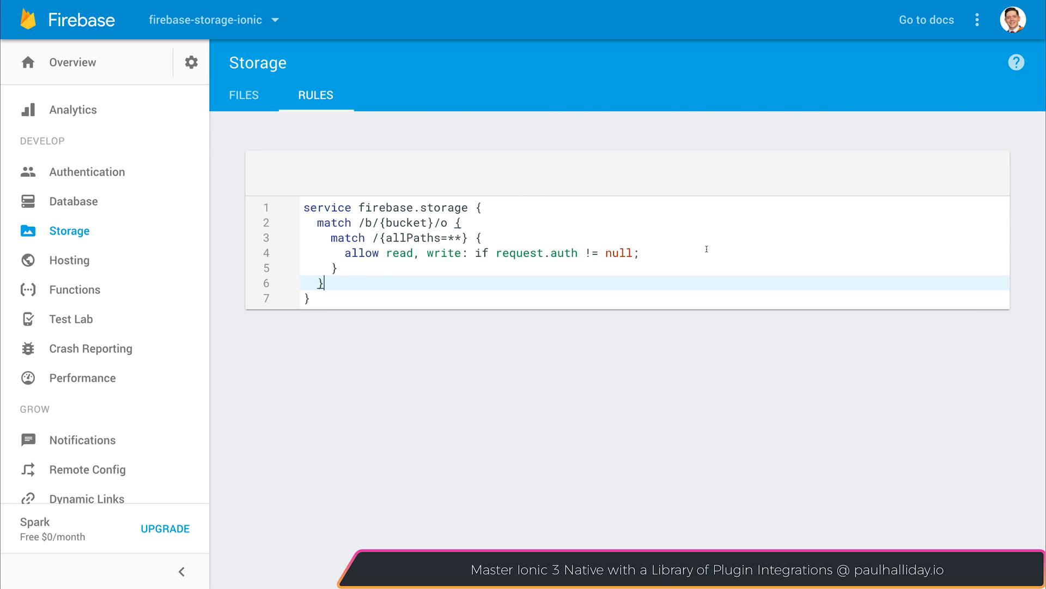
mouse_move(317, 105)
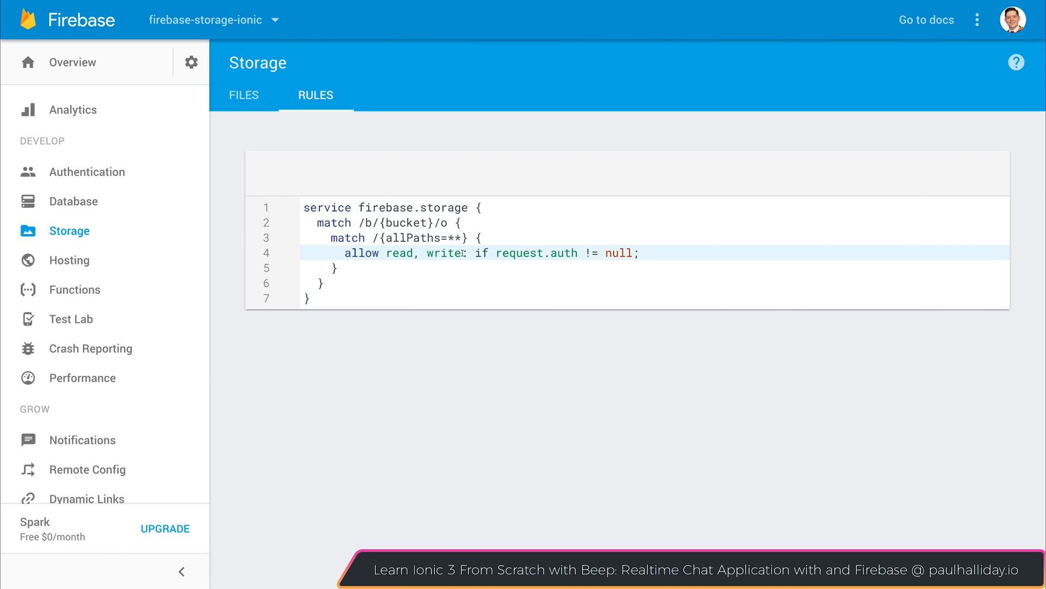
drag(463, 253, 550, 253)
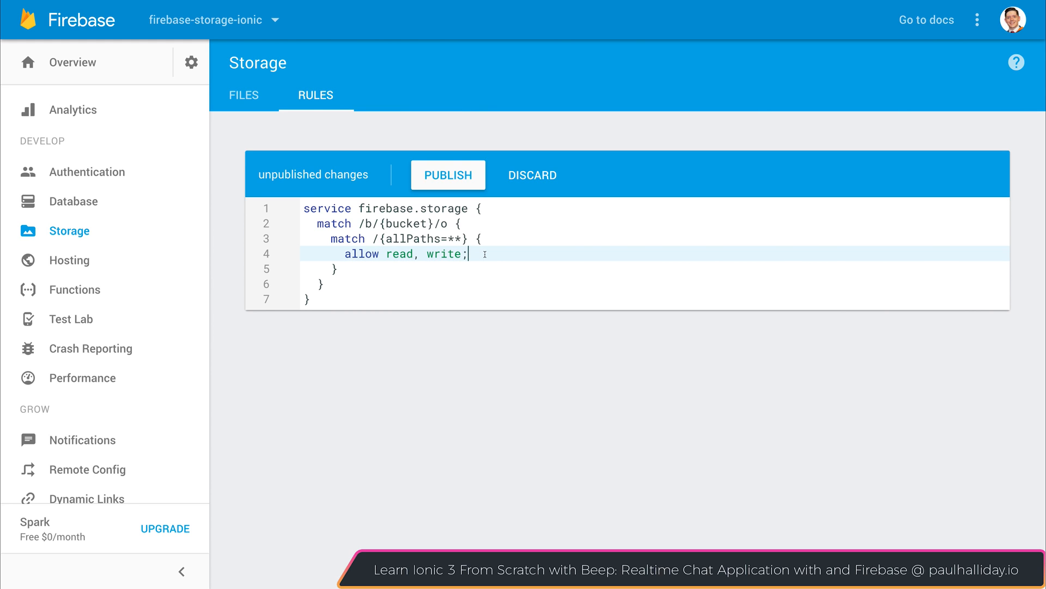
click(448, 175)
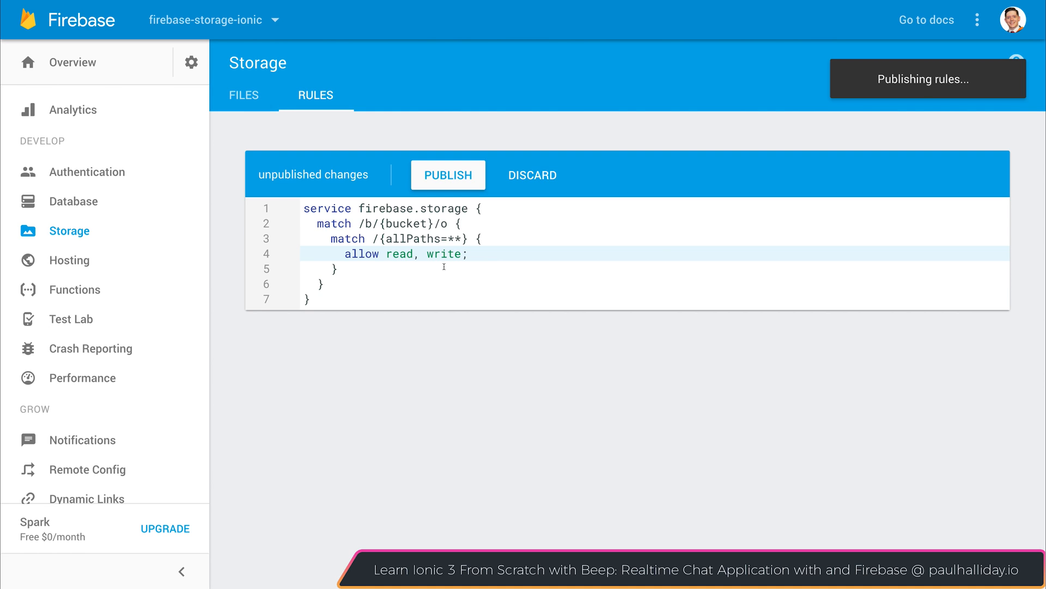
click(448, 175)
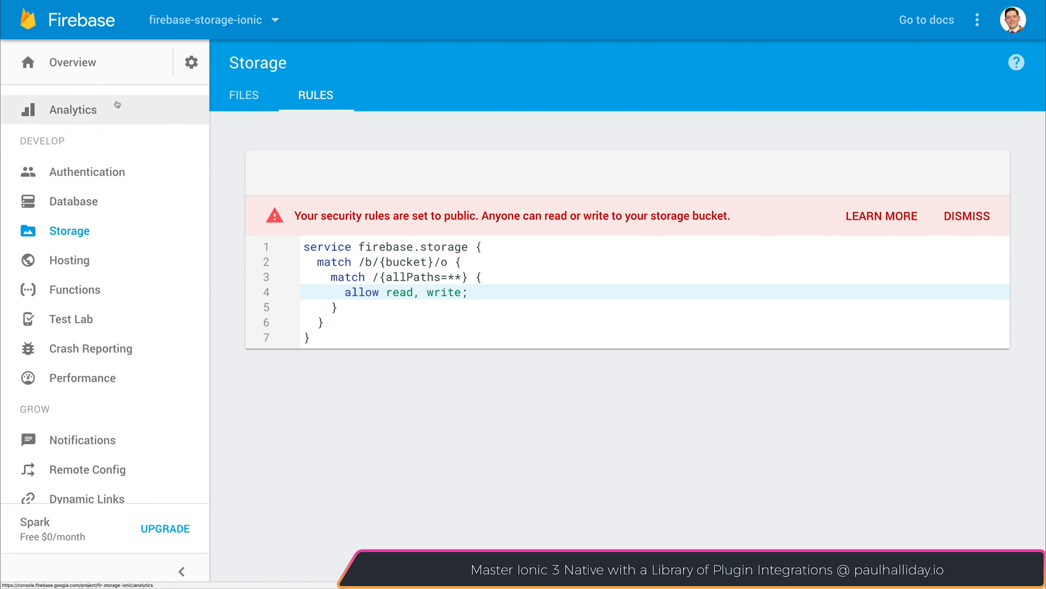
- From Overview, show the 'Add Firebase to your web app' snippet and select its config object
click(71, 62)
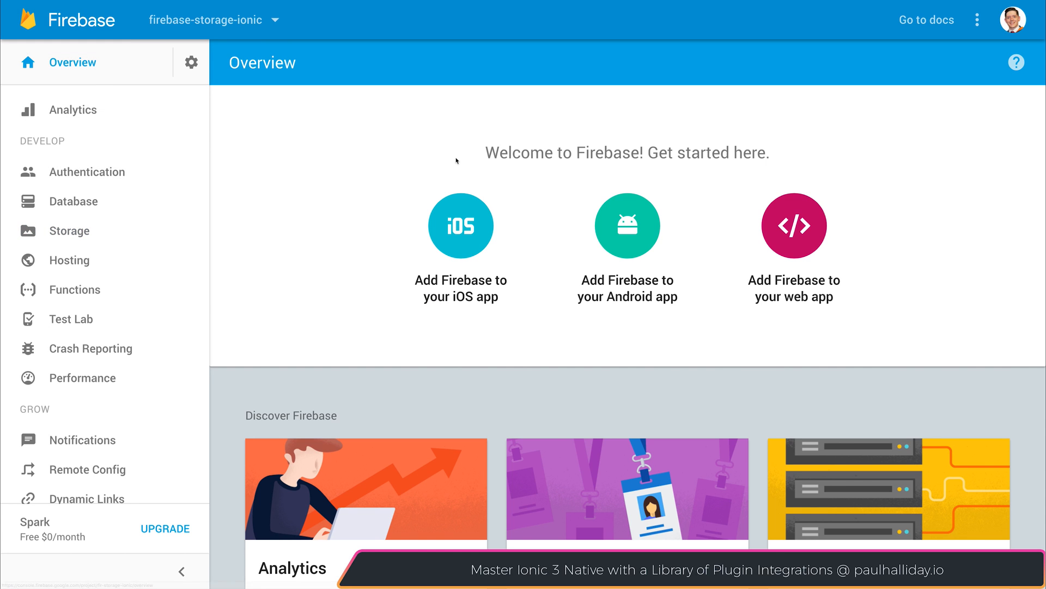
mouse_move(774, 182)
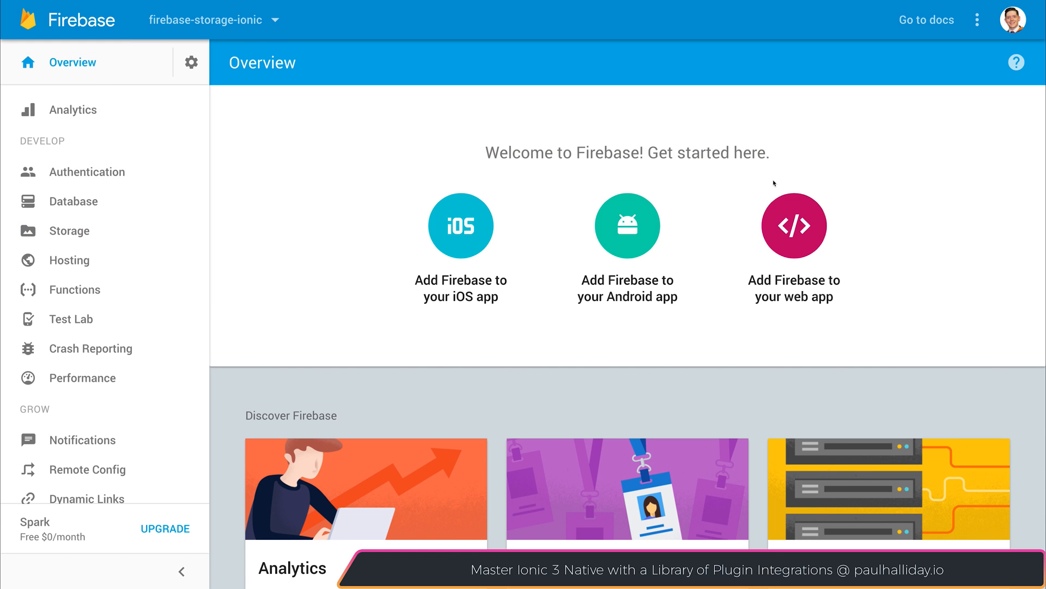
mouse_move(749, 185)
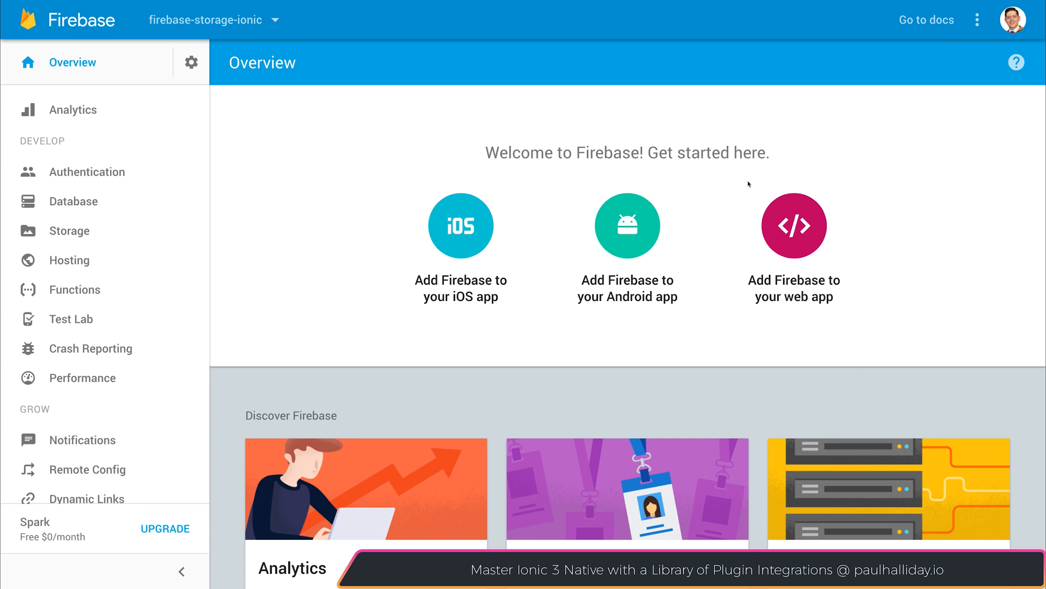
mouse_move(790, 299)
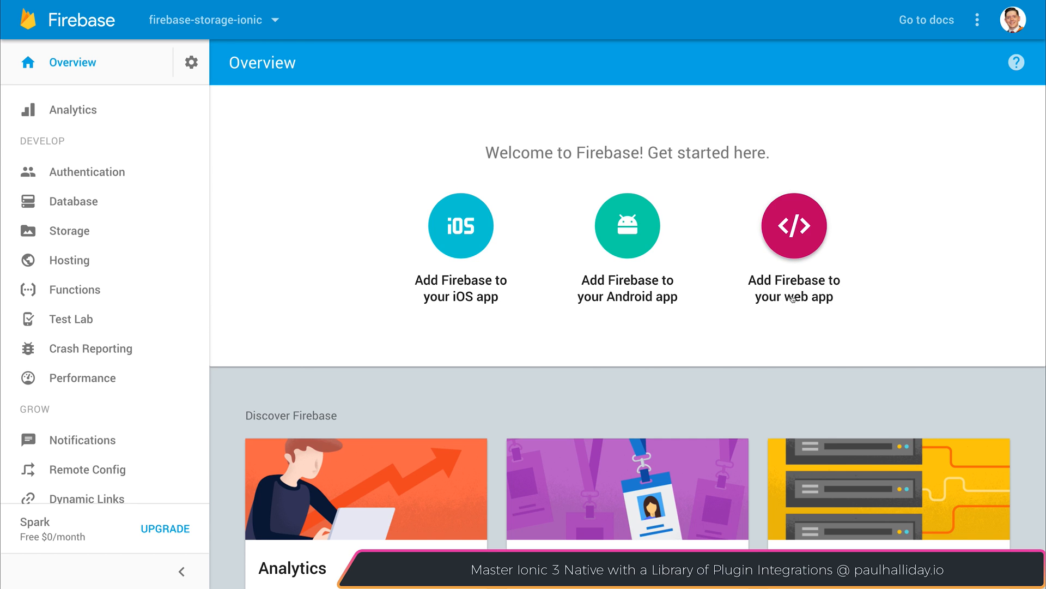
click(794, 226)
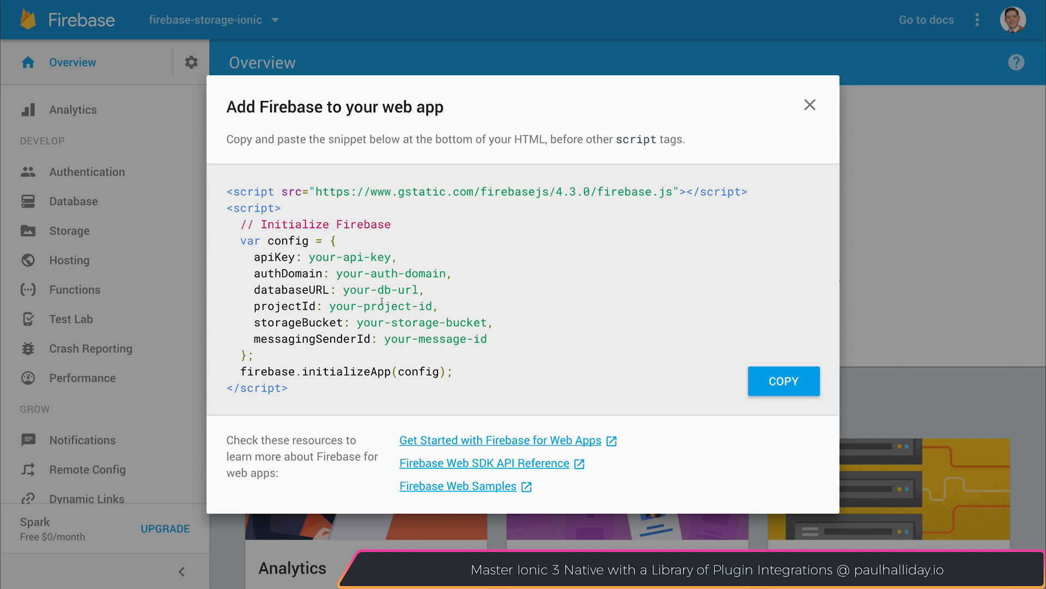
drag(325, 240, 351, 345)
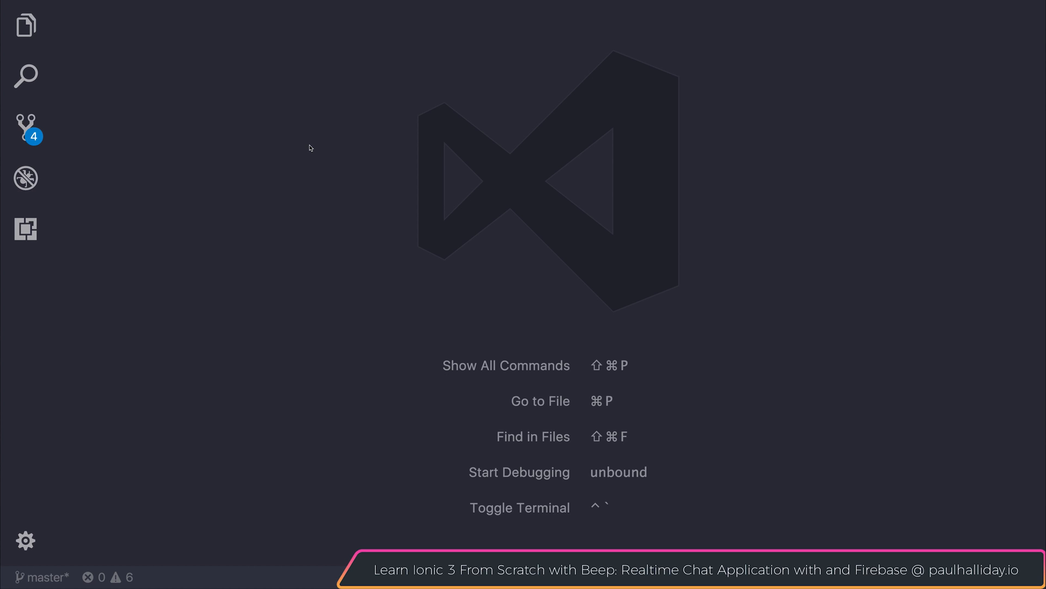
- Create a new file firebase.config.ts in the src/app folder
click(27, 25)
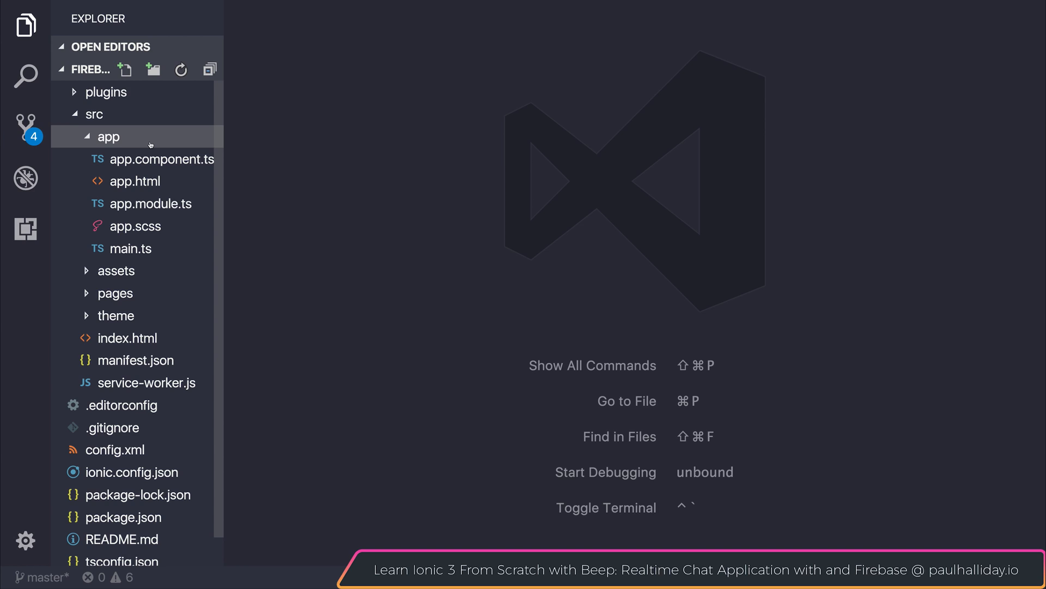
right_click(108, 137)
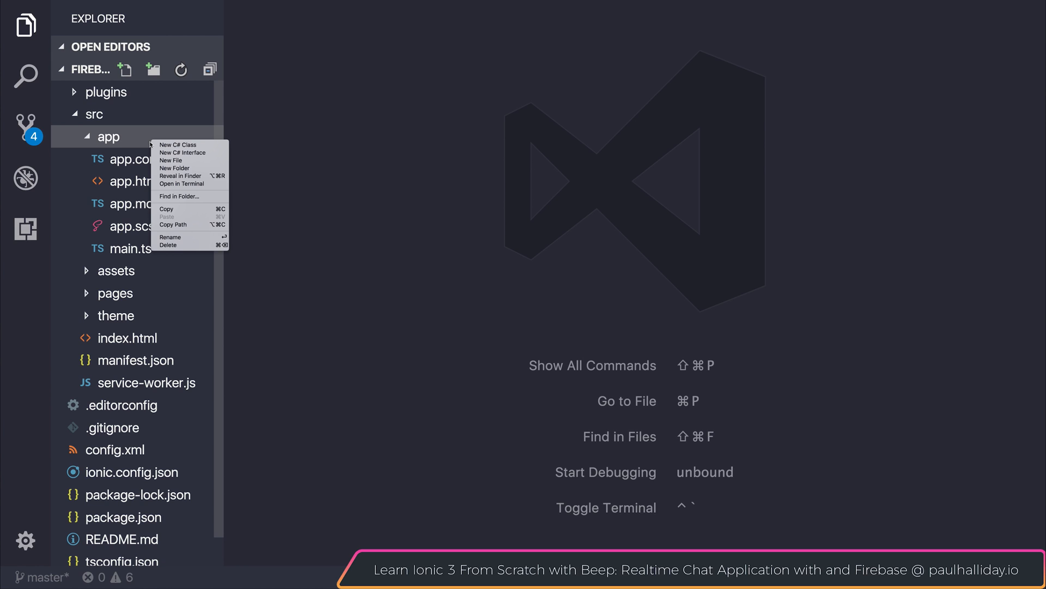
click(171, 160)
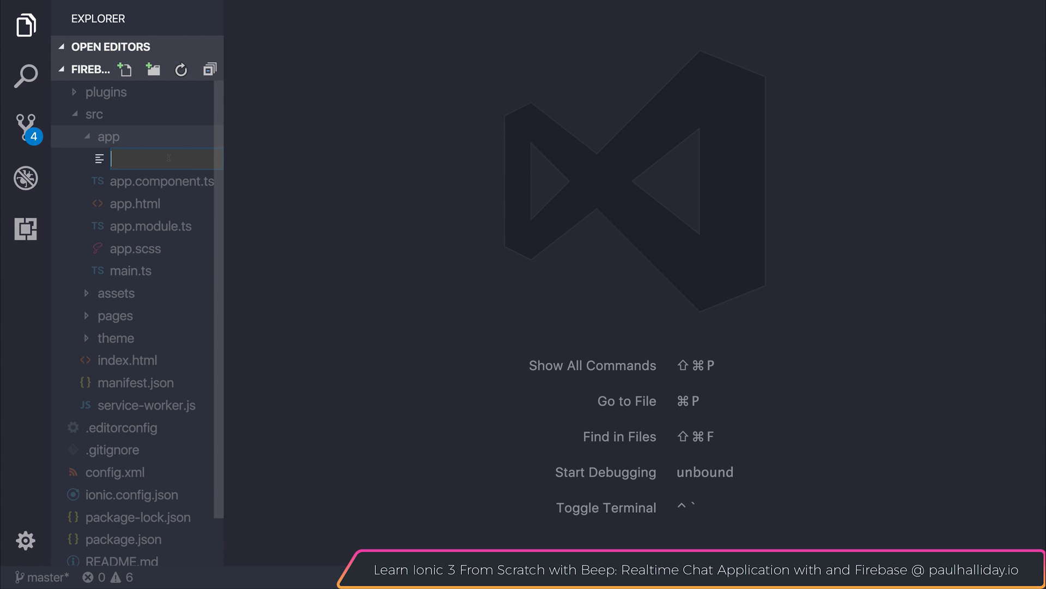
text(firebase.co)
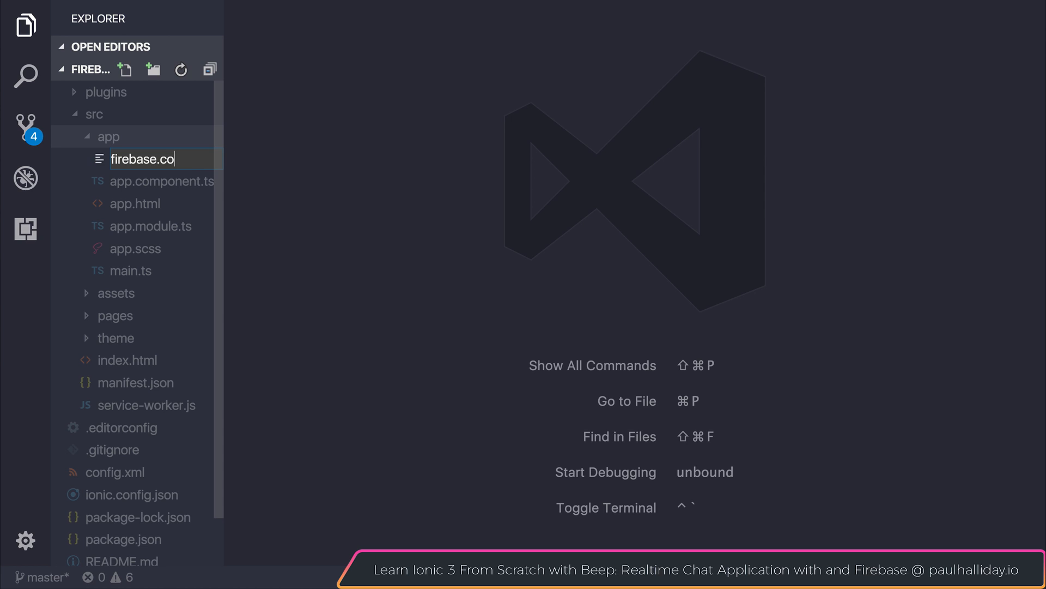
key(Enter)
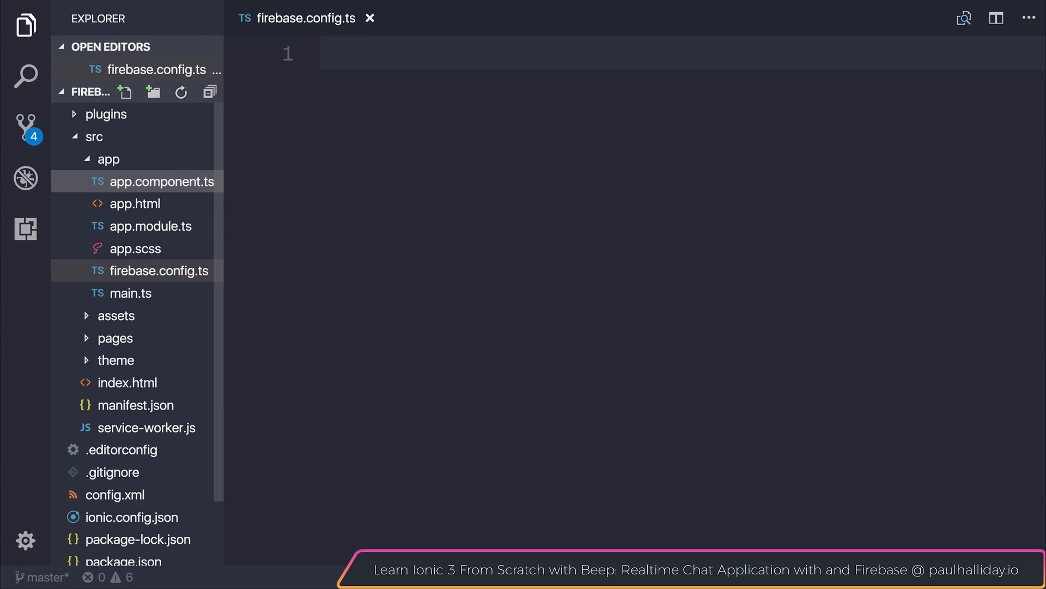
- Write 'export const FIREBASE_CONFIG' with the config, quoting apiKey and authDomain values
text(export)
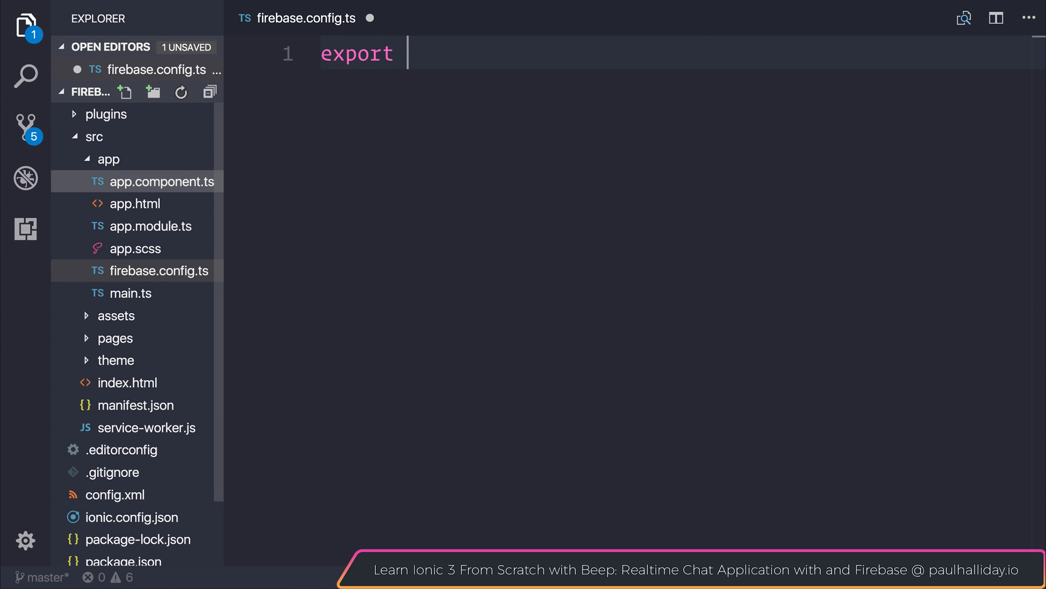
text(const FIREBASE_CONFIG = {)
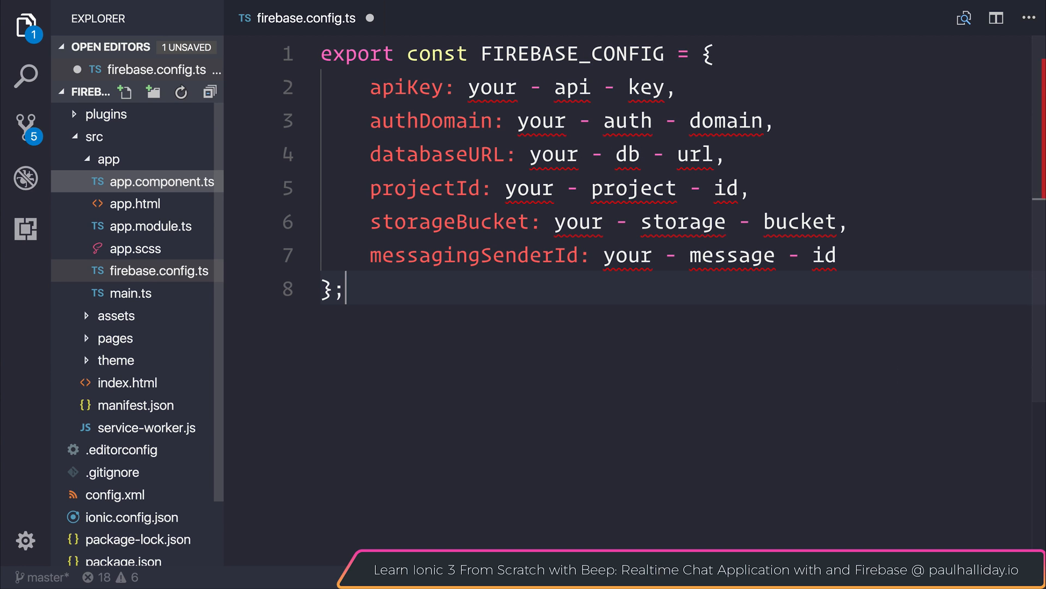
drag(470, 86, 614, 86)
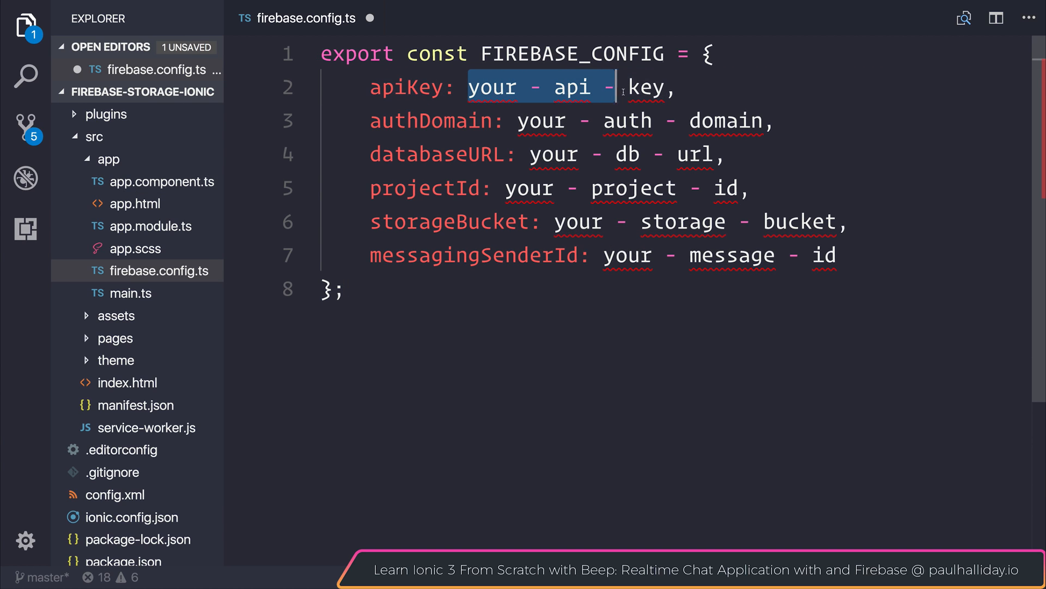
mouse_move(652, 87)
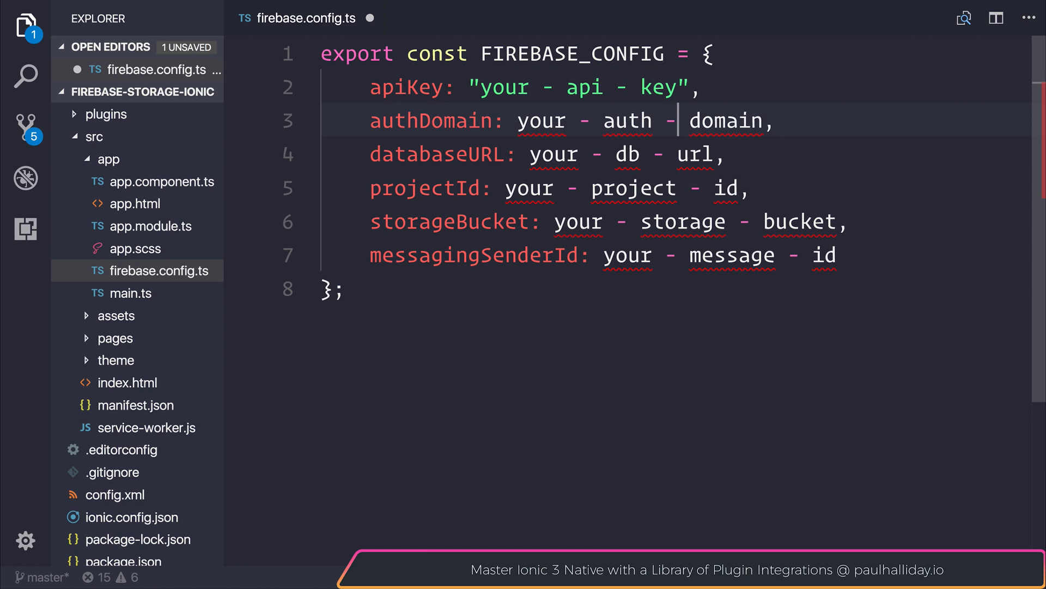
drag(513, 121, 749, 121)
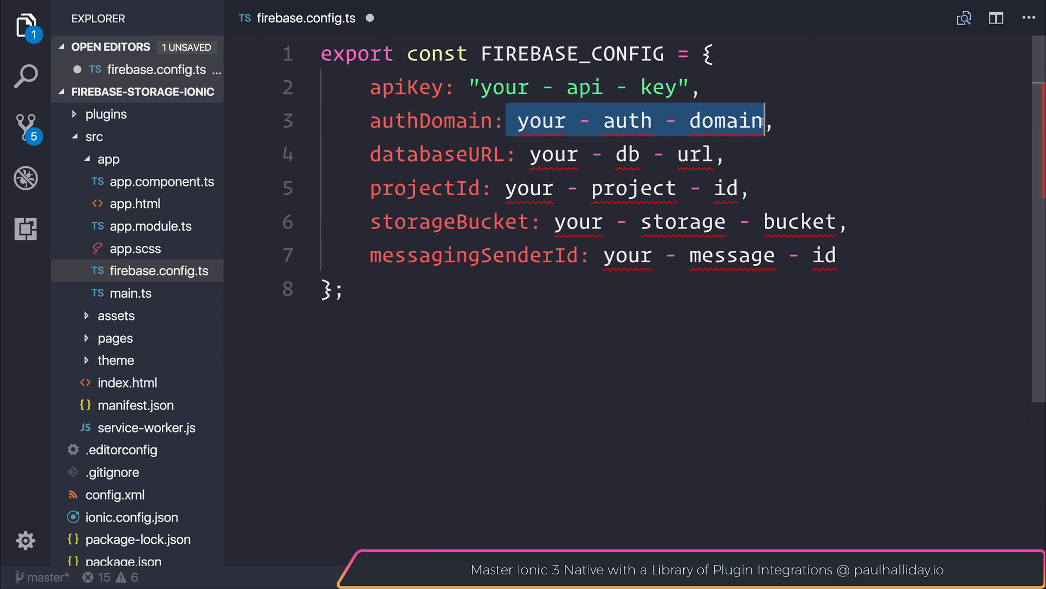
text(")
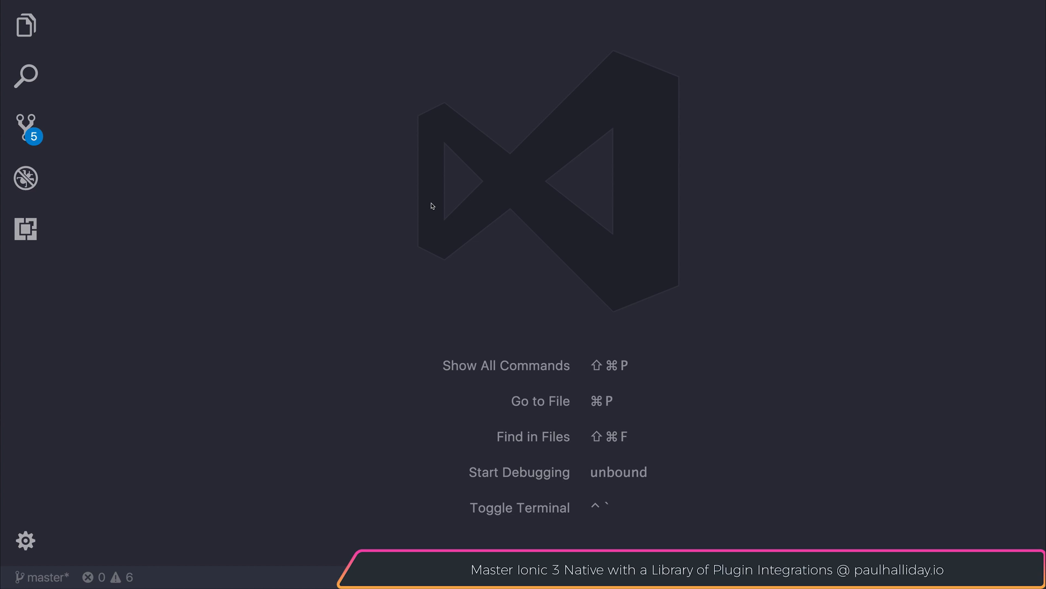
text(Home)
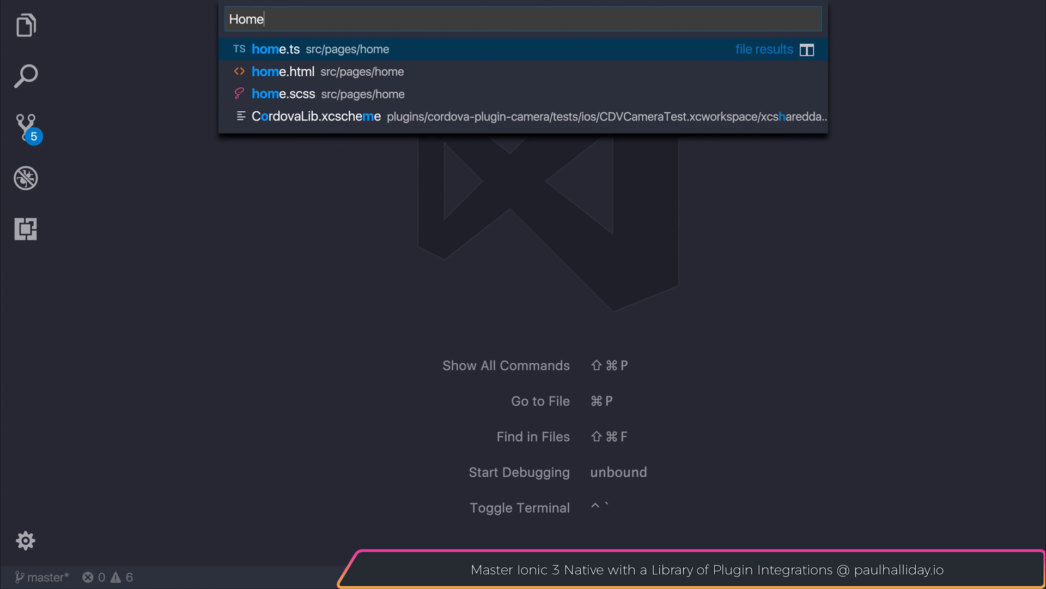
- In home.ts, add import { storage, initializeApp } from 'firebase'
click(274, 49)
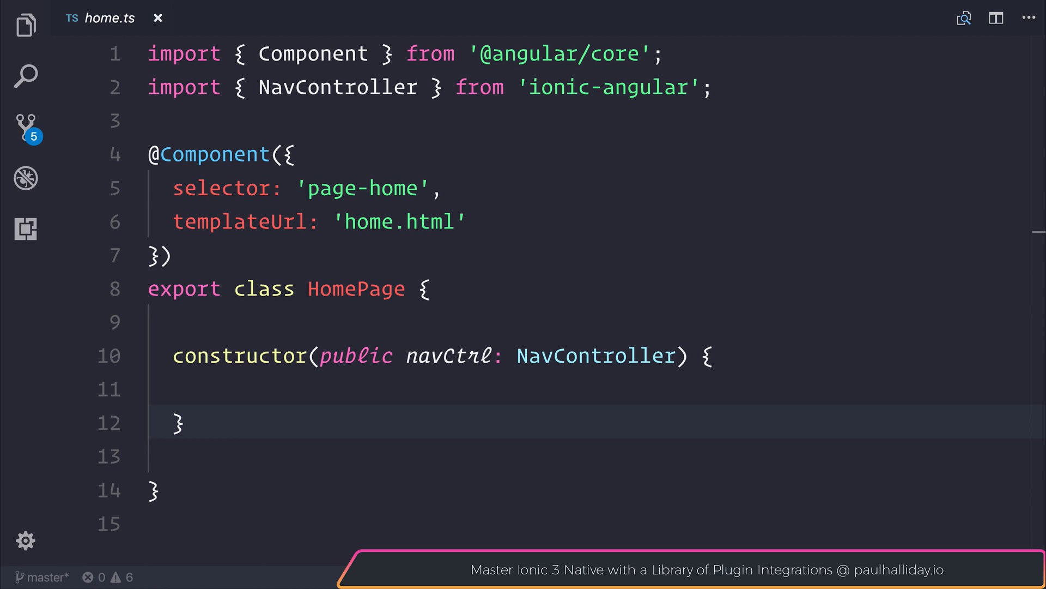
key(Enter)
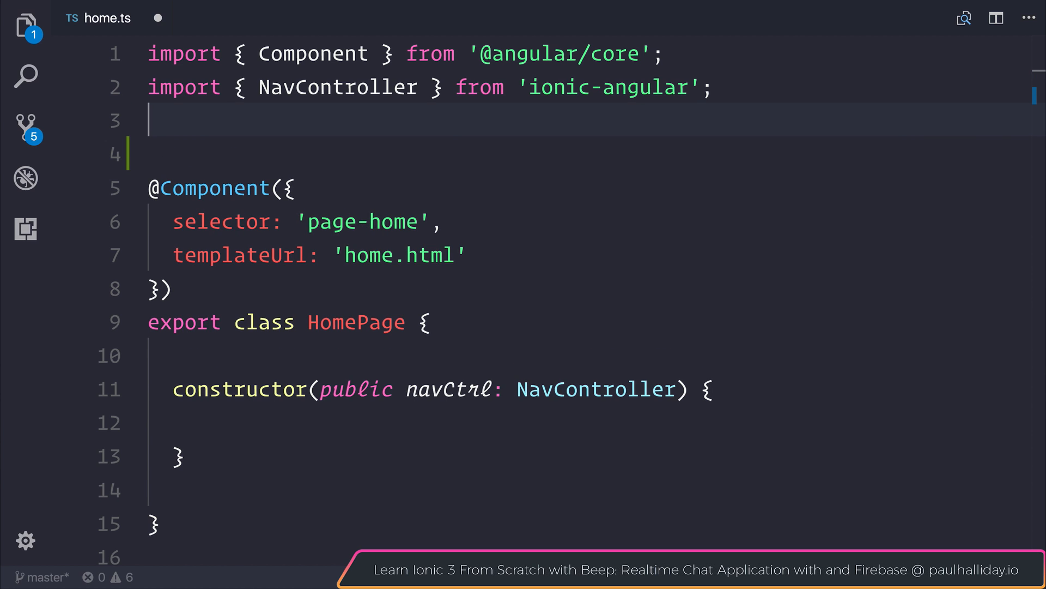
text(import)
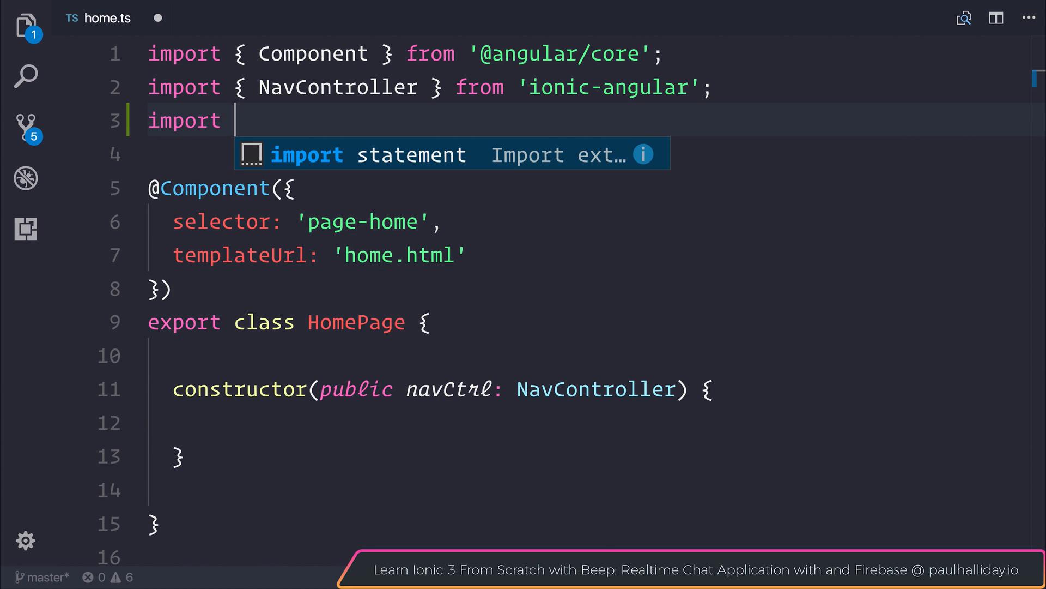
text({ } from 'firebase';)
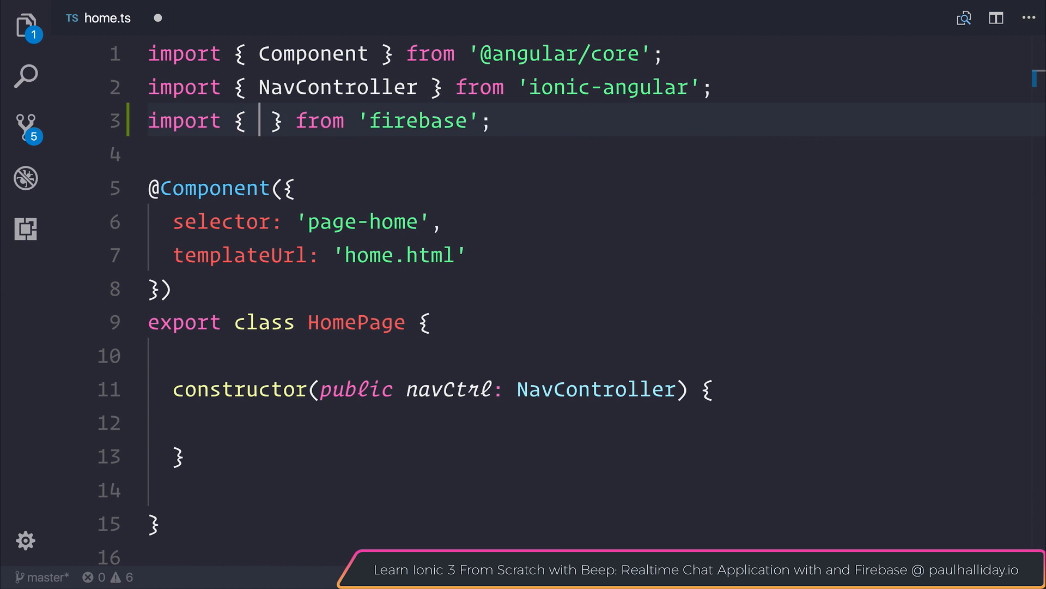
text(storage)
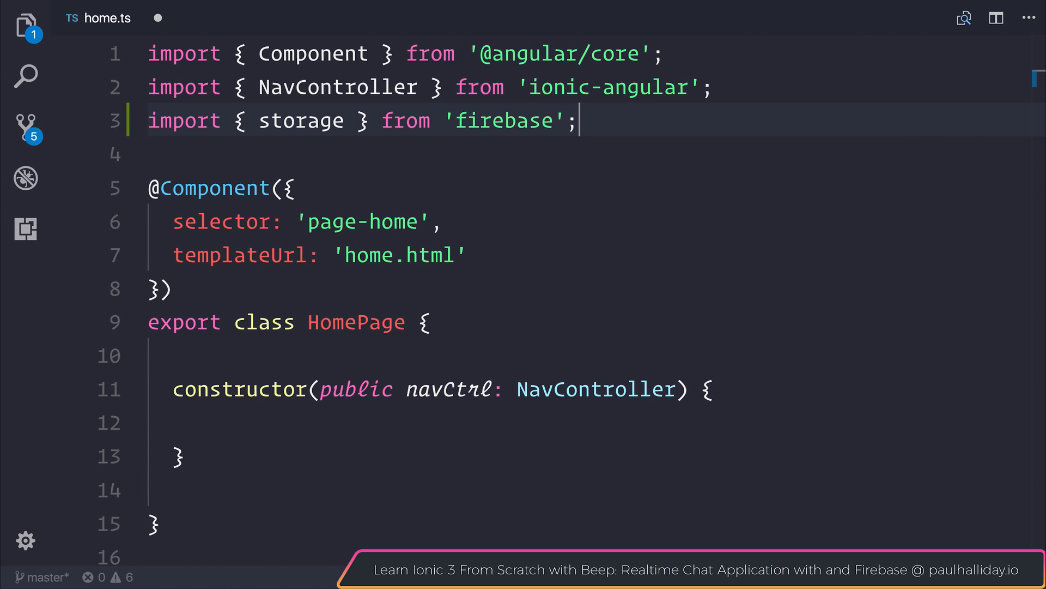
text(, initializeApp)
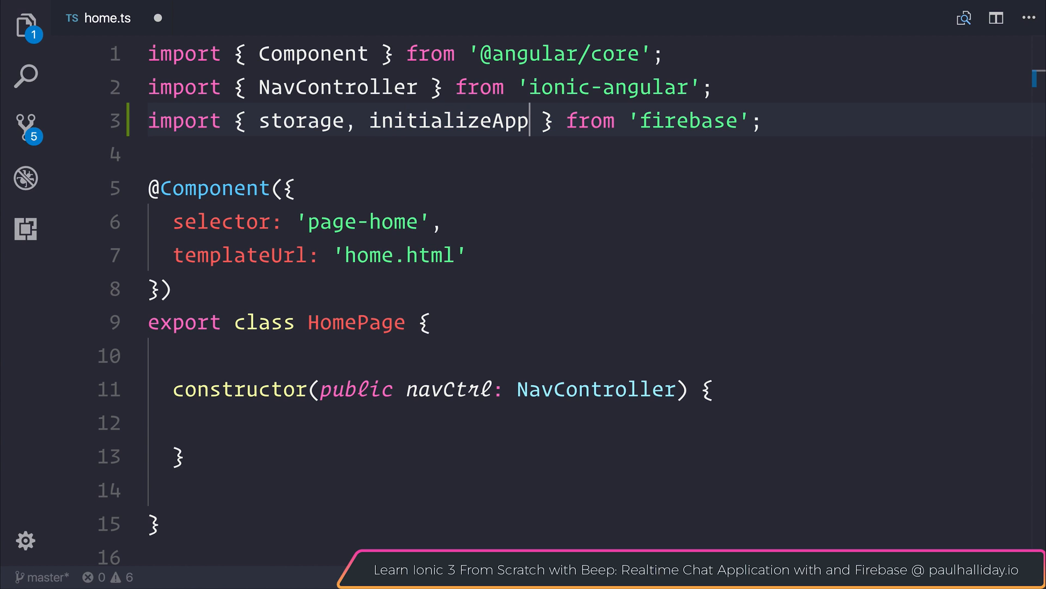
double_click(447, 120)
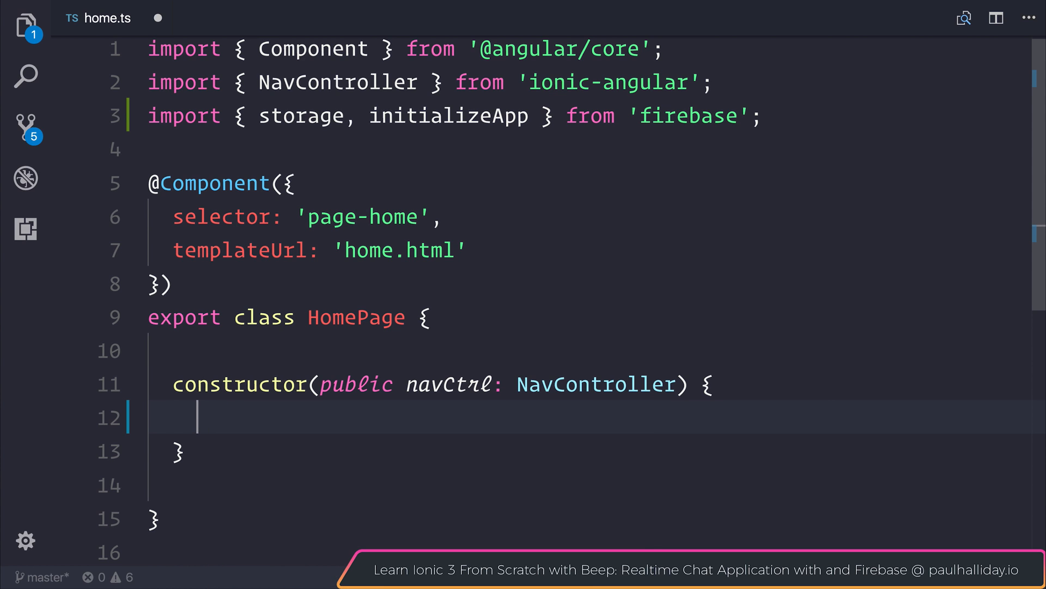
- Call initializeApp(FIREBASE_CONFIG) in the HomePage constructor, auto-importing FIREBASE_CONFIG
text(initializeApp.)
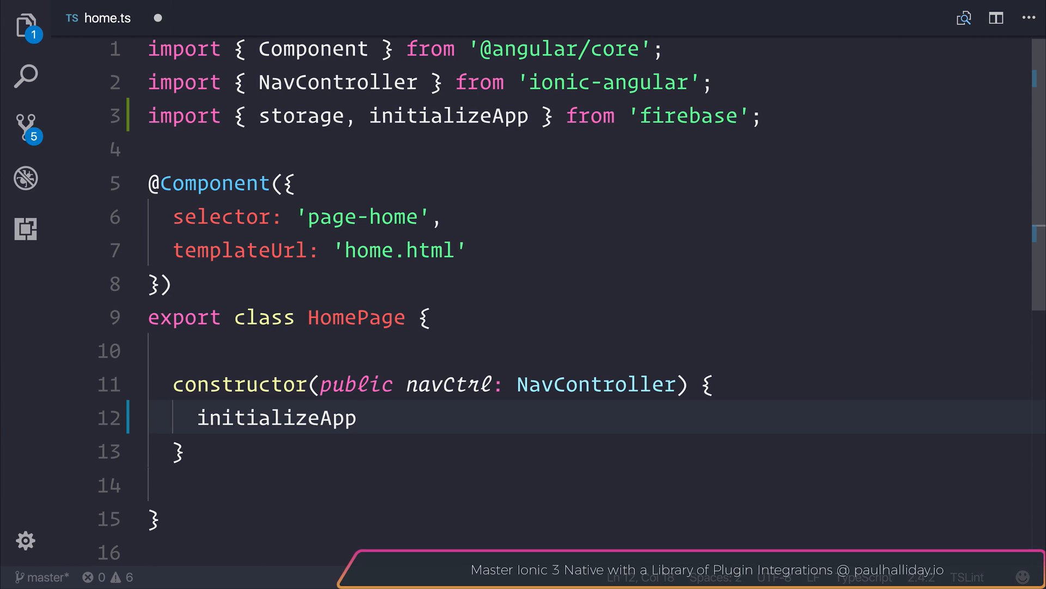
text((FIREBAS)
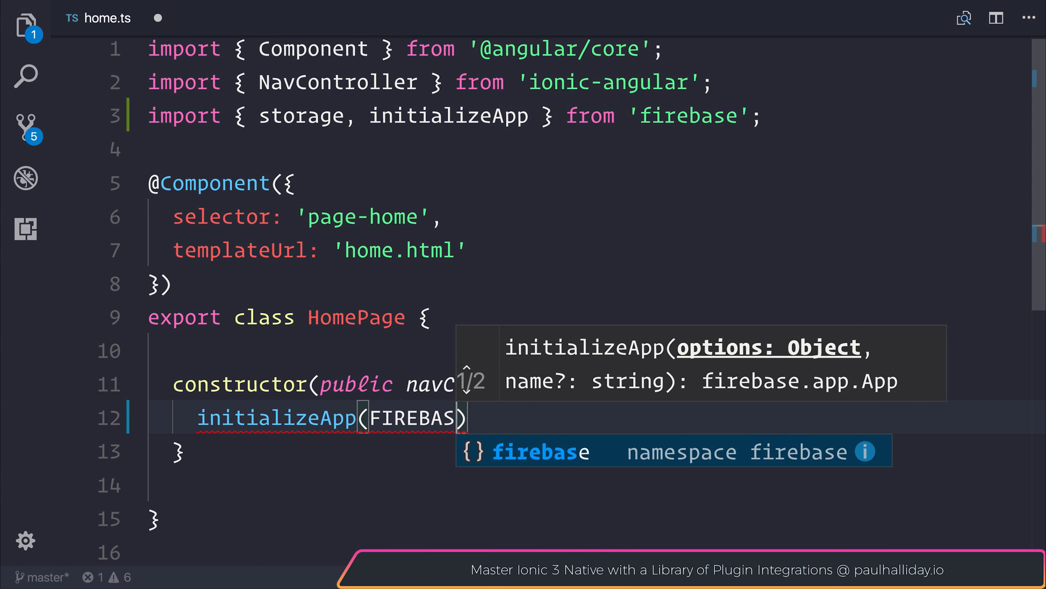
text(E_CONFIG)
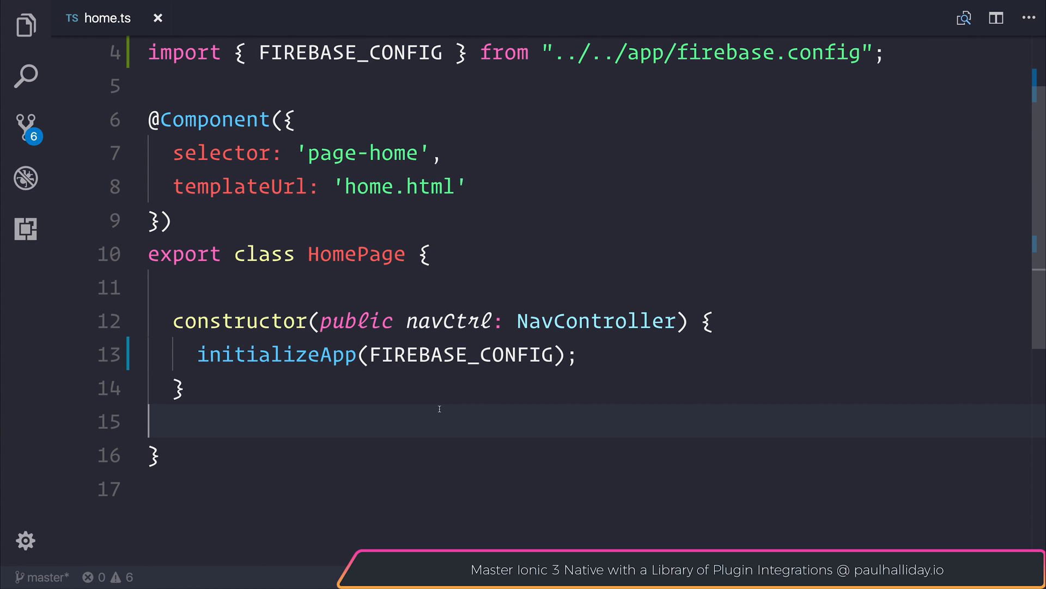
text(app.mo)
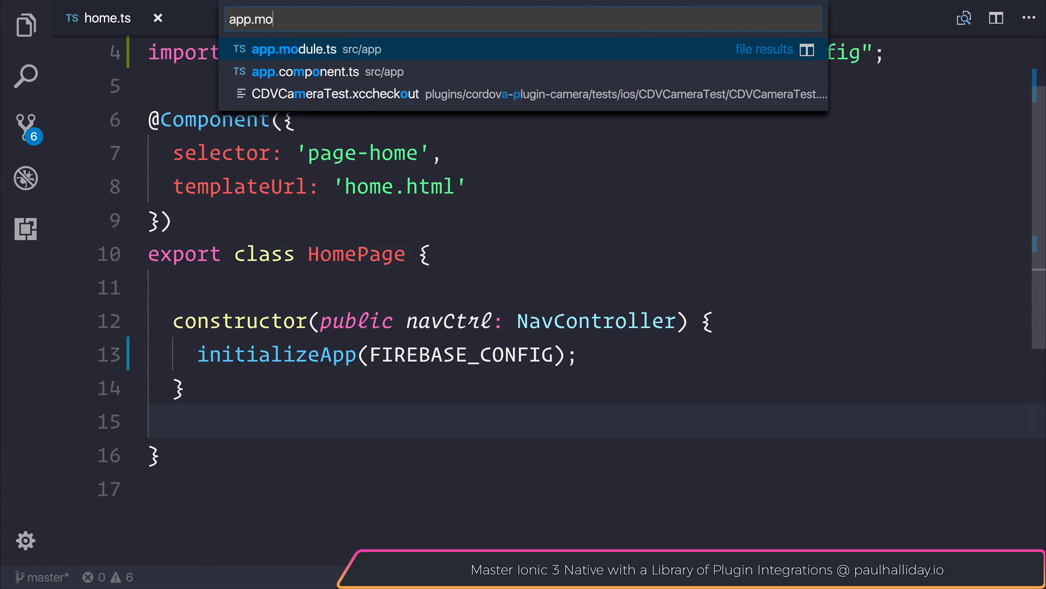
click(286, 48)
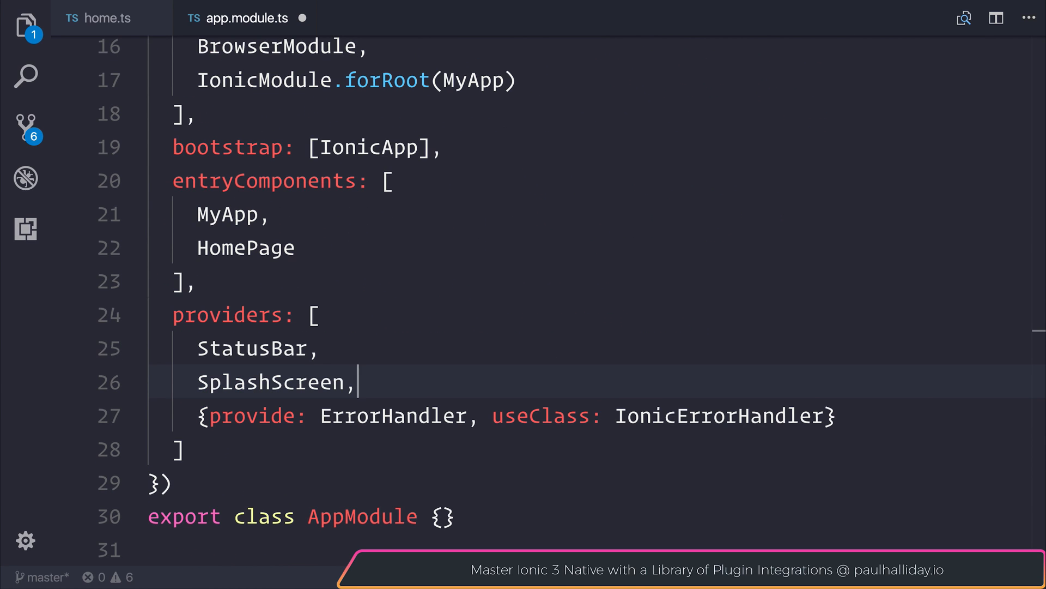
text(Camera)
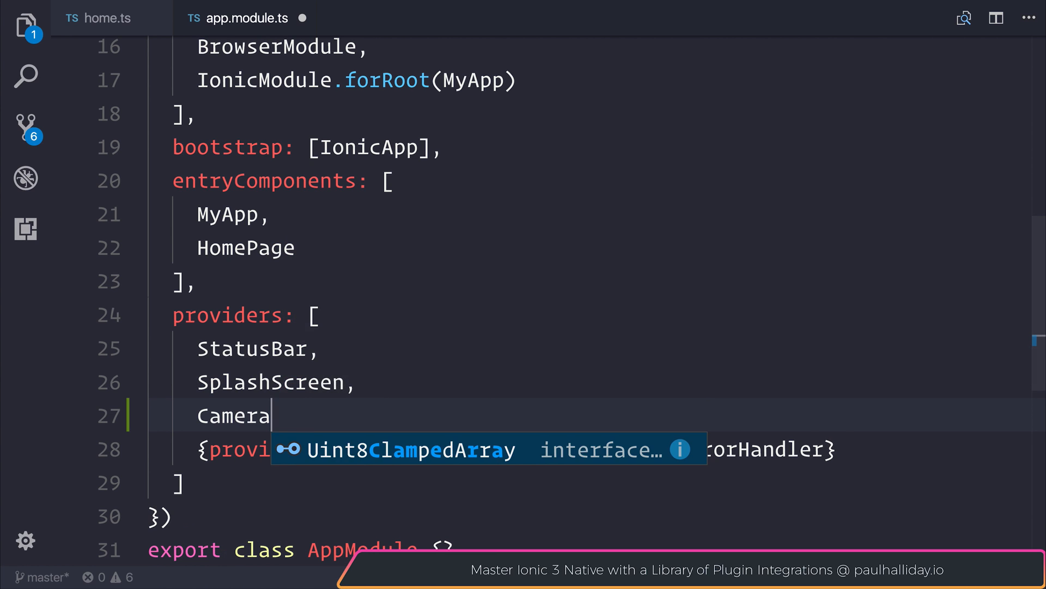
scroll(up, 3)
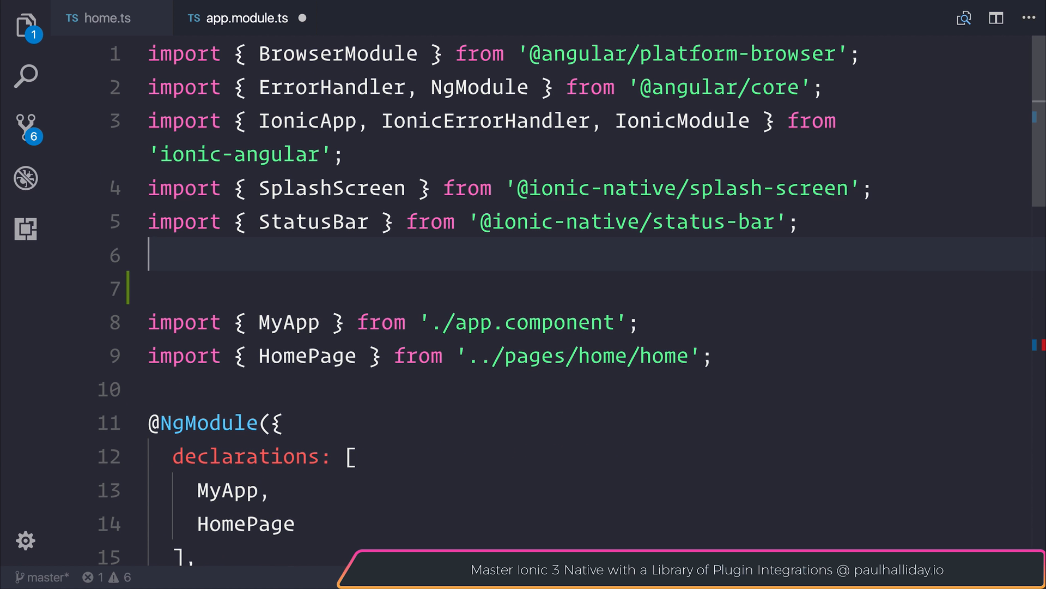
text(import {  } from '')
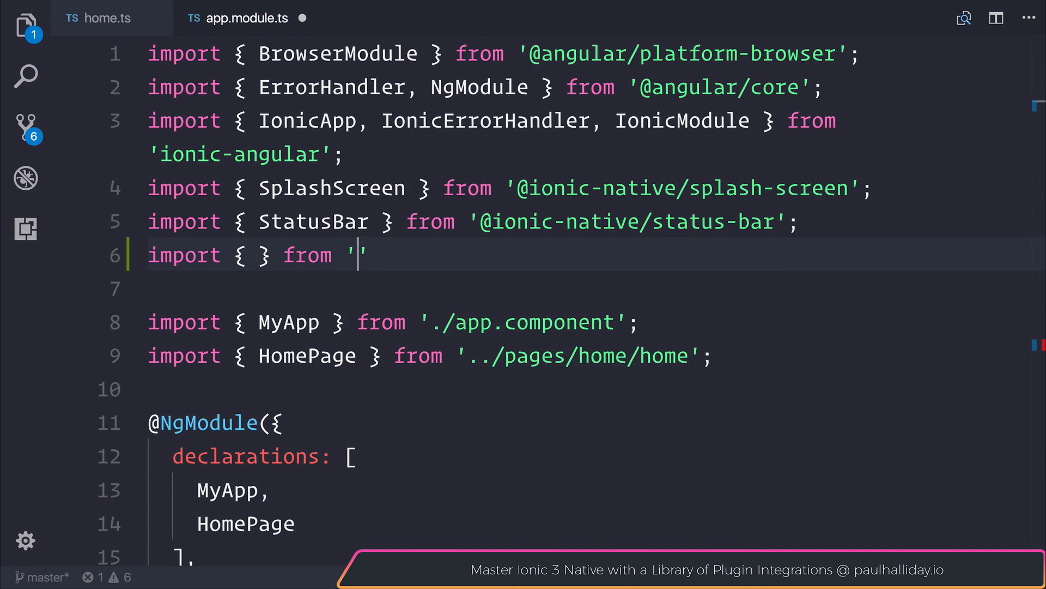
text(@ionic-native/camera)
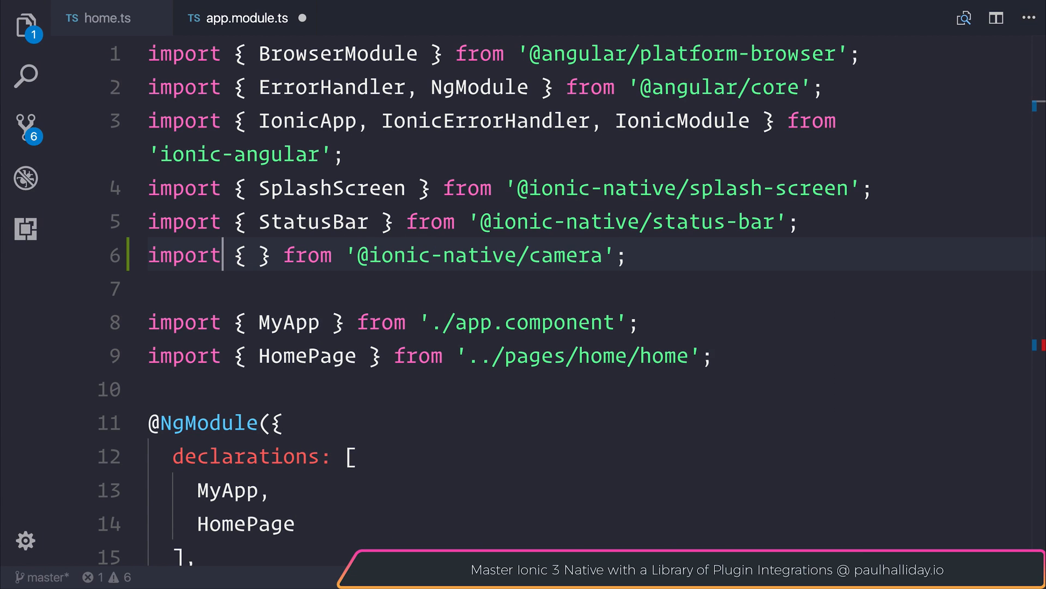
text(Camera)
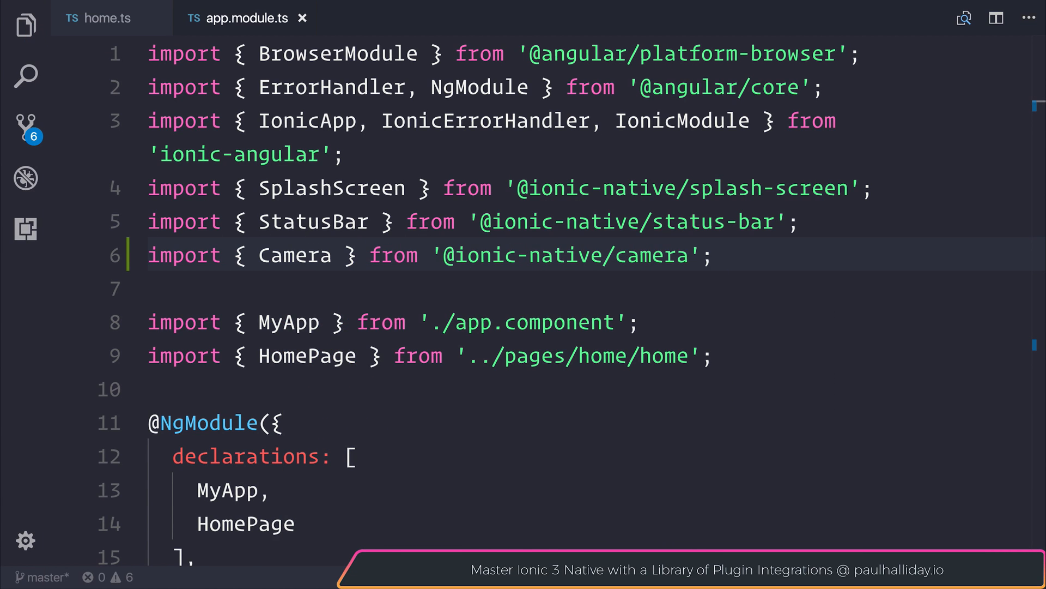
click(98, 18)
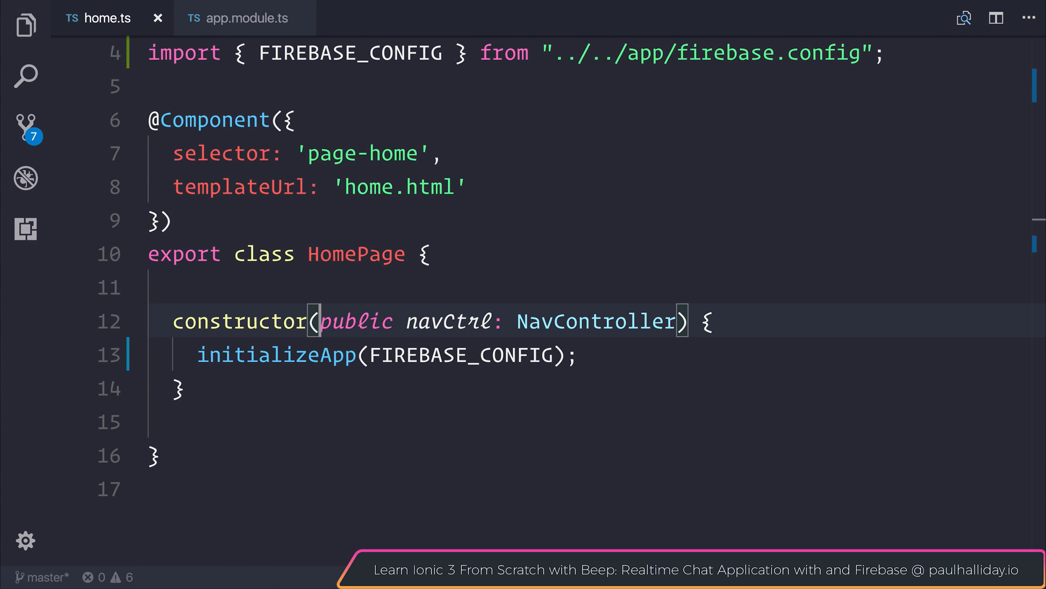
text(private camera: Cm)
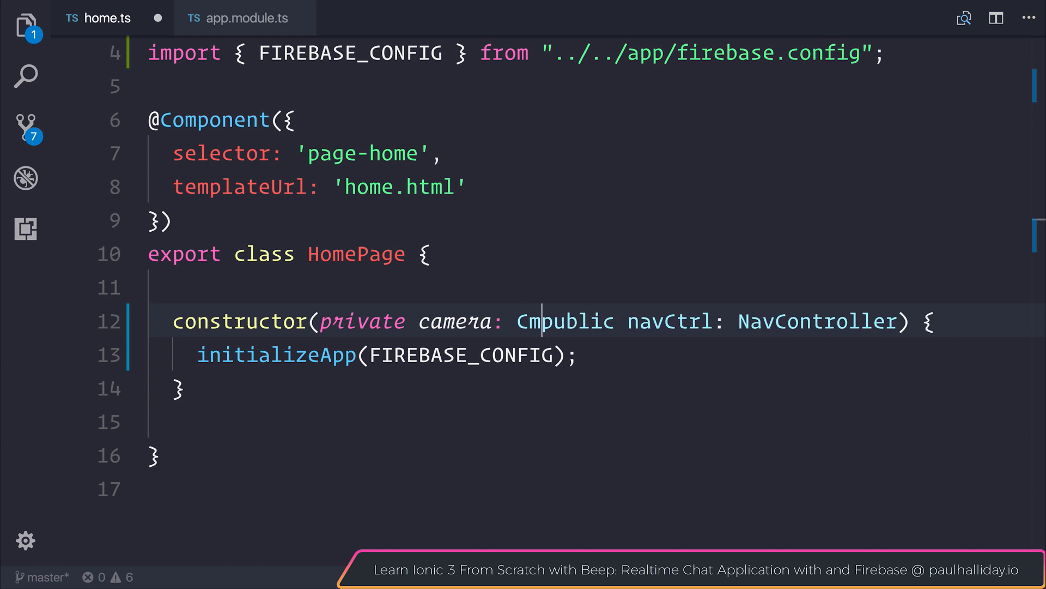
text(era,)
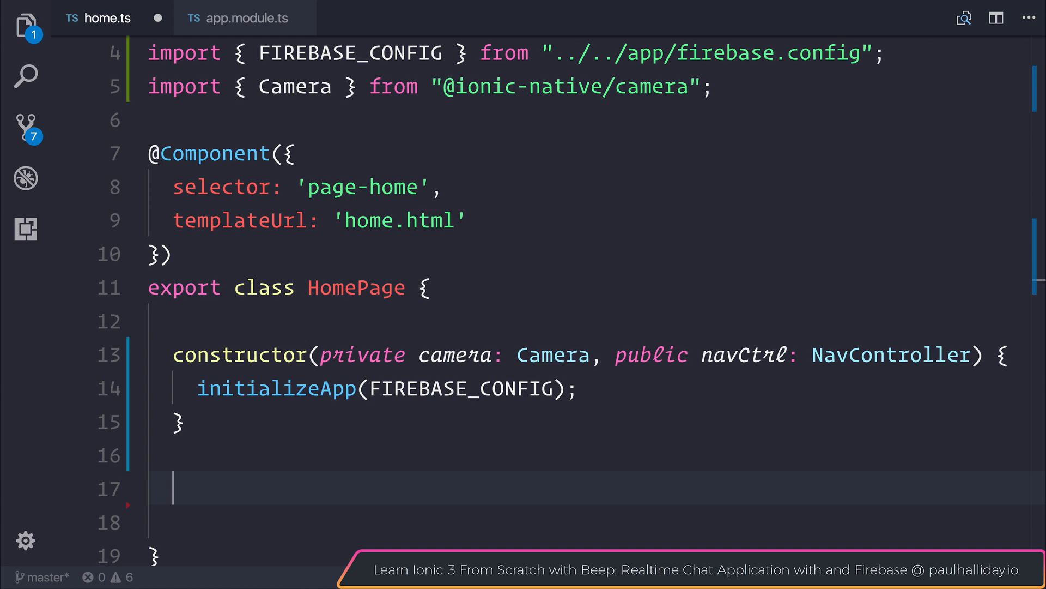
- Add a takePhoto() method with a 'Defining camera options' comment and an empty CameraOptions options object
text(takePhoto)
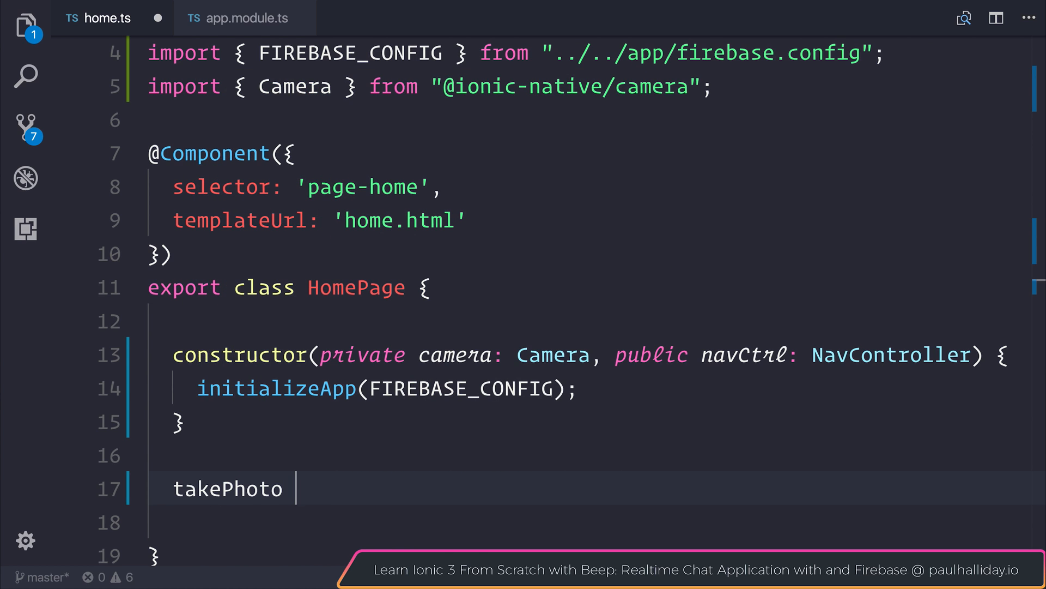
text(() {)
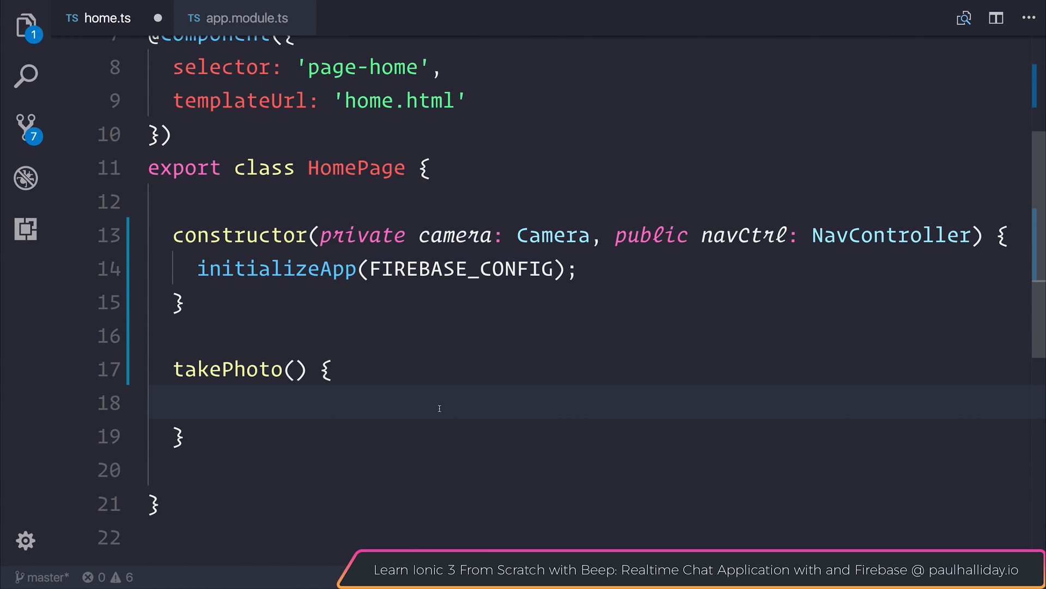
text(// Defining camera opti)
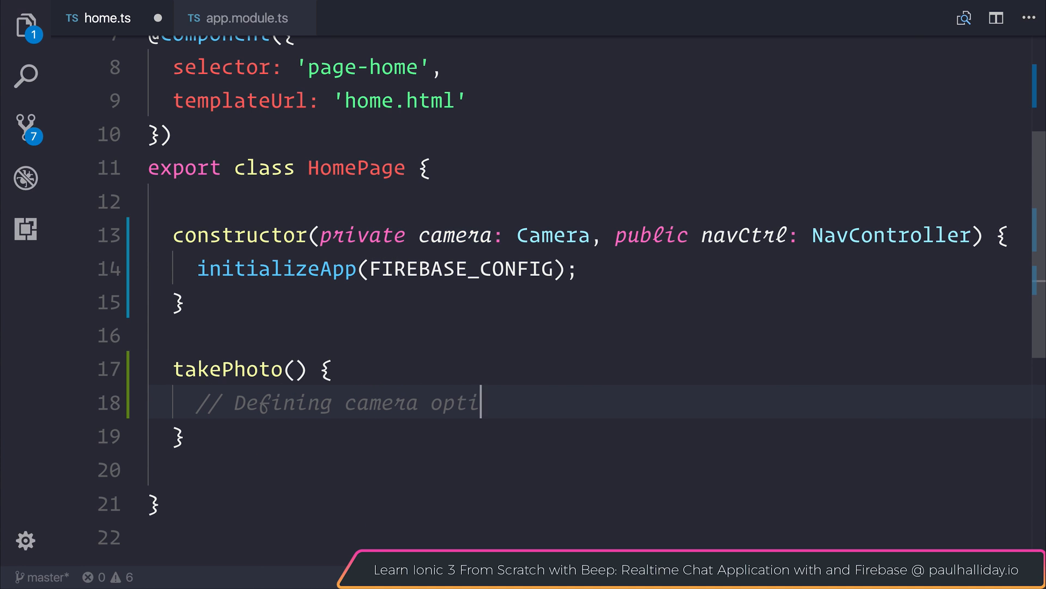
text(ons)
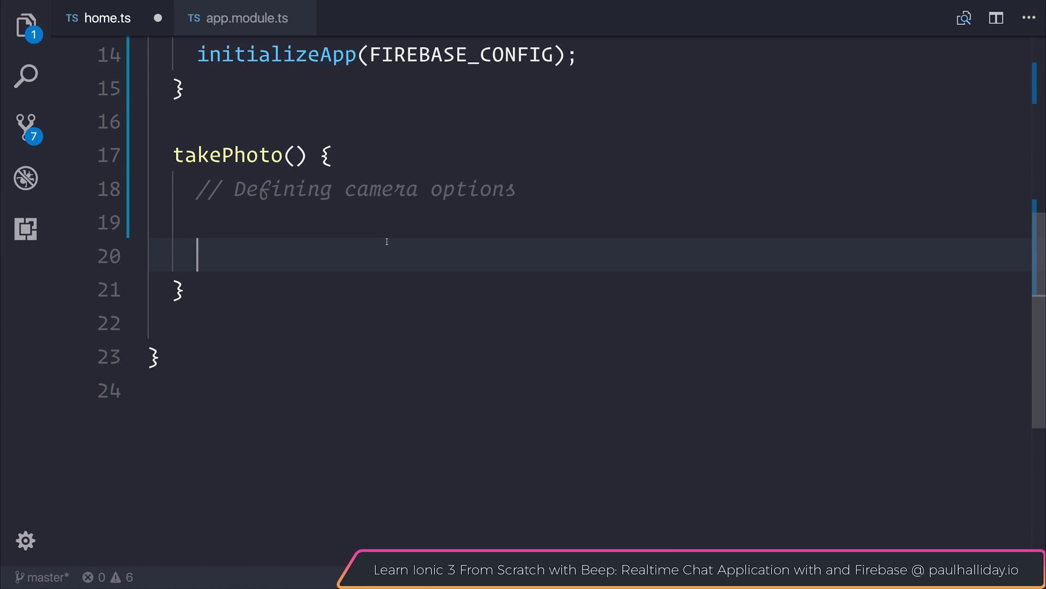
text(const options:)
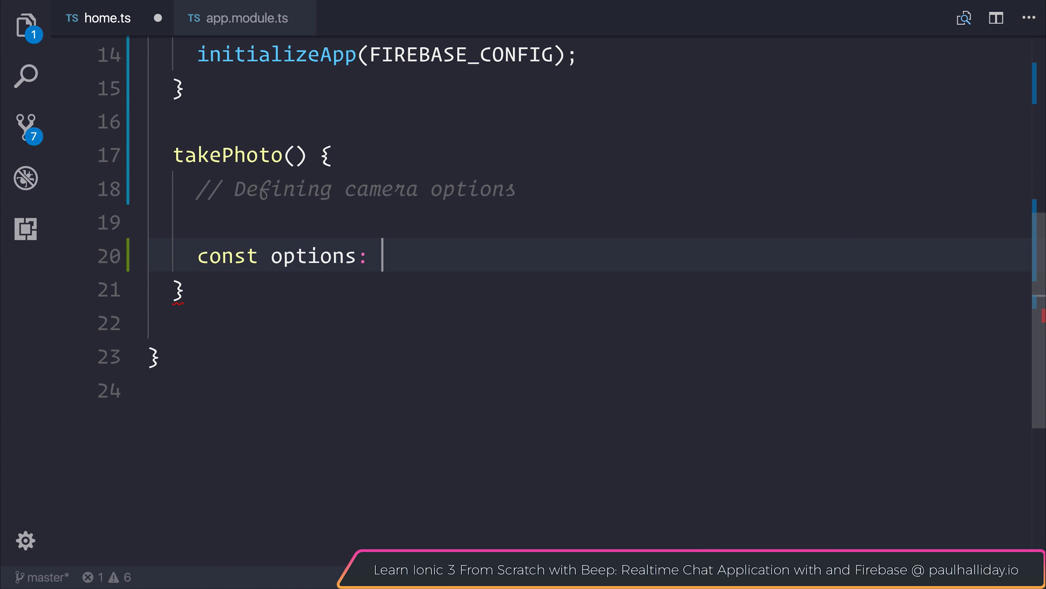
text(CameraOpti)
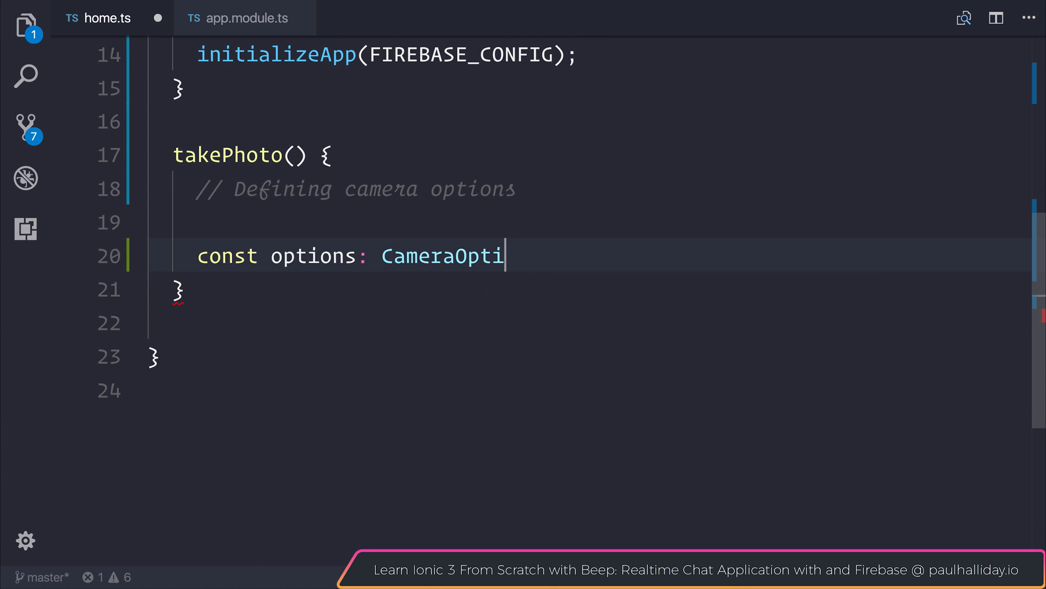
text(ons)
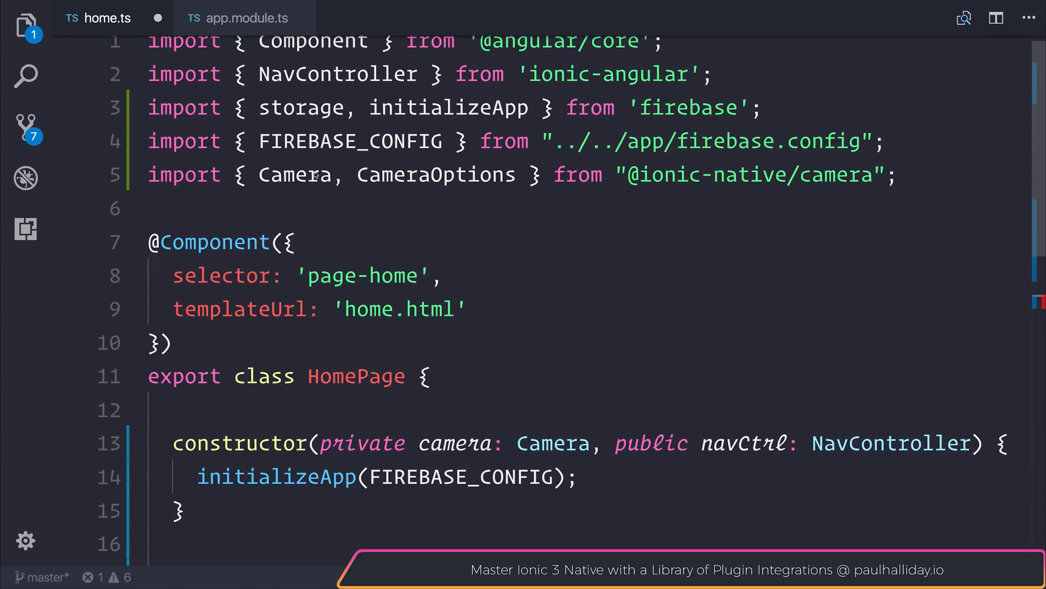
double_click(431, 173)
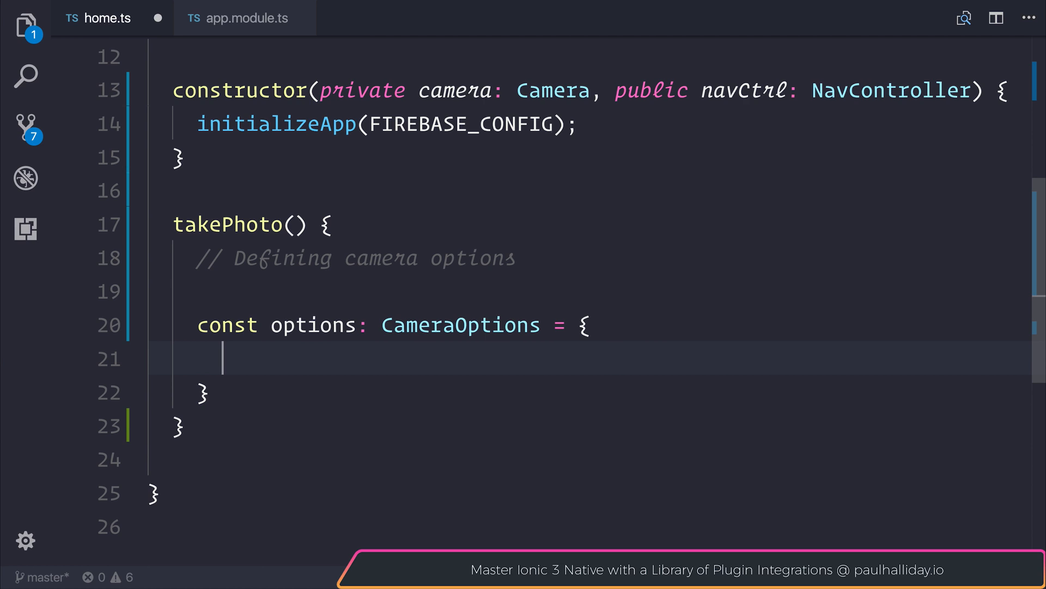
- Set camera options quality to 50, targetHeight to 600 and targetWidth to 600
text(q)
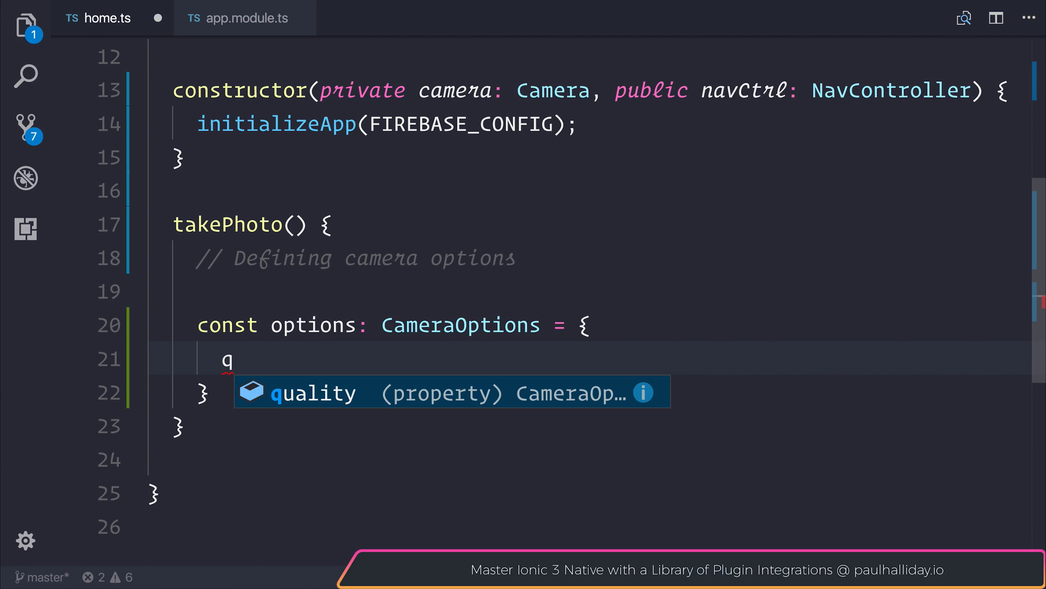
key(Tab)
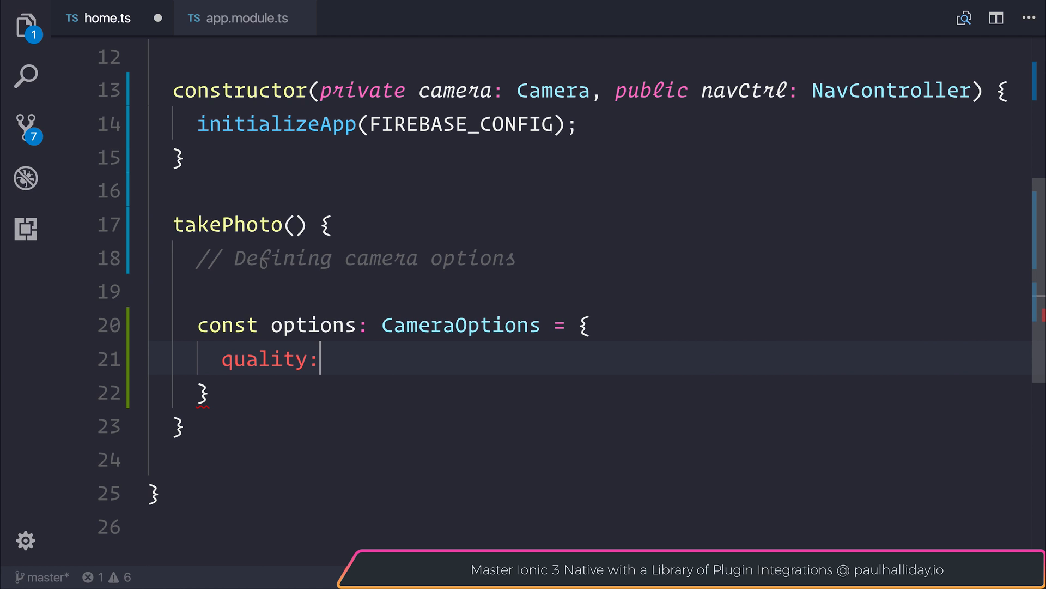
text(50,)
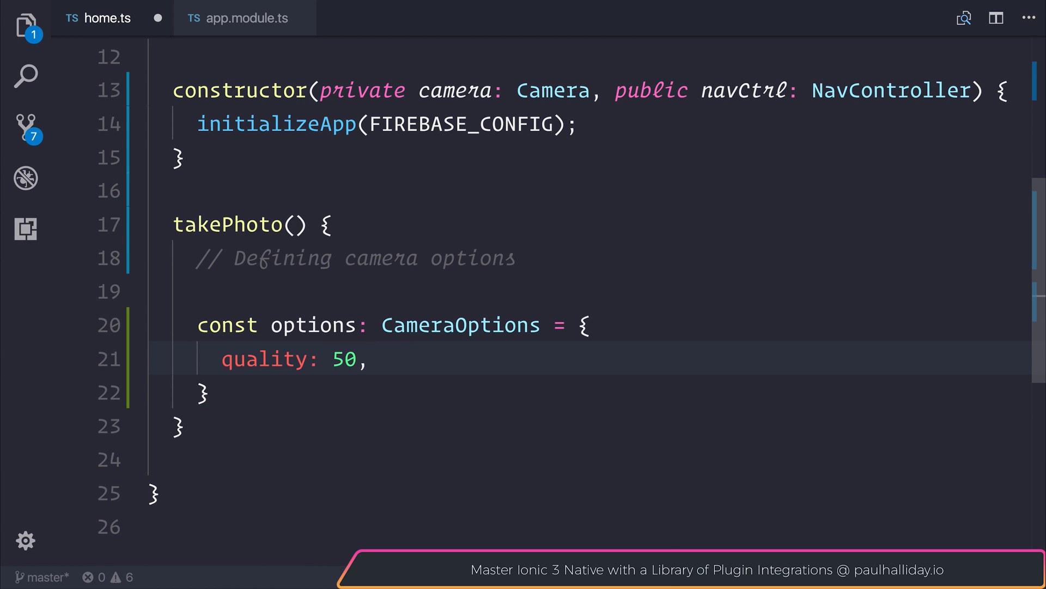
text(targetHeight:)
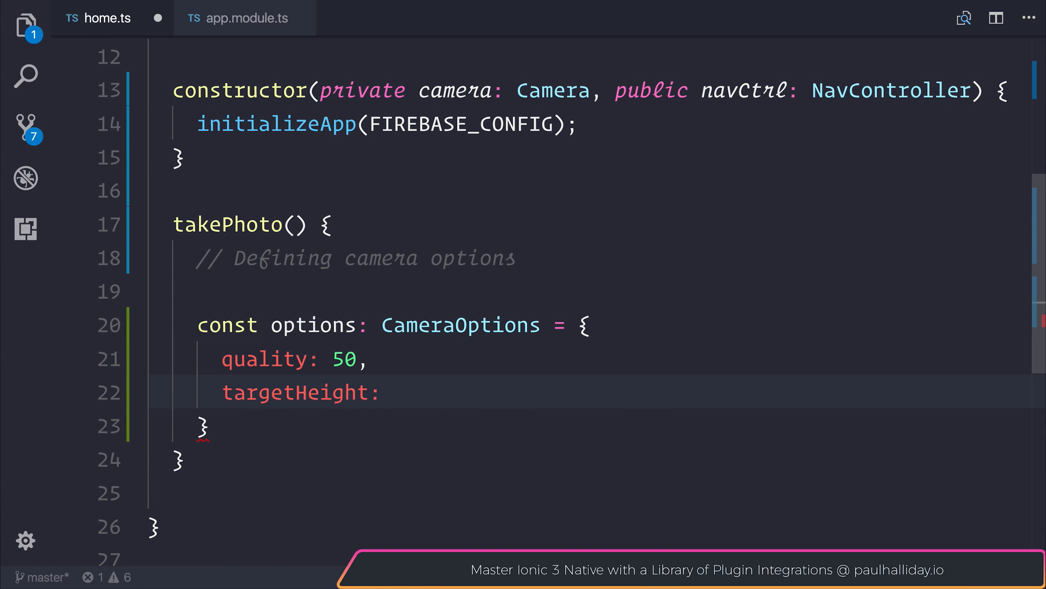
text(600,)
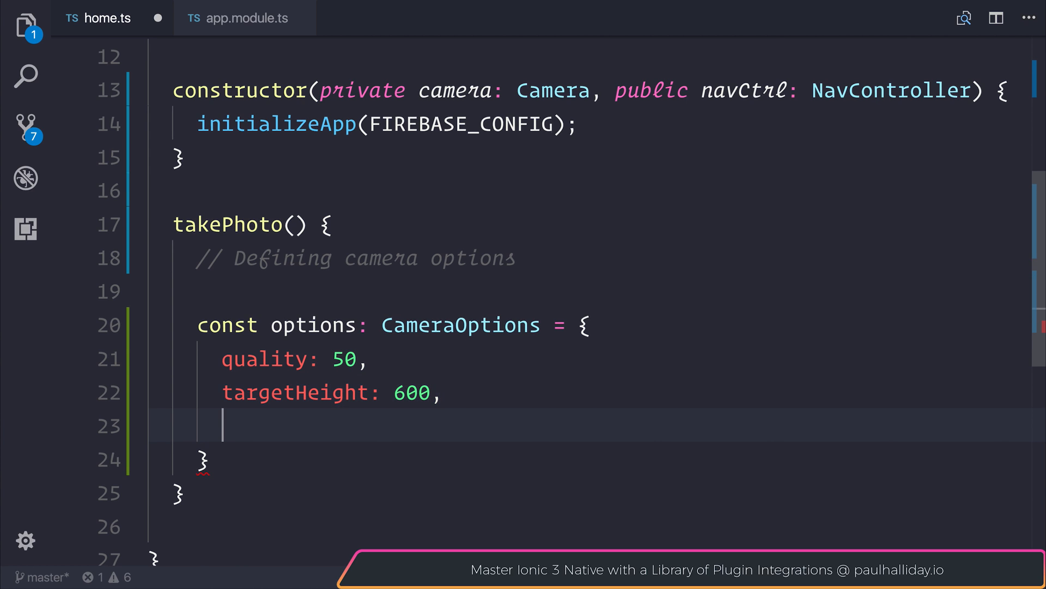
text(targetWidth: 600)
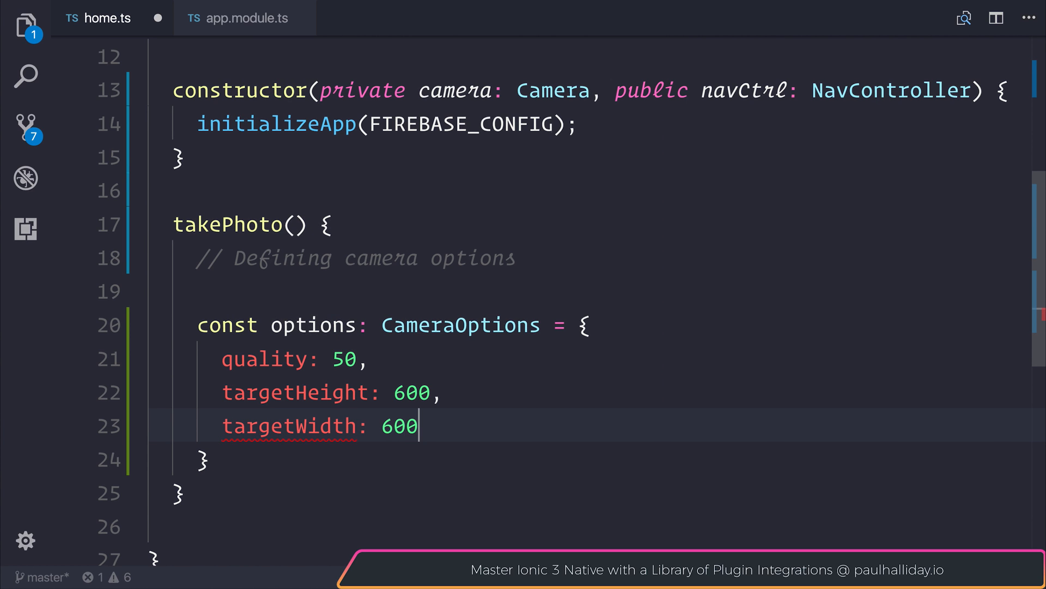
text(,)
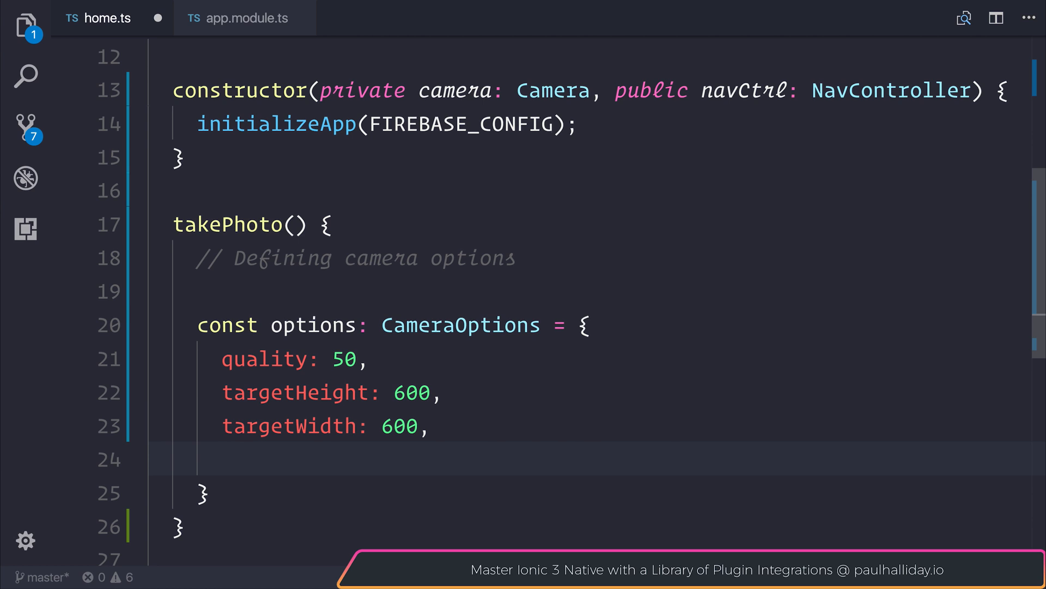
- Set destinationType to DATA_URL, encodingType to JPEG, and start the mediaType option
text(destinationType:)
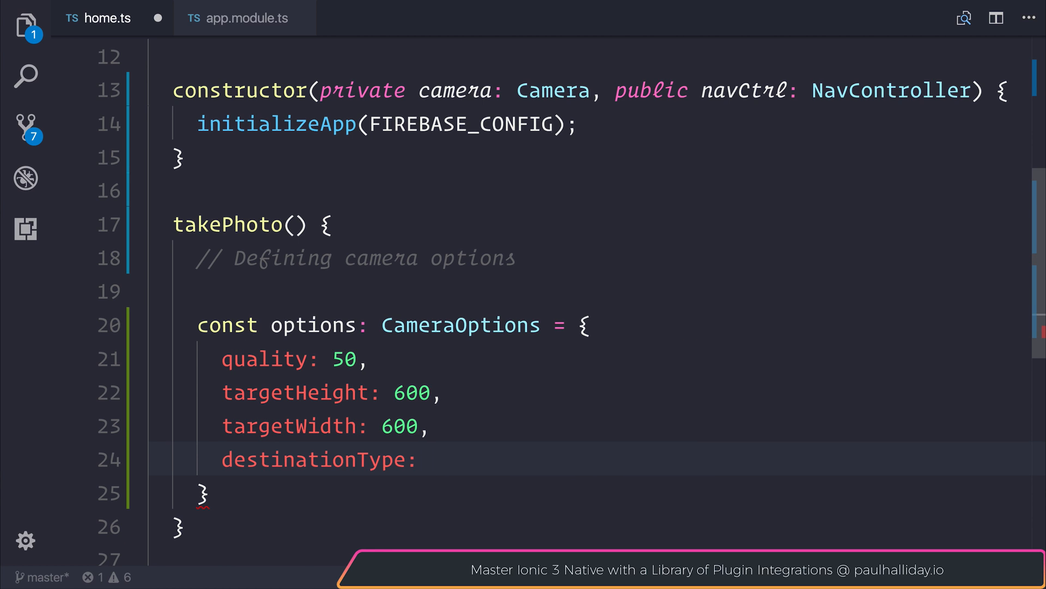
text(this.camera)
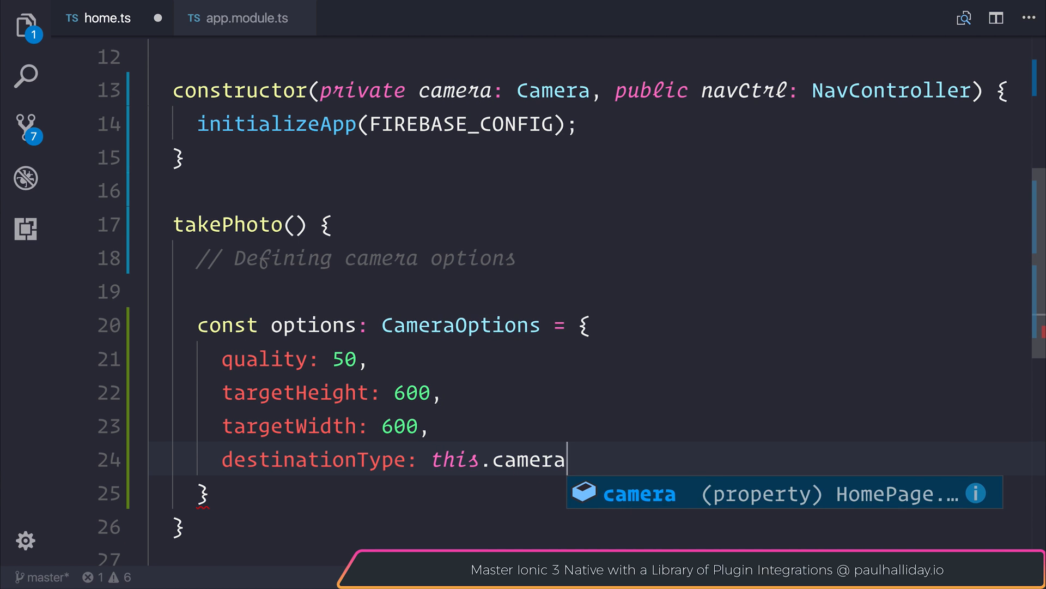
text(.DestinationType)
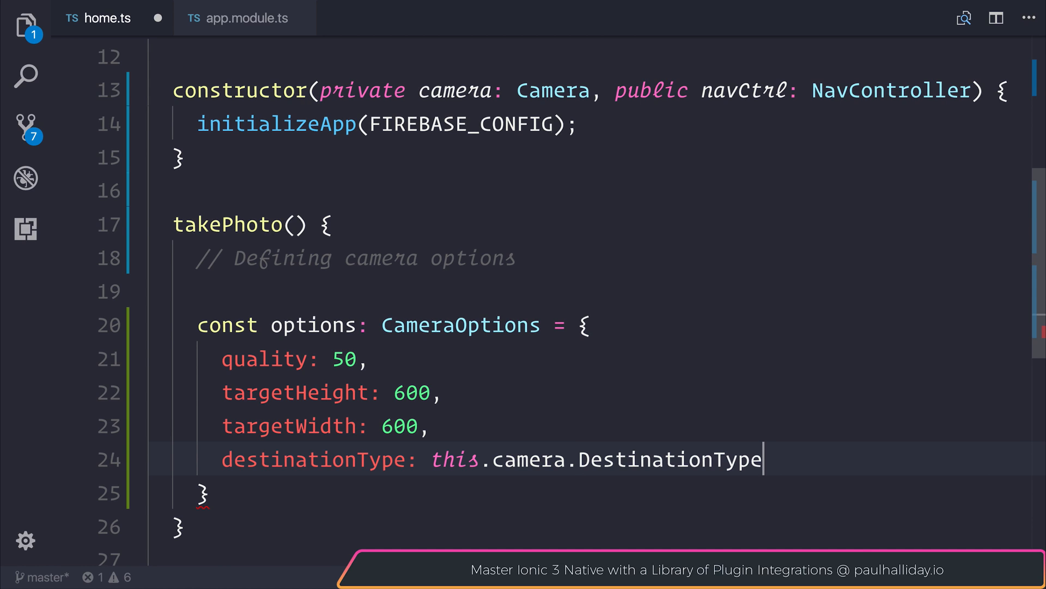
text(.)
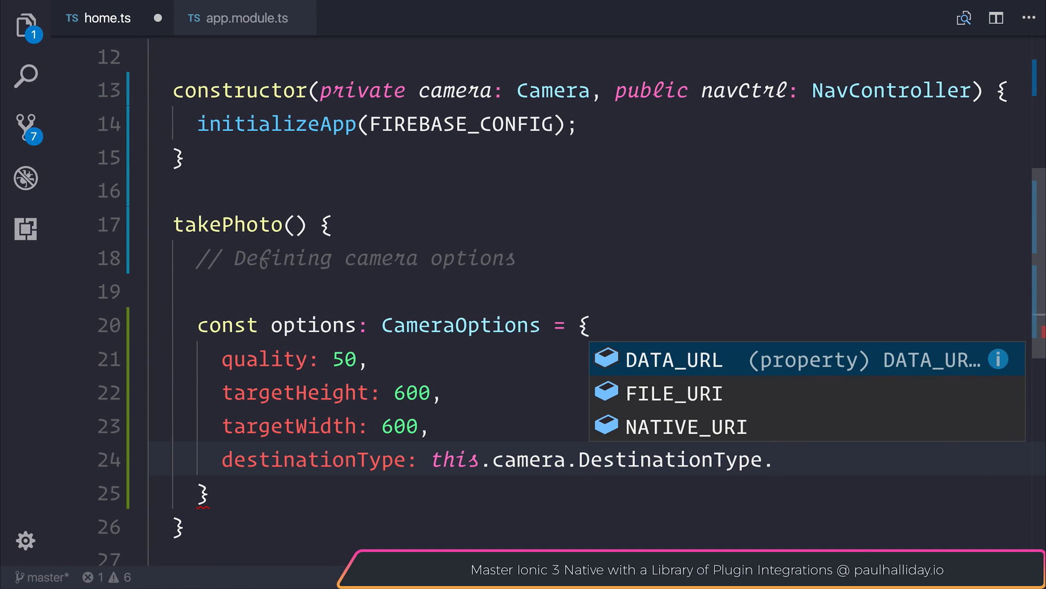
click(674, 360)
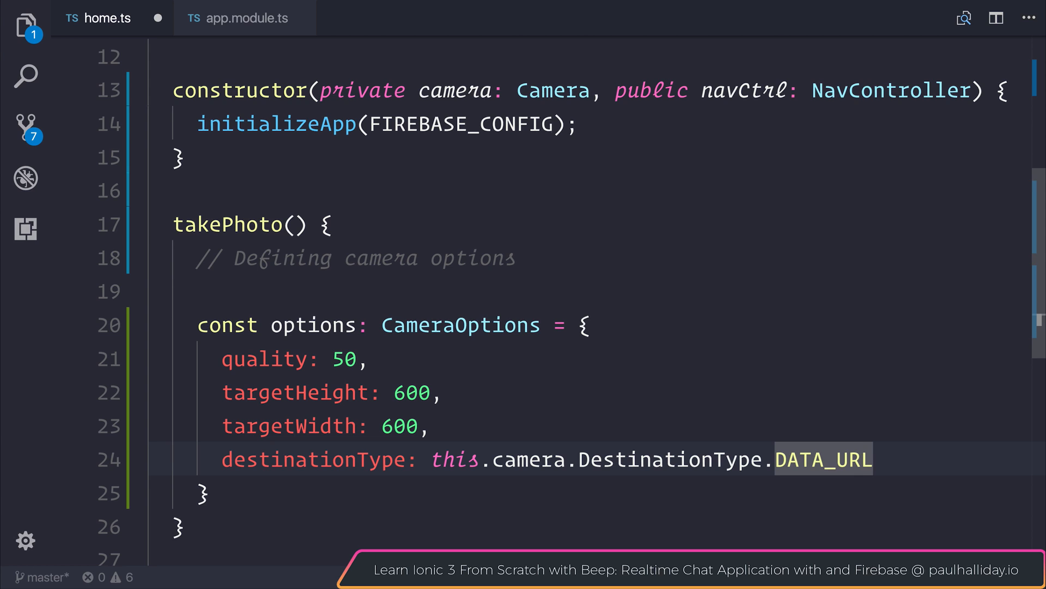
text(encodingType: this.camera)
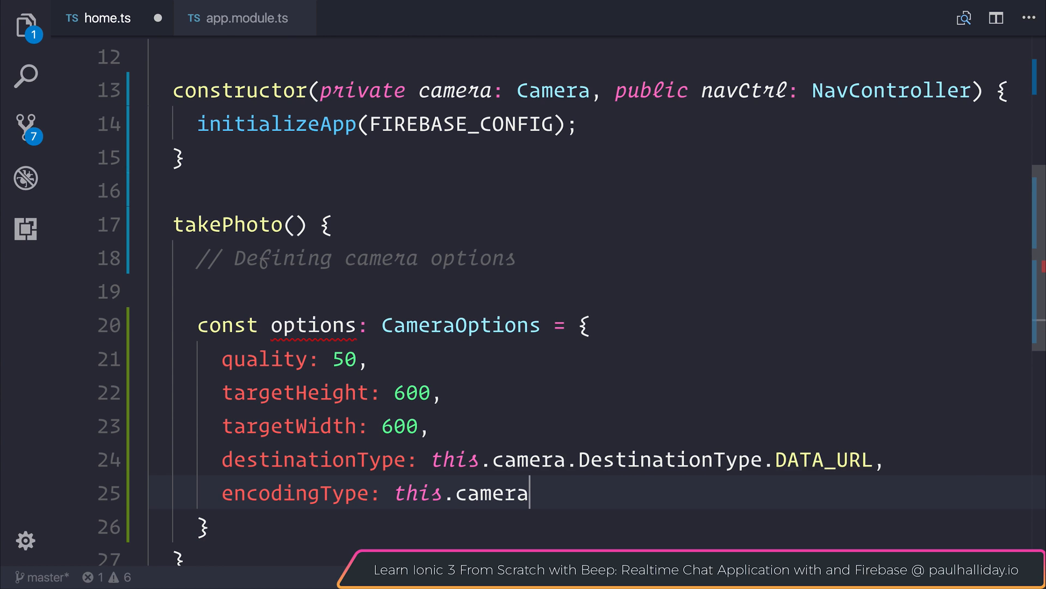
text(.EncodingType.JPEG)
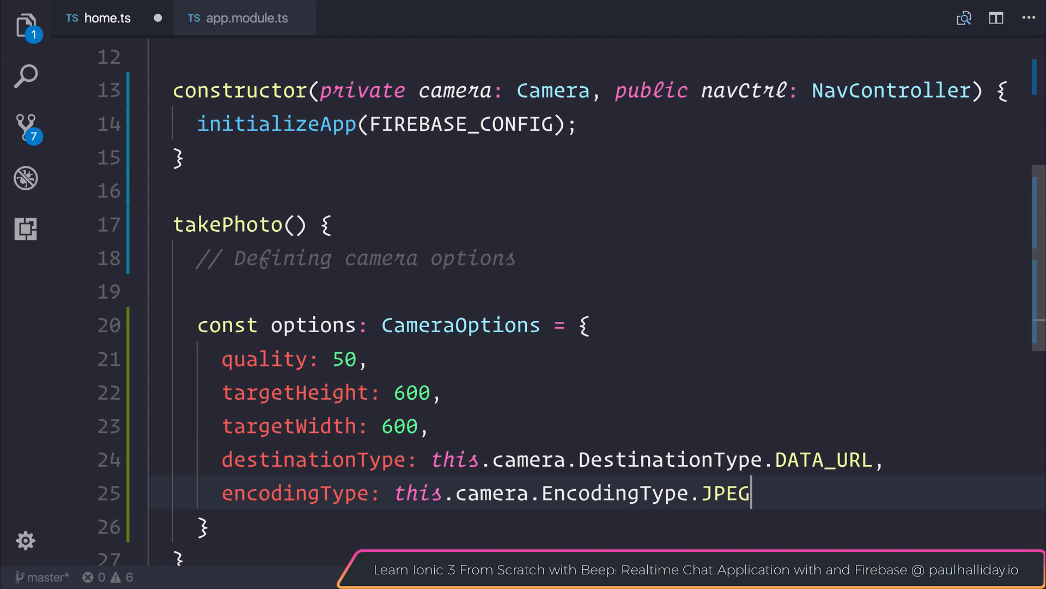
key(Enter)
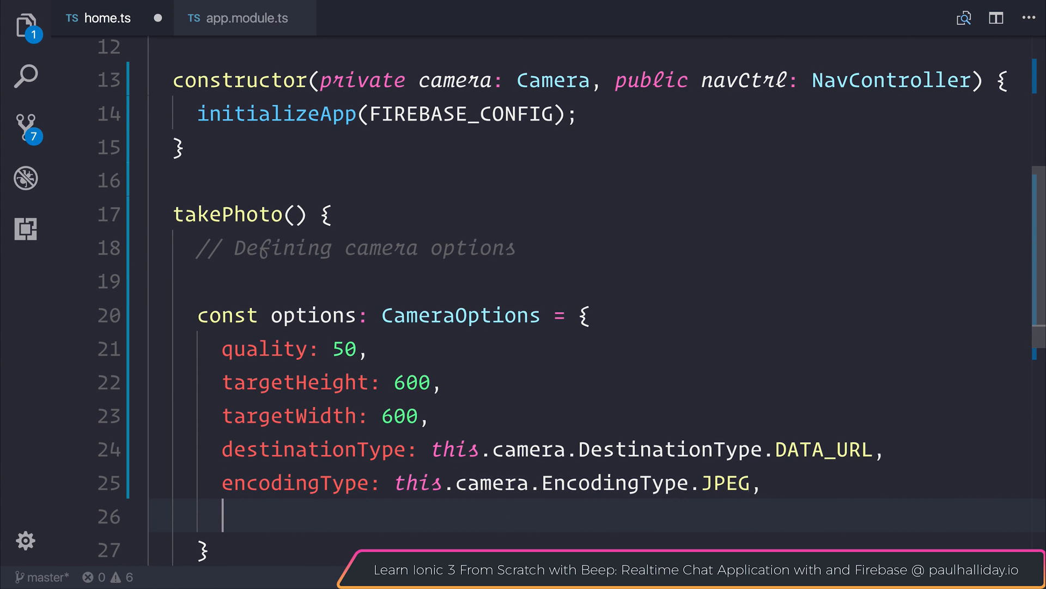
text(mediaType: this.camera.MediaType.PICTURE)
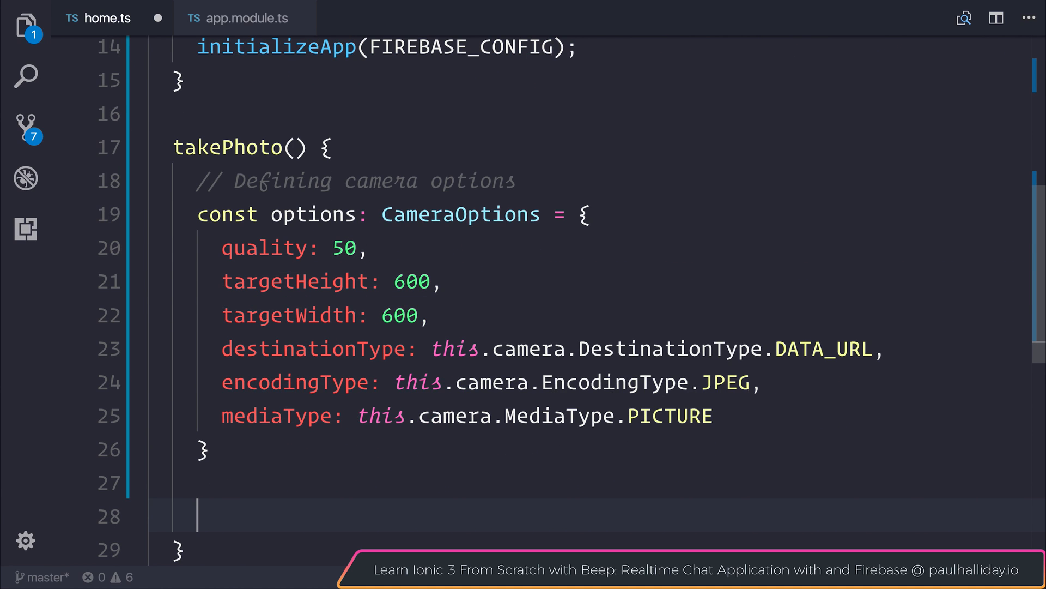
- Make takePhoto async with try/catch and store await this.camera.getPicture(options) in const result
text(this.camera.g)
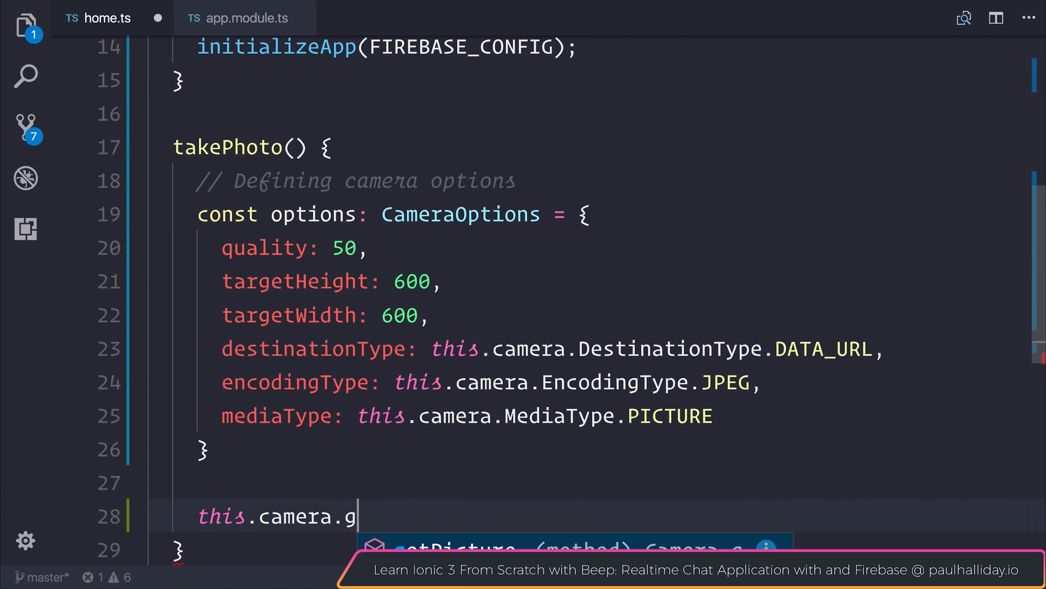
text(etPicture())
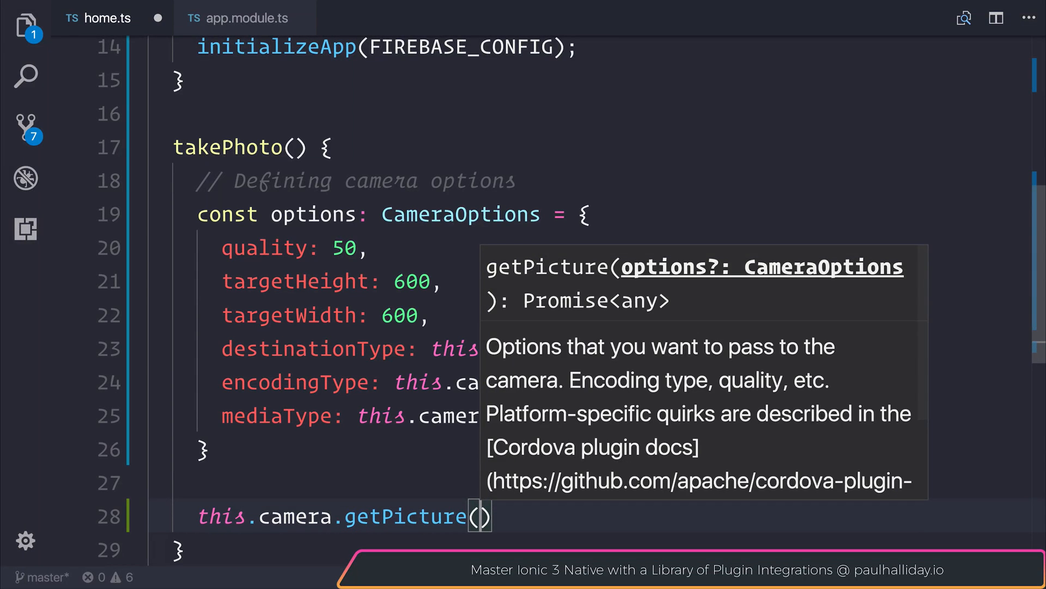
text(ope)
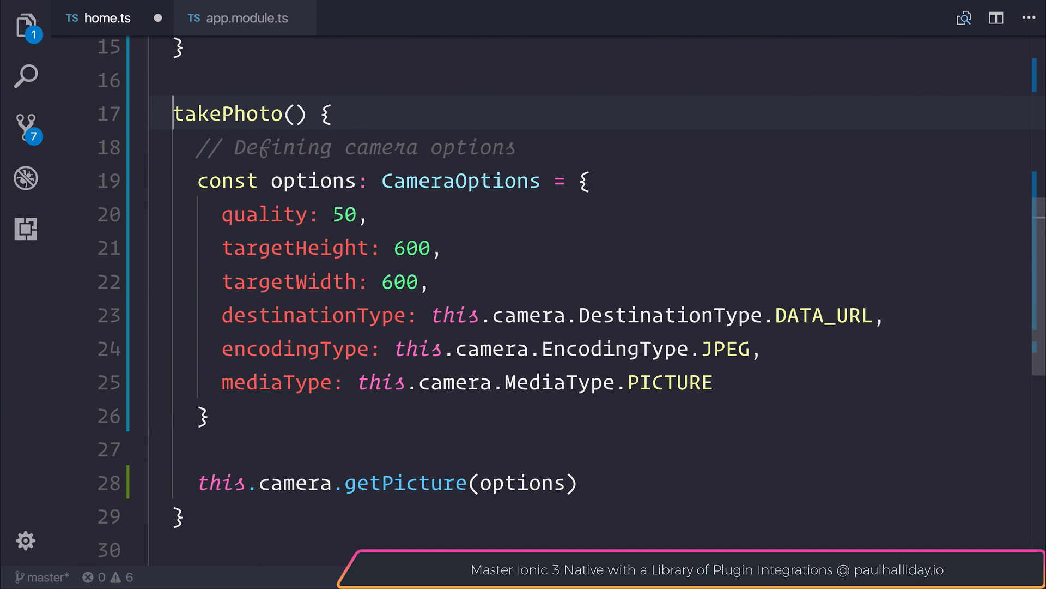
text(async)
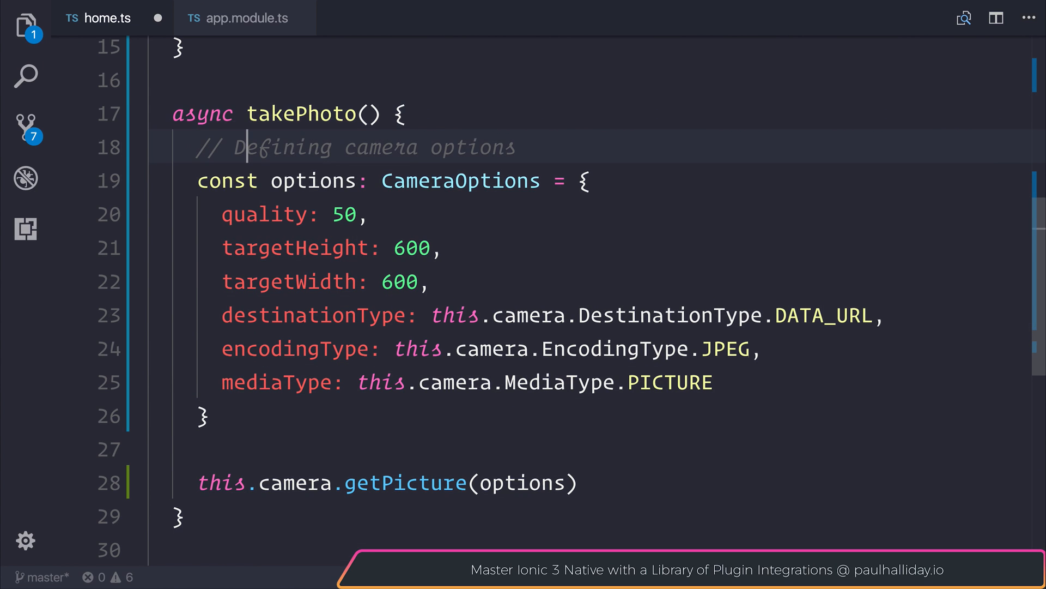
text(try{)
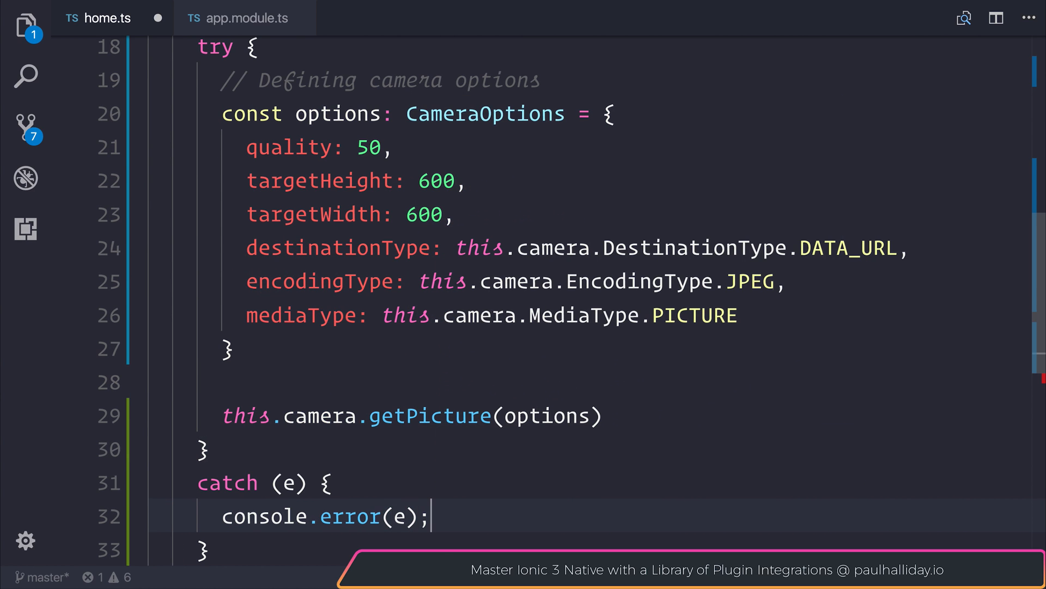
text(await)
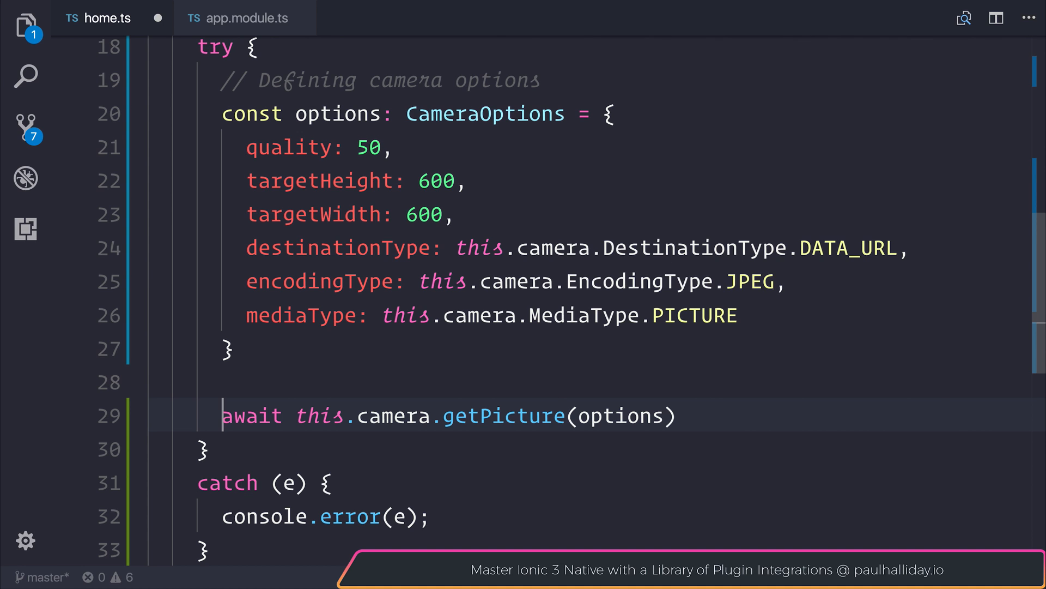
text(const re)
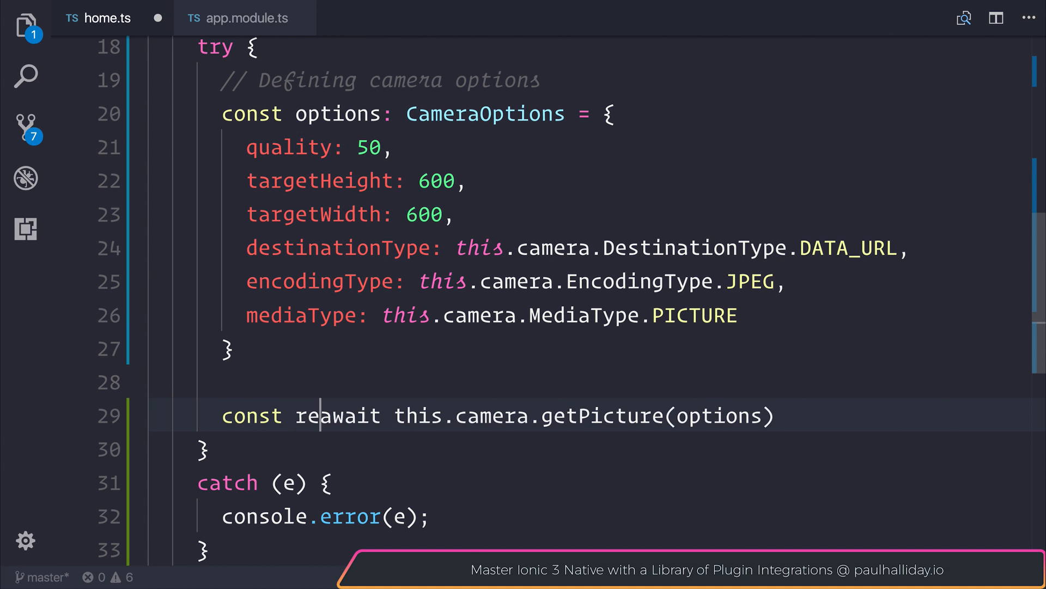
text(result = await this.camera.getPicture(options);)
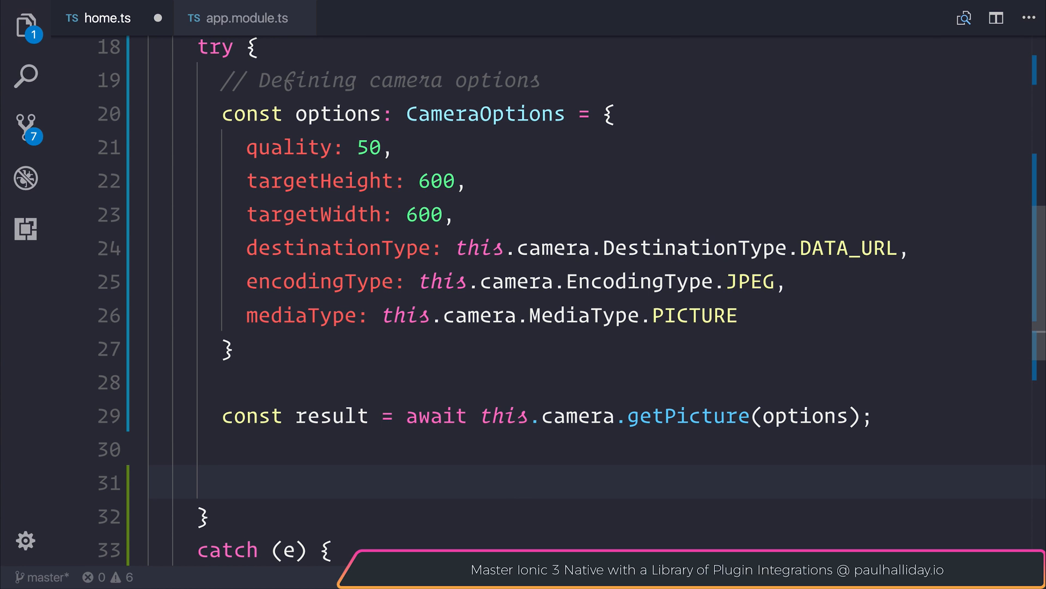
- Create a const pictures storage reference pointing to 'pictures'
text(const pictures = storage.)
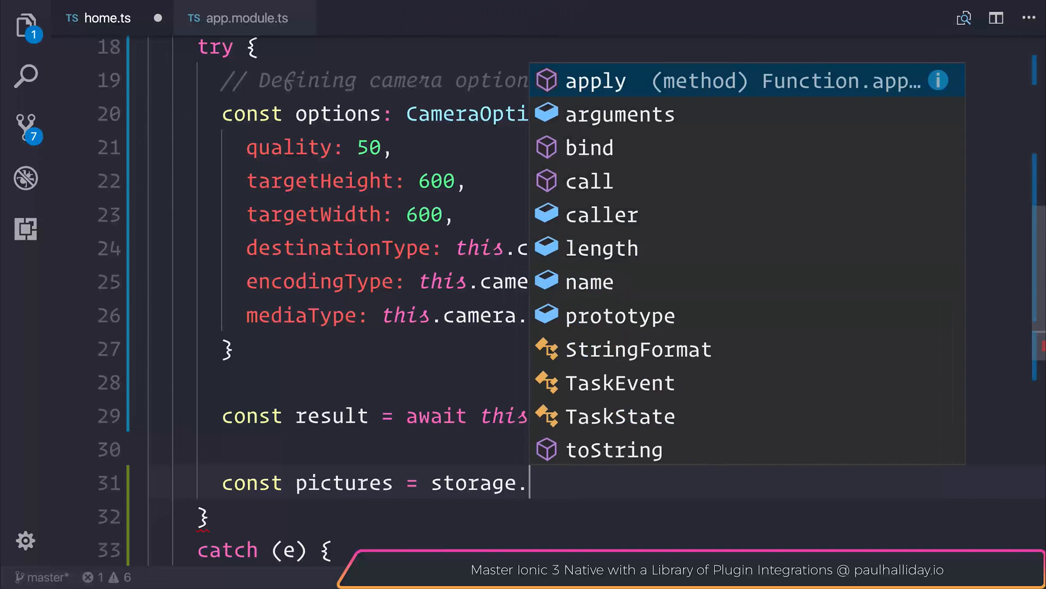
text(().ref()
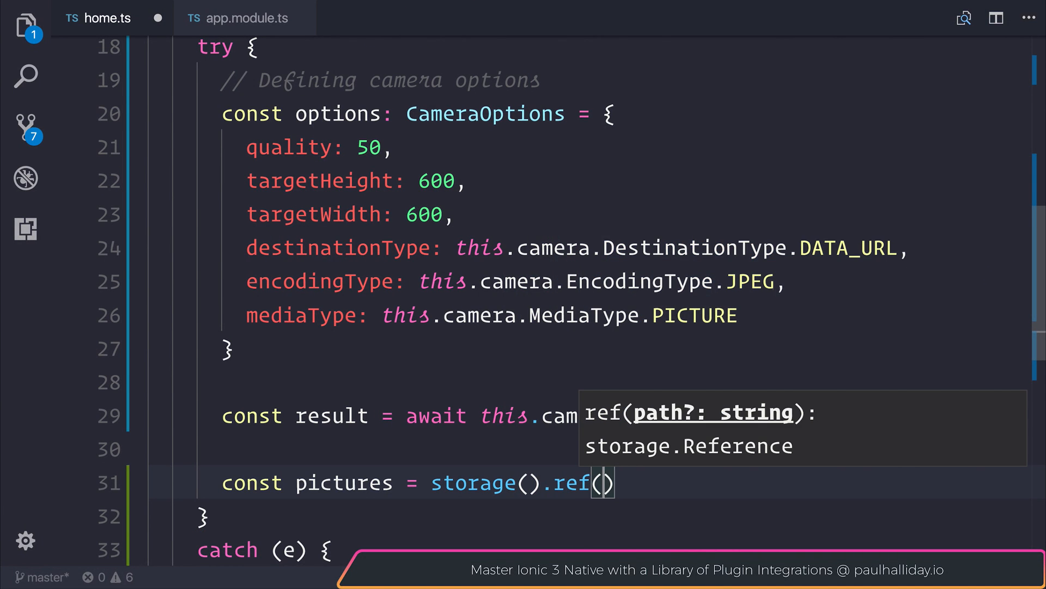
text('')
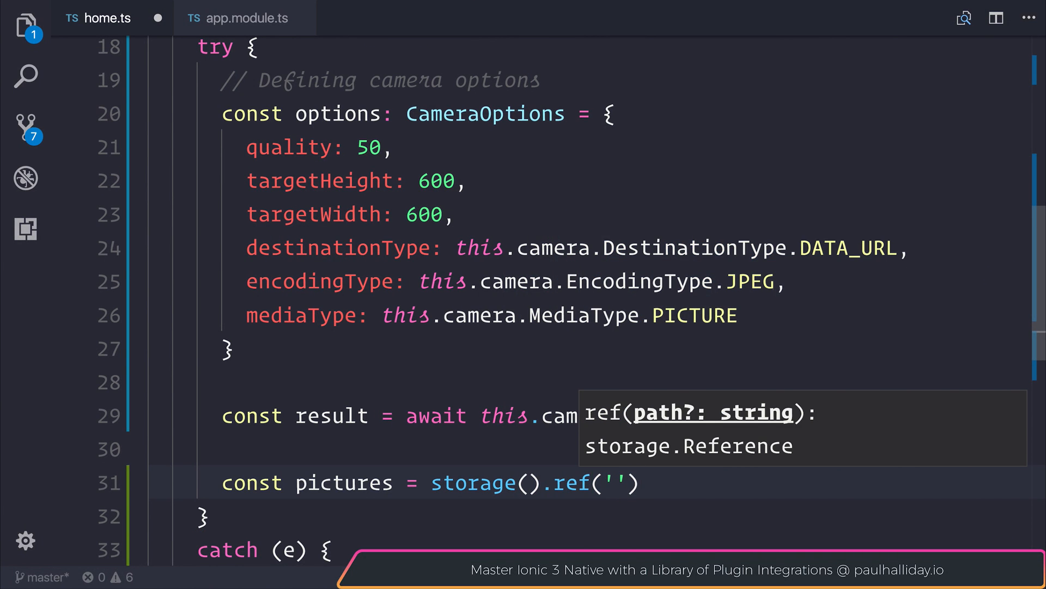
text(pictures)
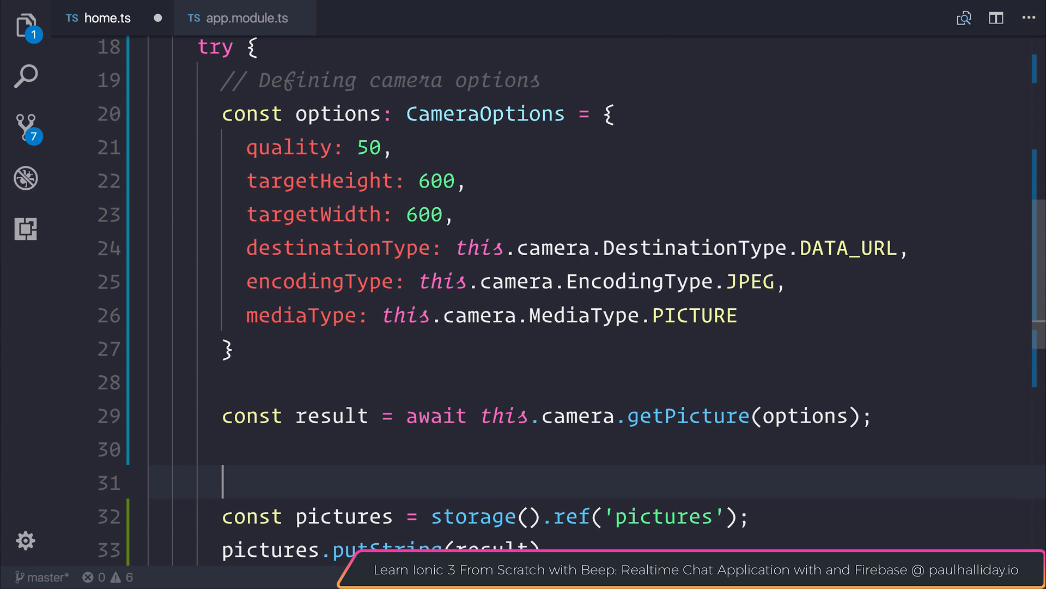
- Build const image as a data:image/jpeg;base64 string from result and upload it with putString(image, ...)
text(const ima)
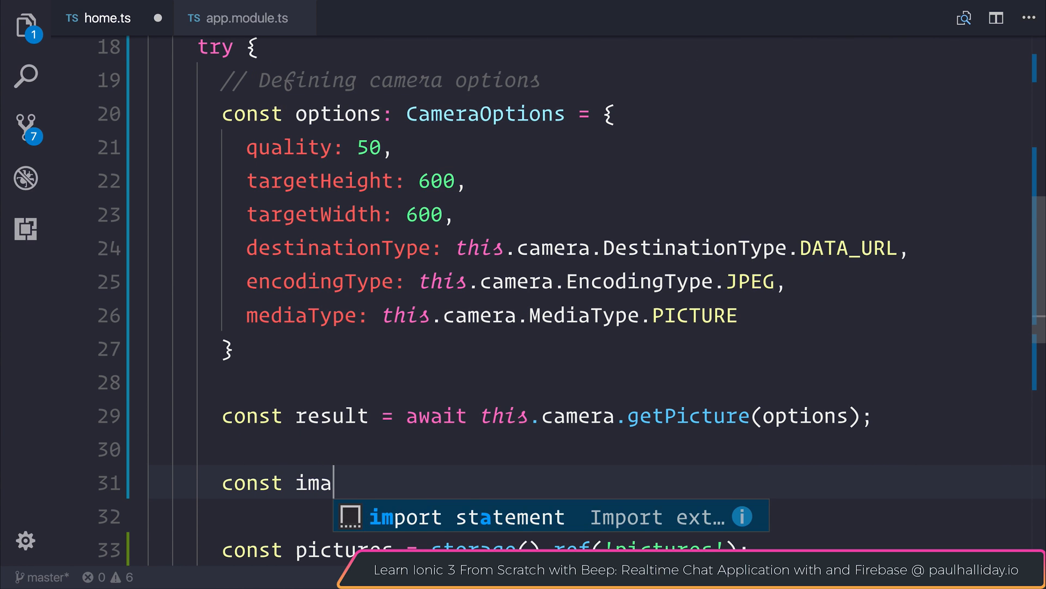
text(ge =)
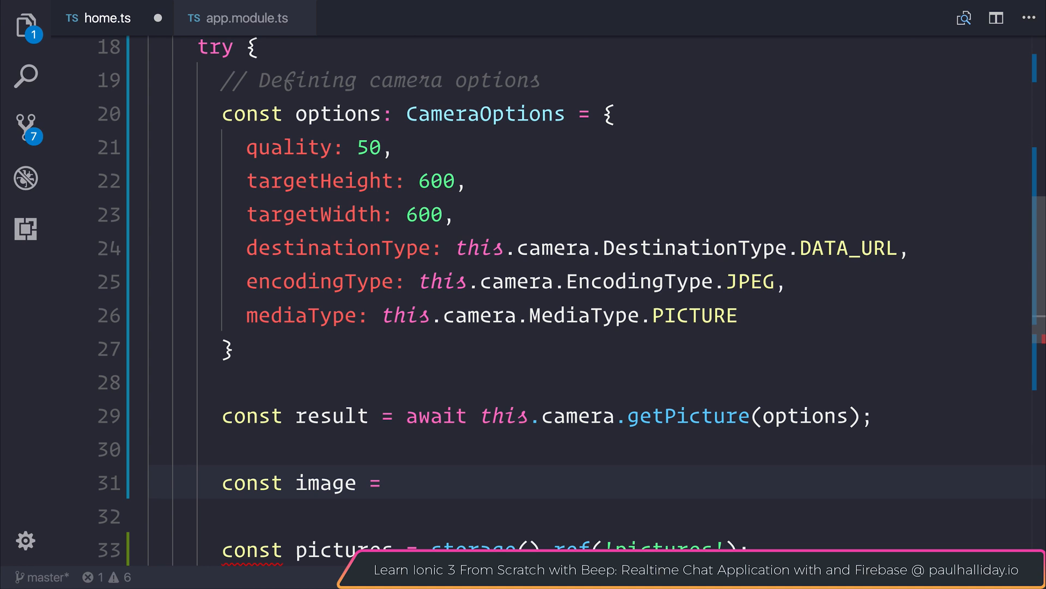
text(`data:`)
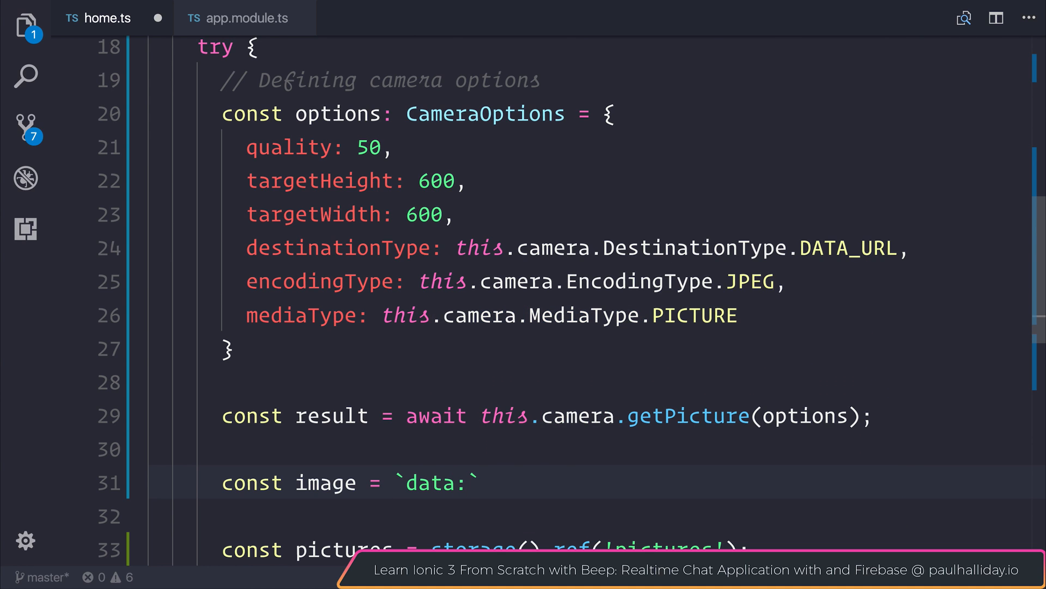
text(image/jpeg)
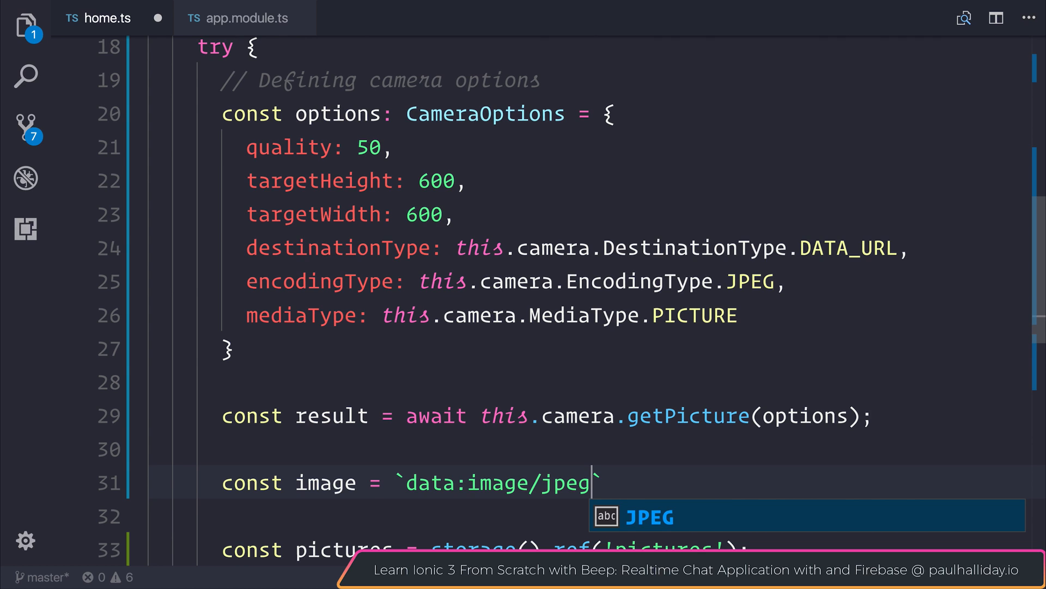
text(;base6)
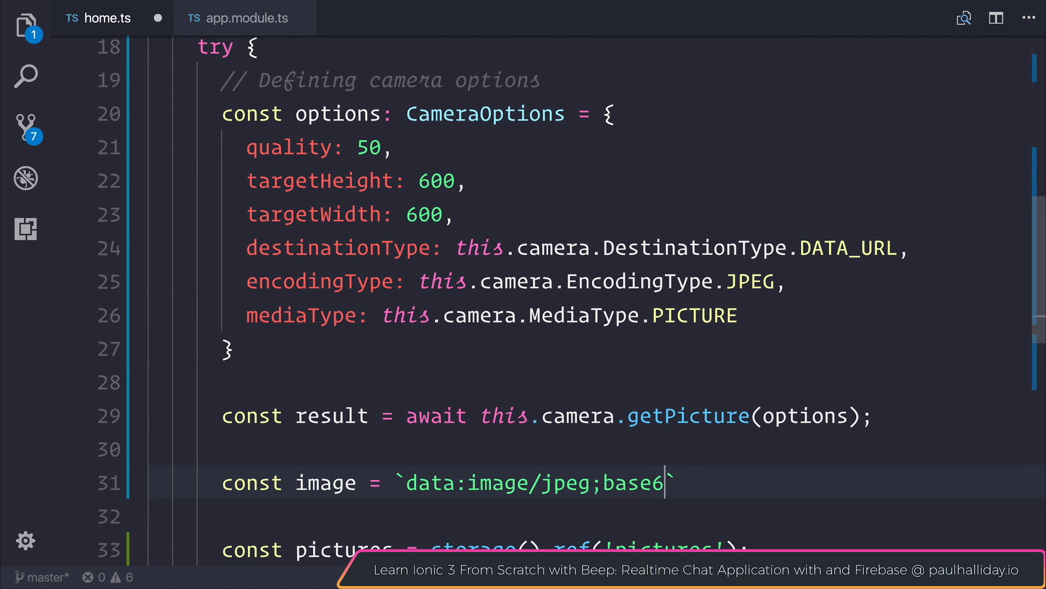
text(4,)
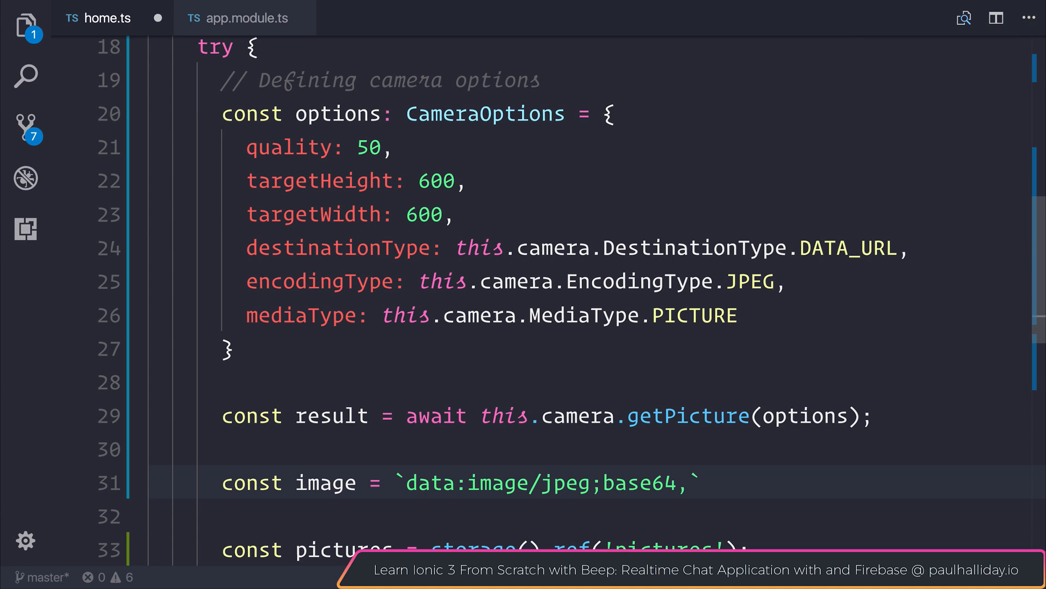
text(${result)
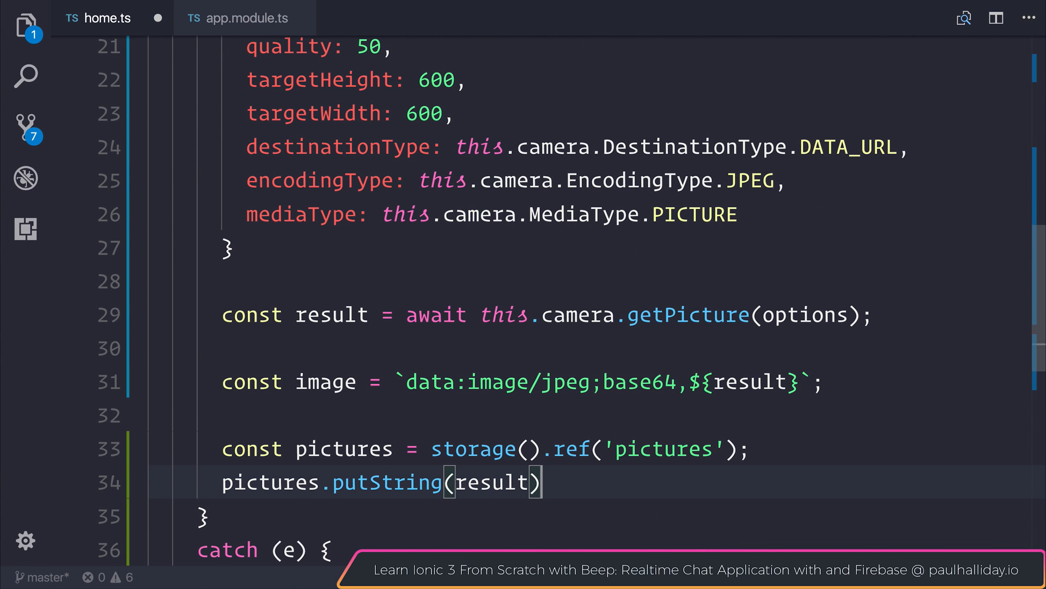
text(image)
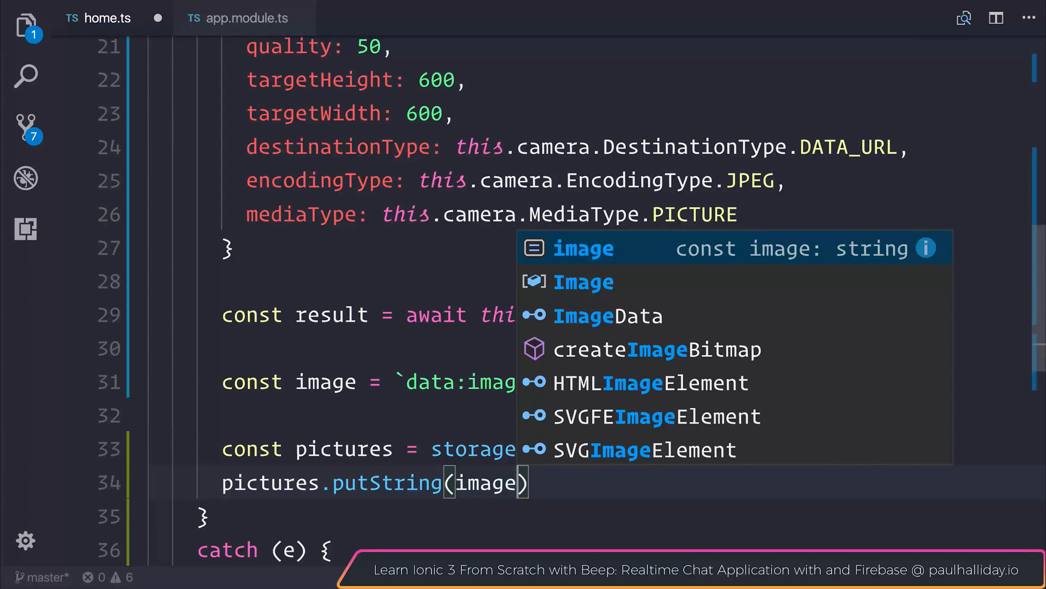
text(,)
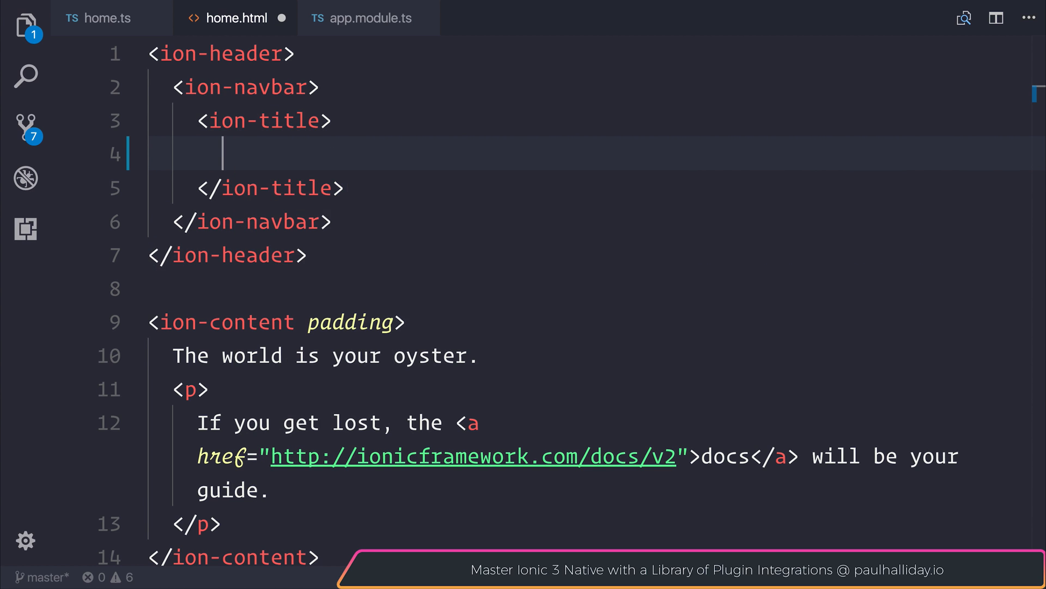
- Title the header 'Firebase Storage', color the navbar primary, and add a Take Photo button calling takePhoto()
text(Firebase Storage)
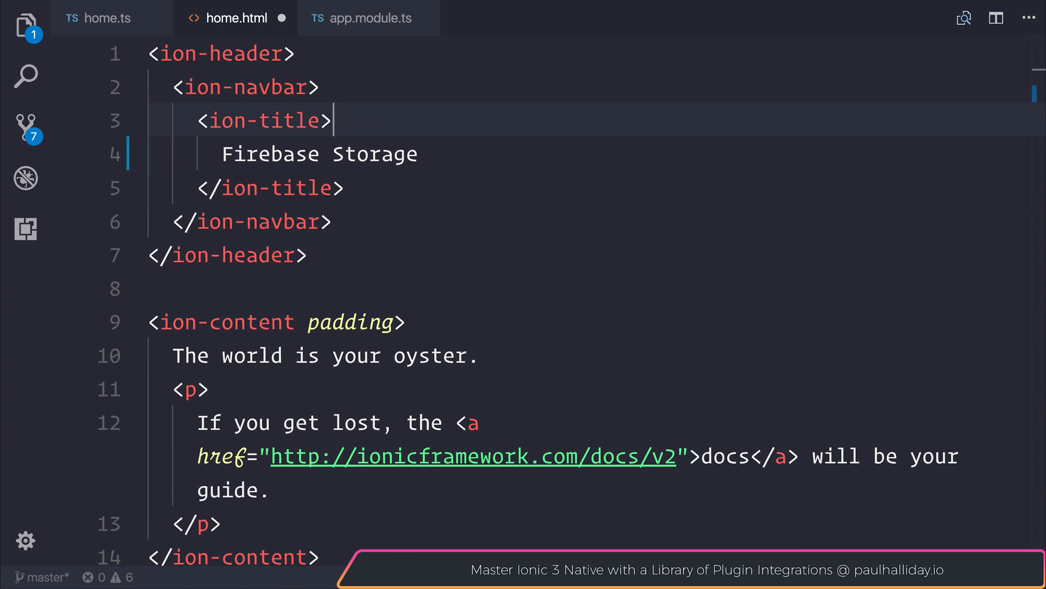
text(color="primary)
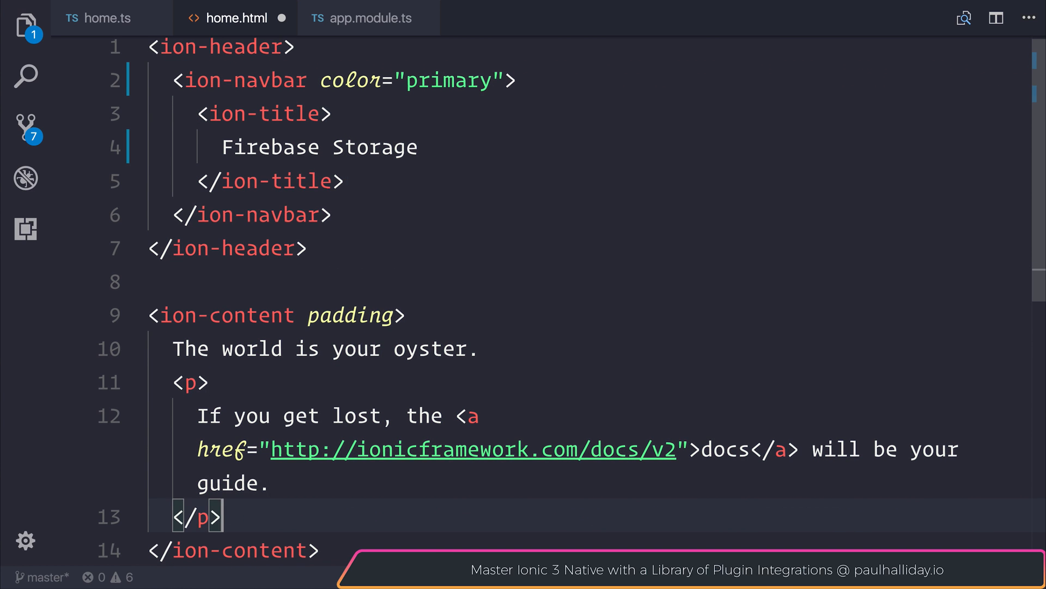
drag(172, 348, 224, 517)
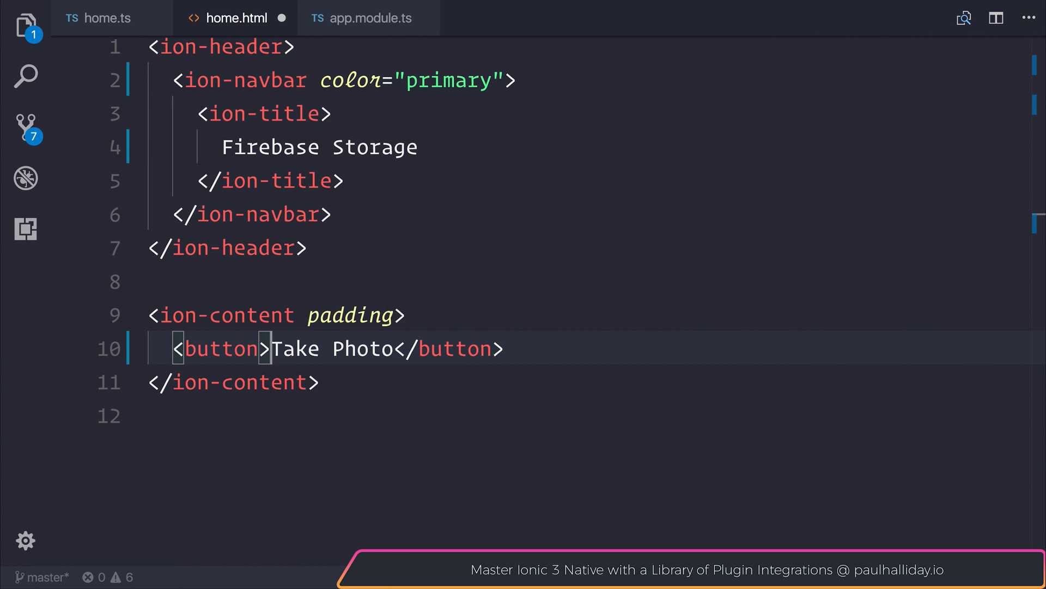
text(ion-button (click)=)
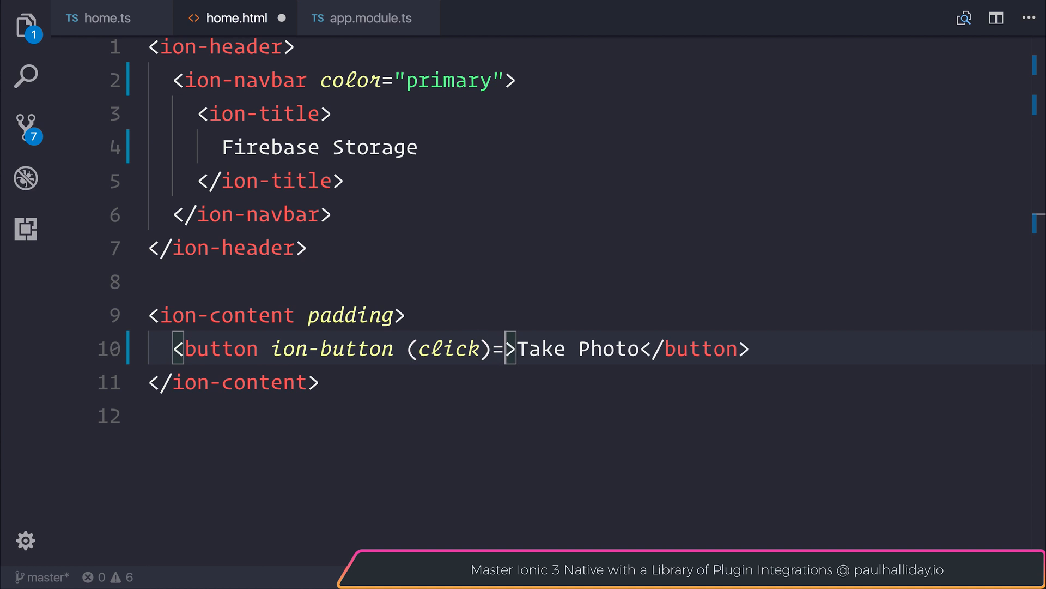
text("takePhoto")
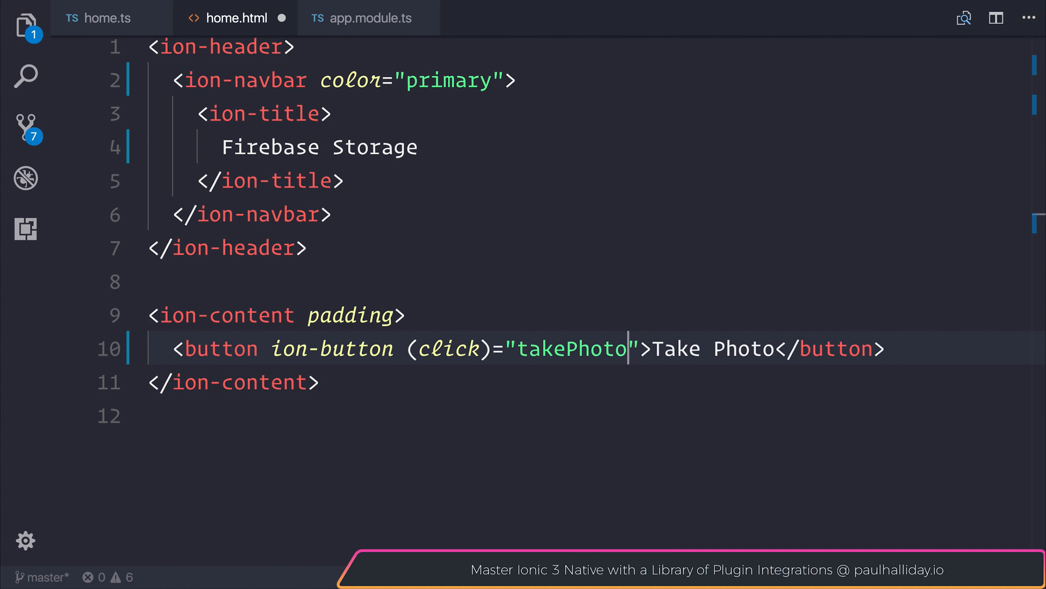
text(())
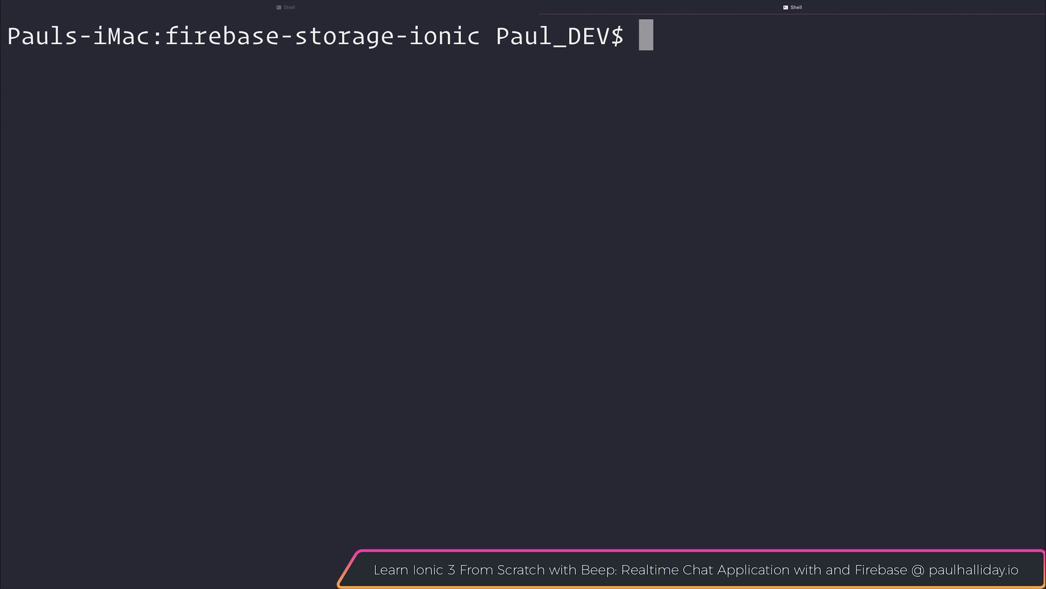
- Run 'ionic cordova run android -l' in the terminal
text(ionic cordova r)
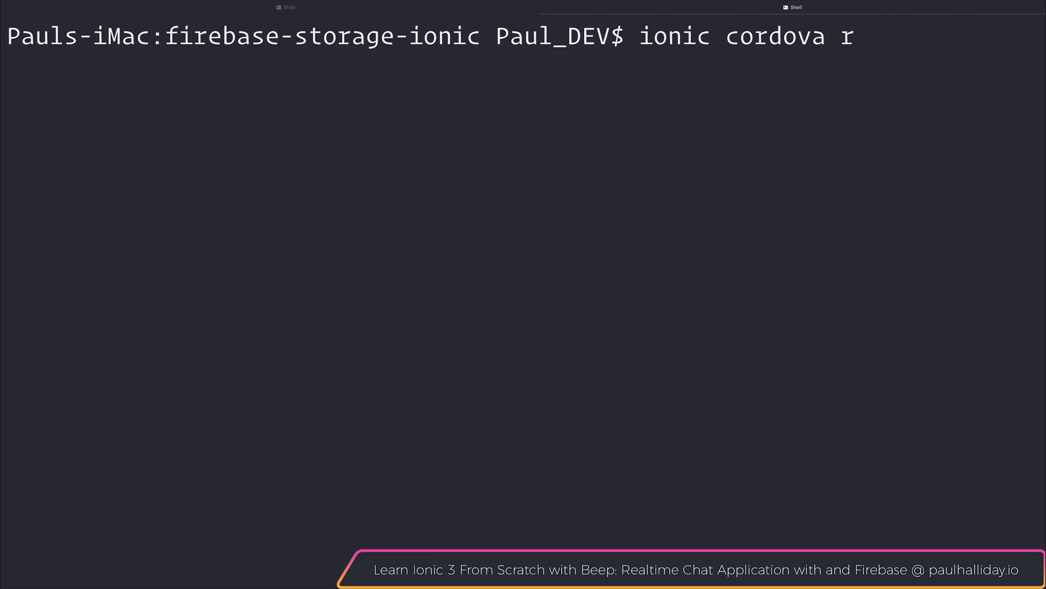
text(un android -l)
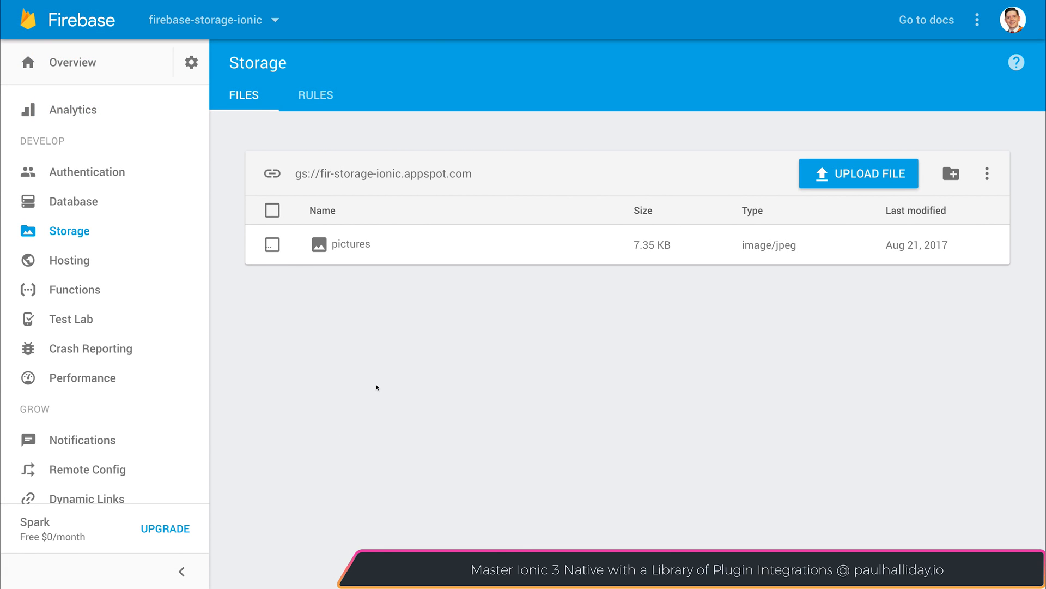
mouse_move(362, 279)
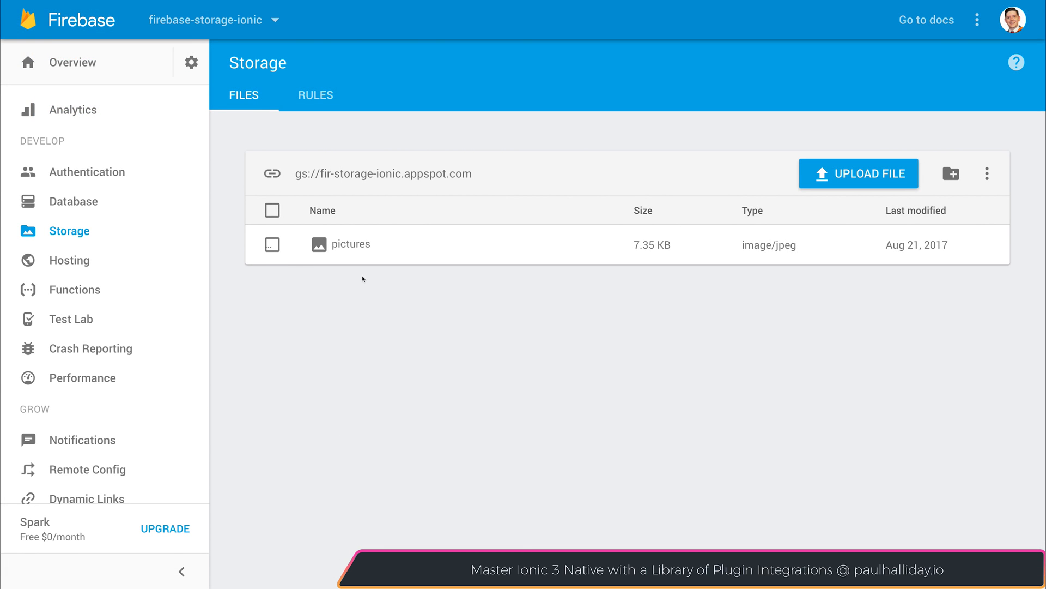
- View the uploaded pictures file's details in Firebase Storage
click(351, 255)
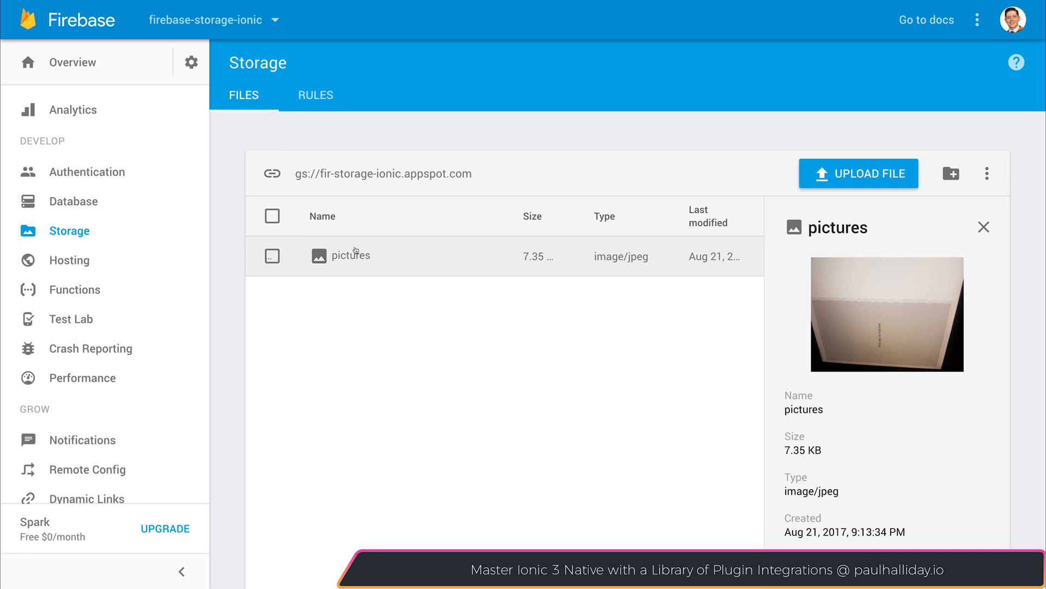
mouse_move(888, 336)
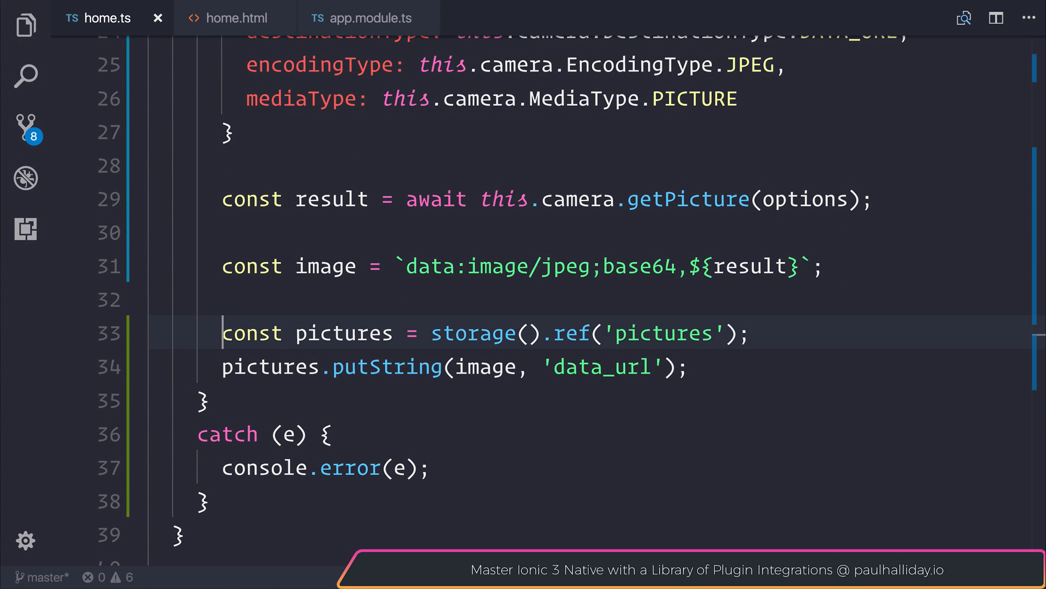
- Change the storage reference to 'pictures/myPhoto'
text(/)
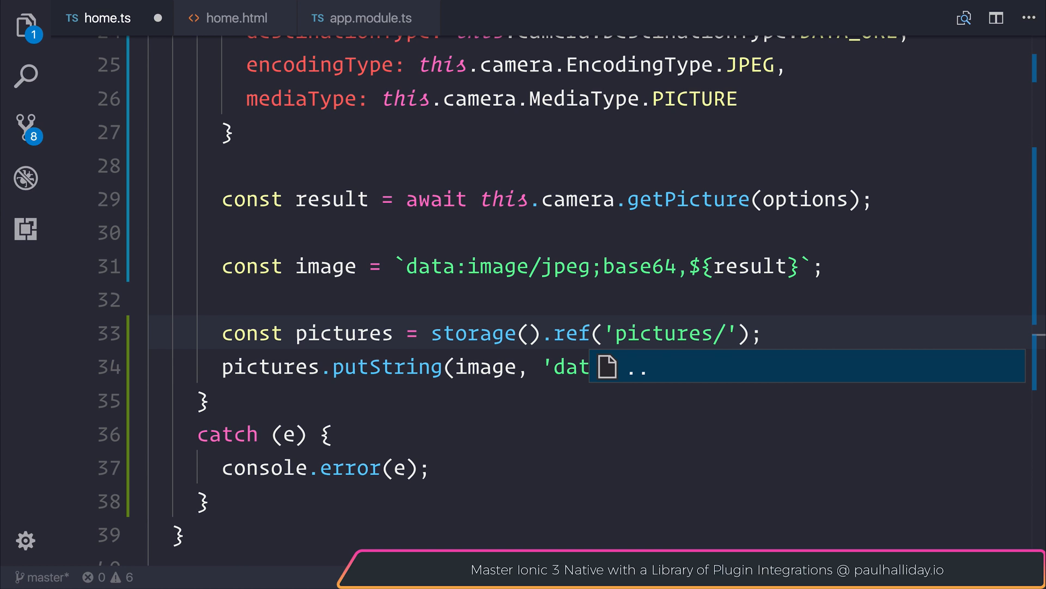
text(myP)
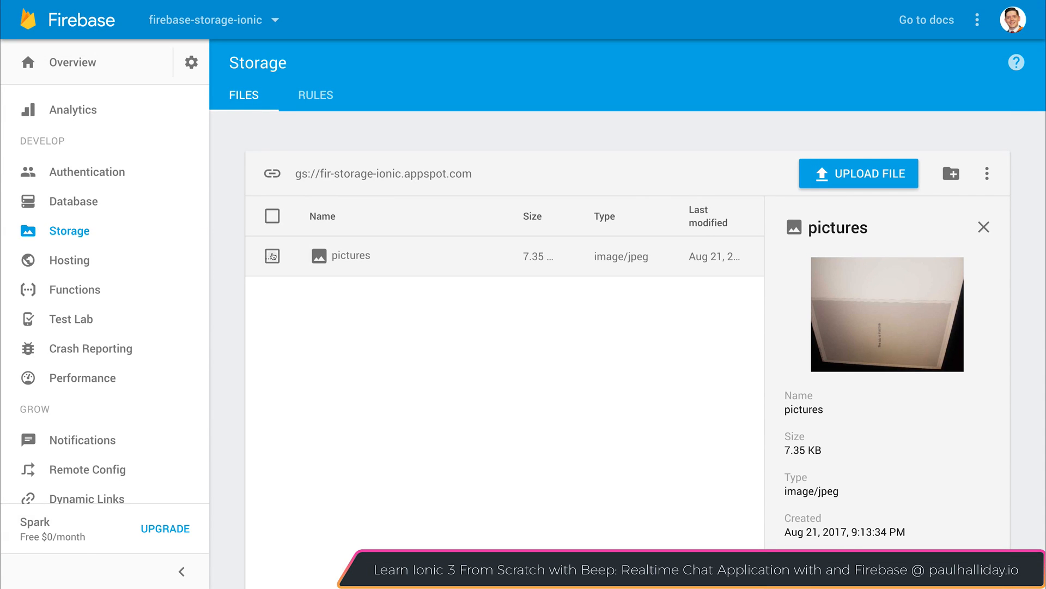
- Delete the old pictures file from Firebase Storage and open the new pictures/ folder
click(272, 255)
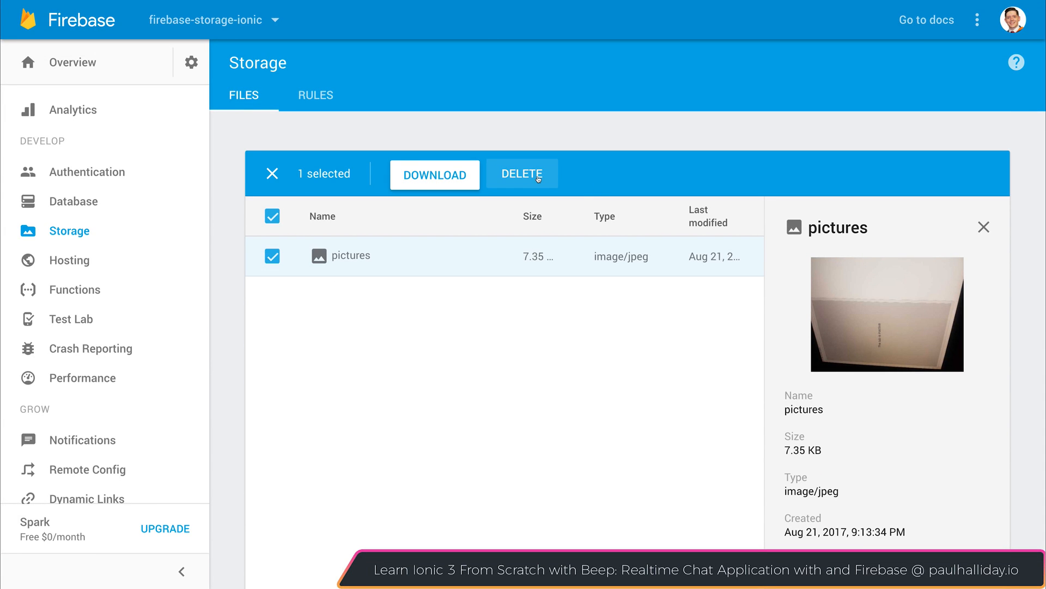
click(523, 174)
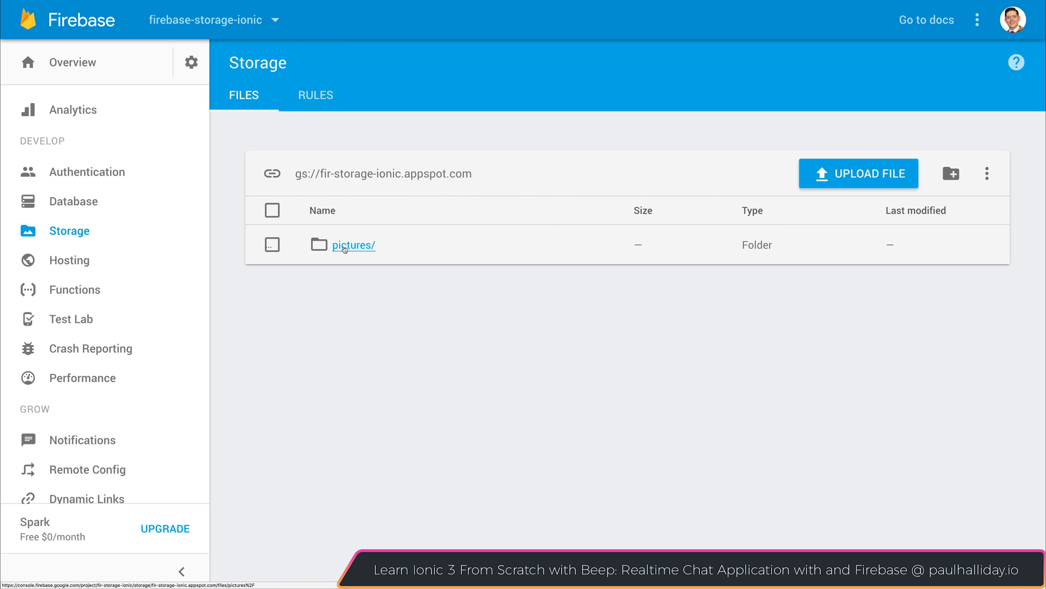
click(353, 245)
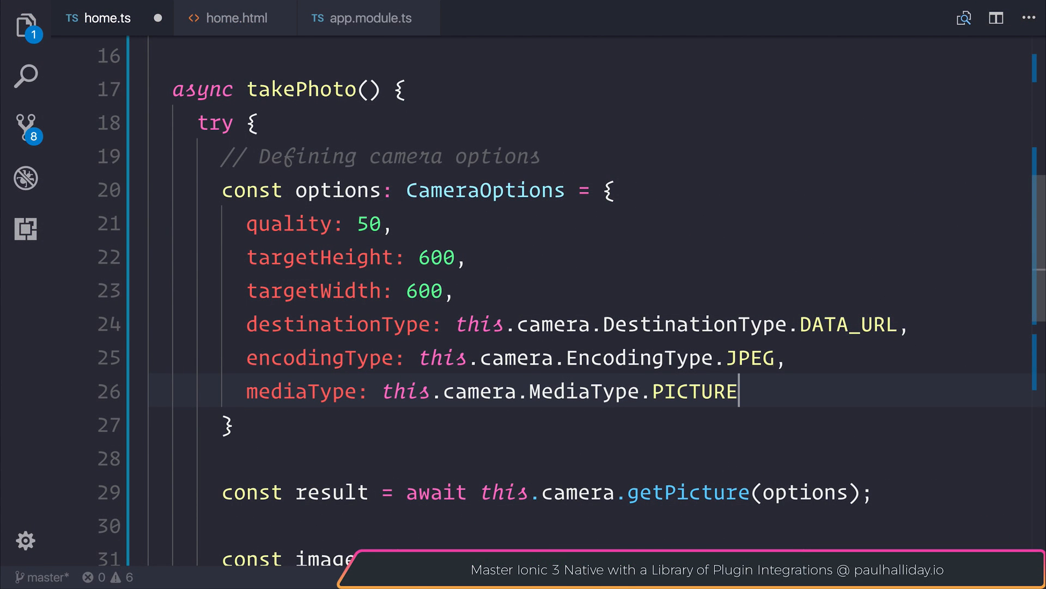
- Add 'correctOrientation: true' after mediaType in the CameraOptions object of home.ts
text(c)
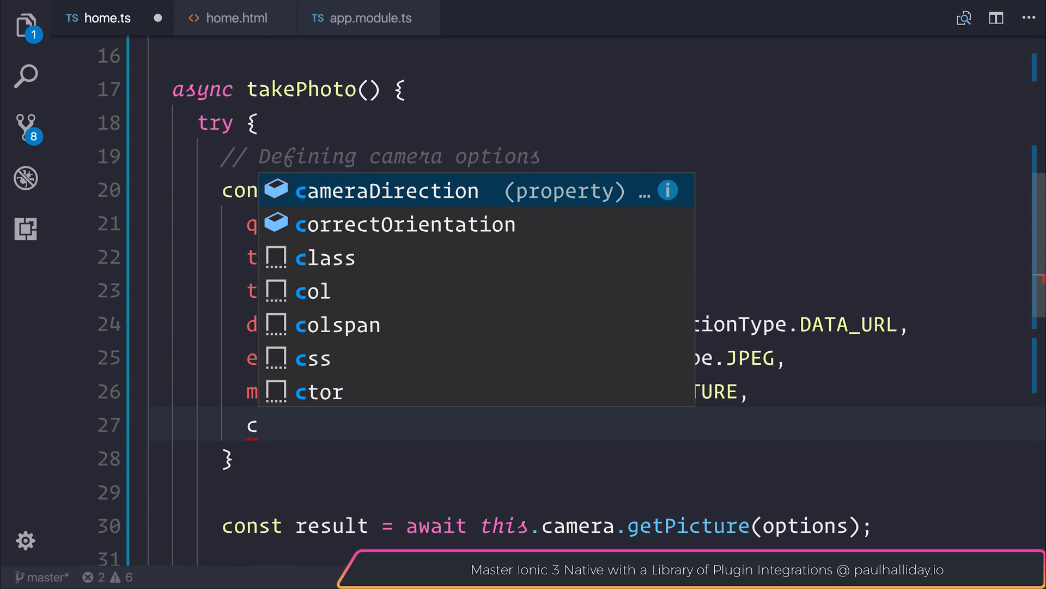
text(correctOrientation: true)
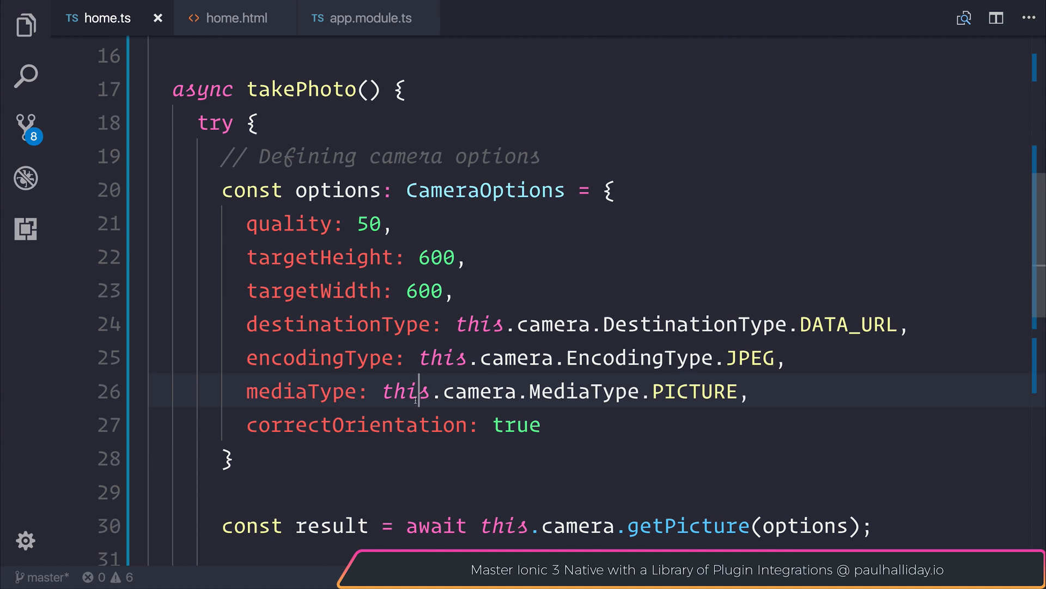
scroll(down, 3)
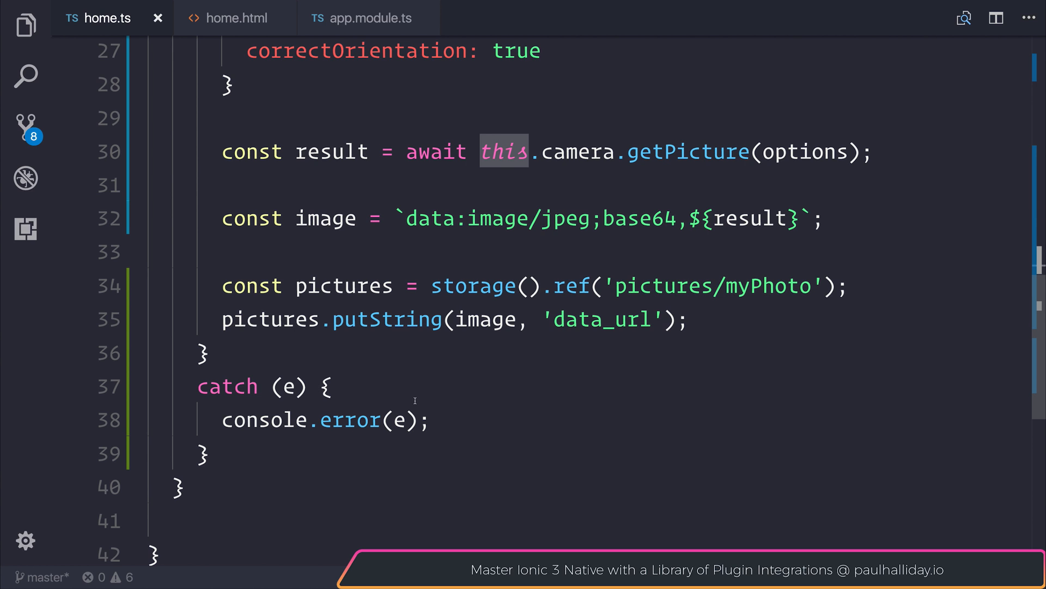
scroll(up, 3)
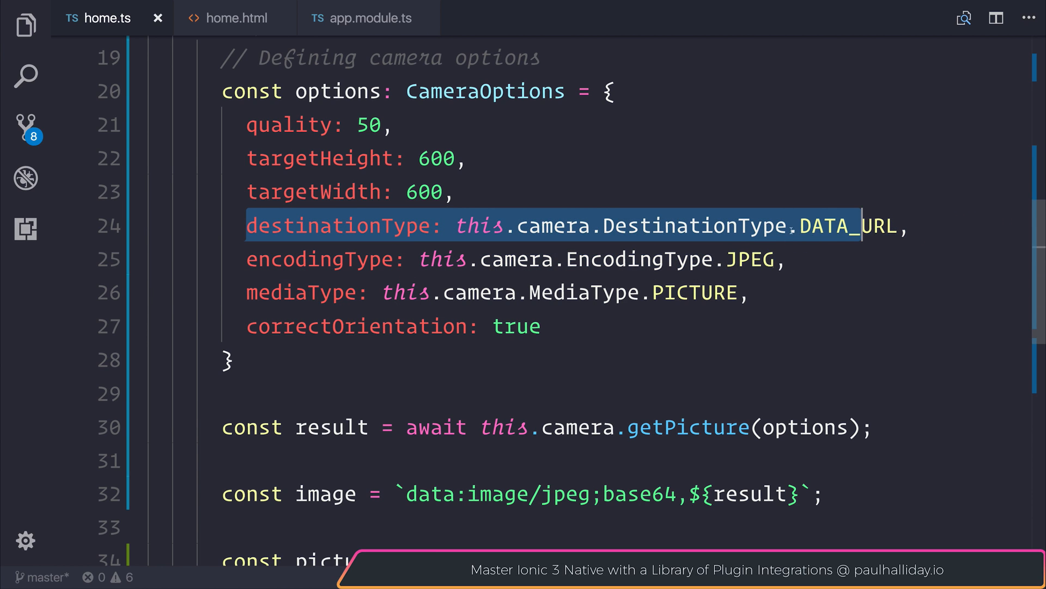
double_click(847, 226)
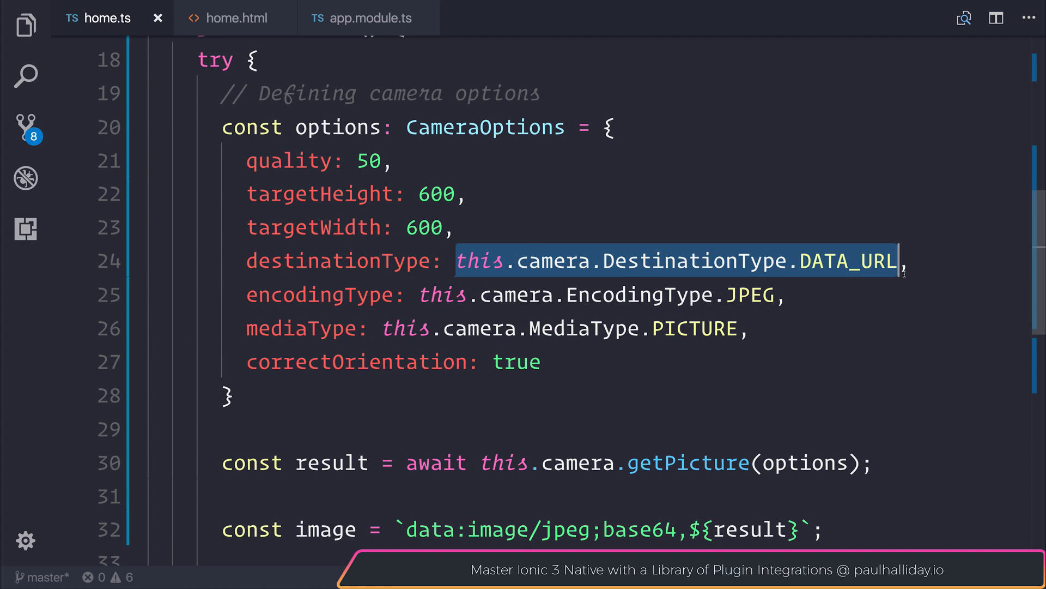
mouse_move(848, 263)
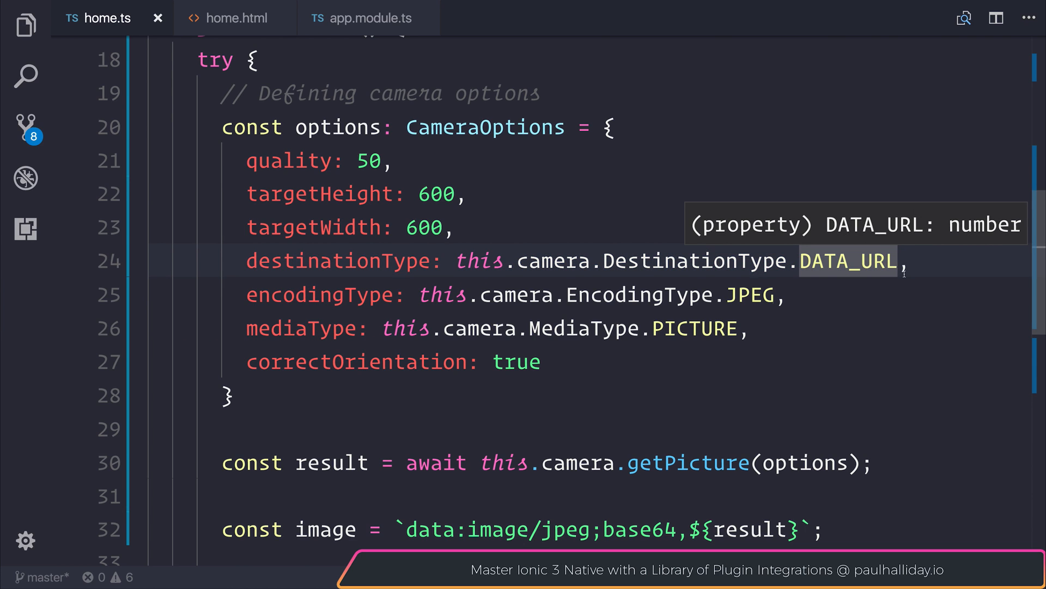